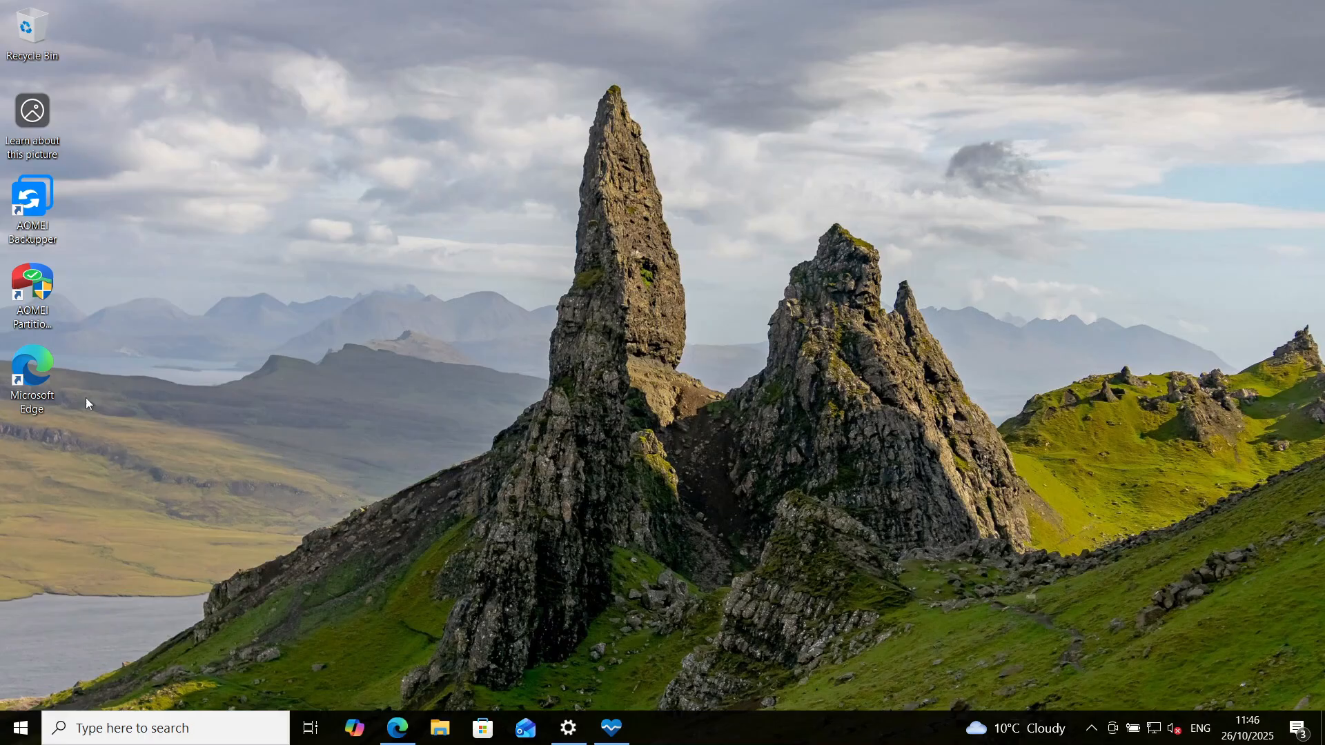
mouse_move(314, 368)
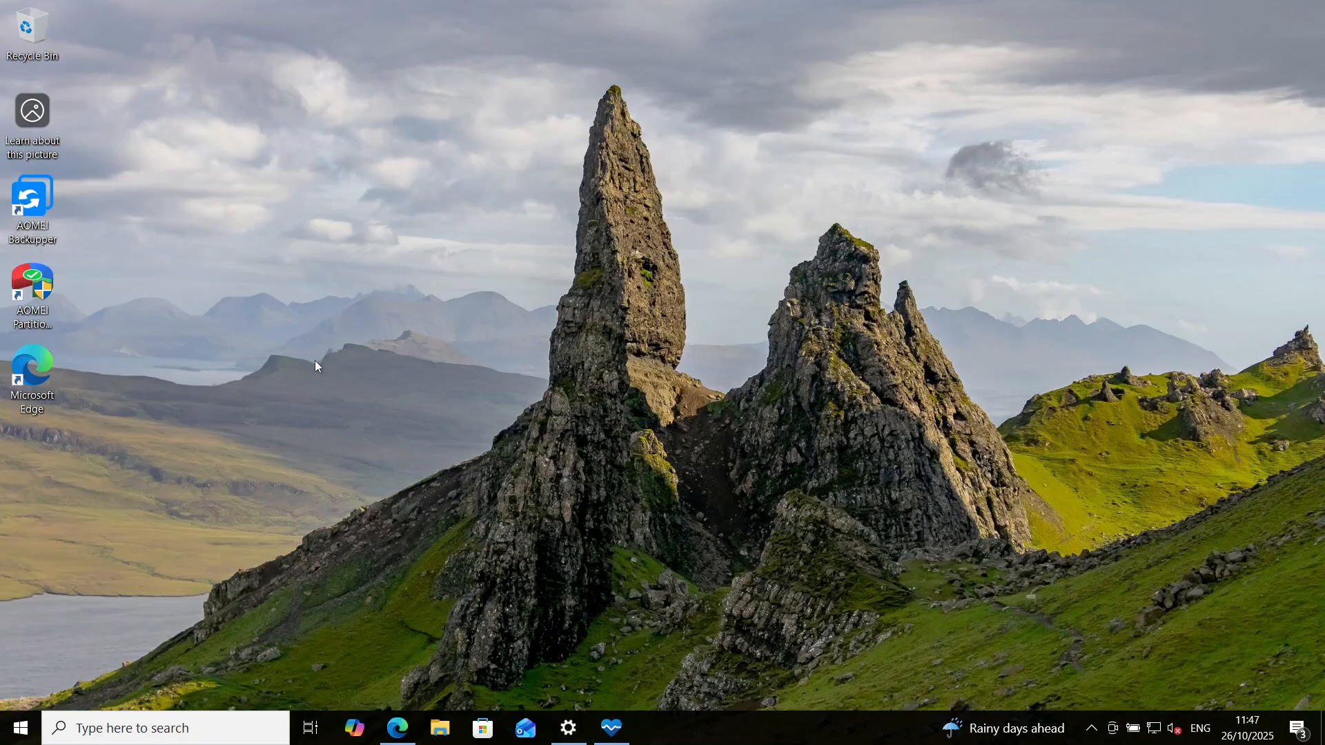
mouse_move(473, 387)
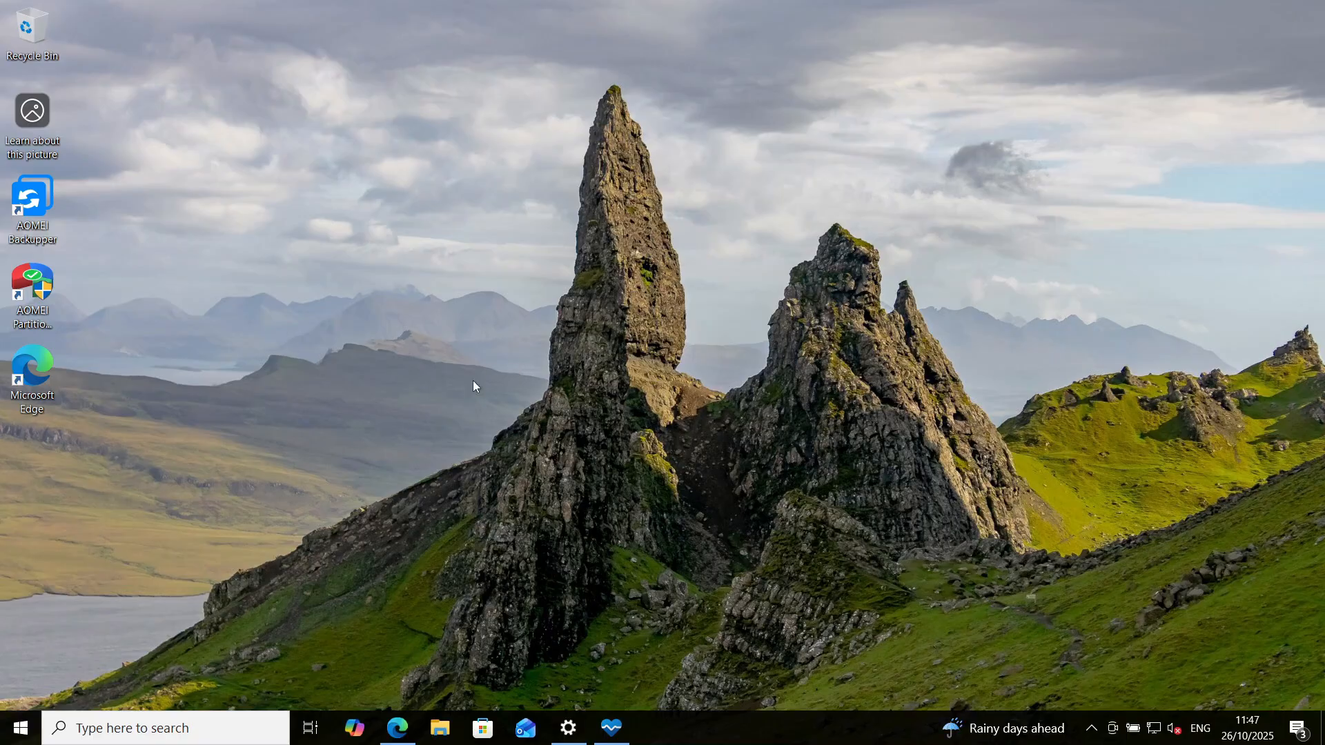
Show Windows Update in Settings, reporting the PC fails Windows 11 minimum requirements
left_click(568, 727)
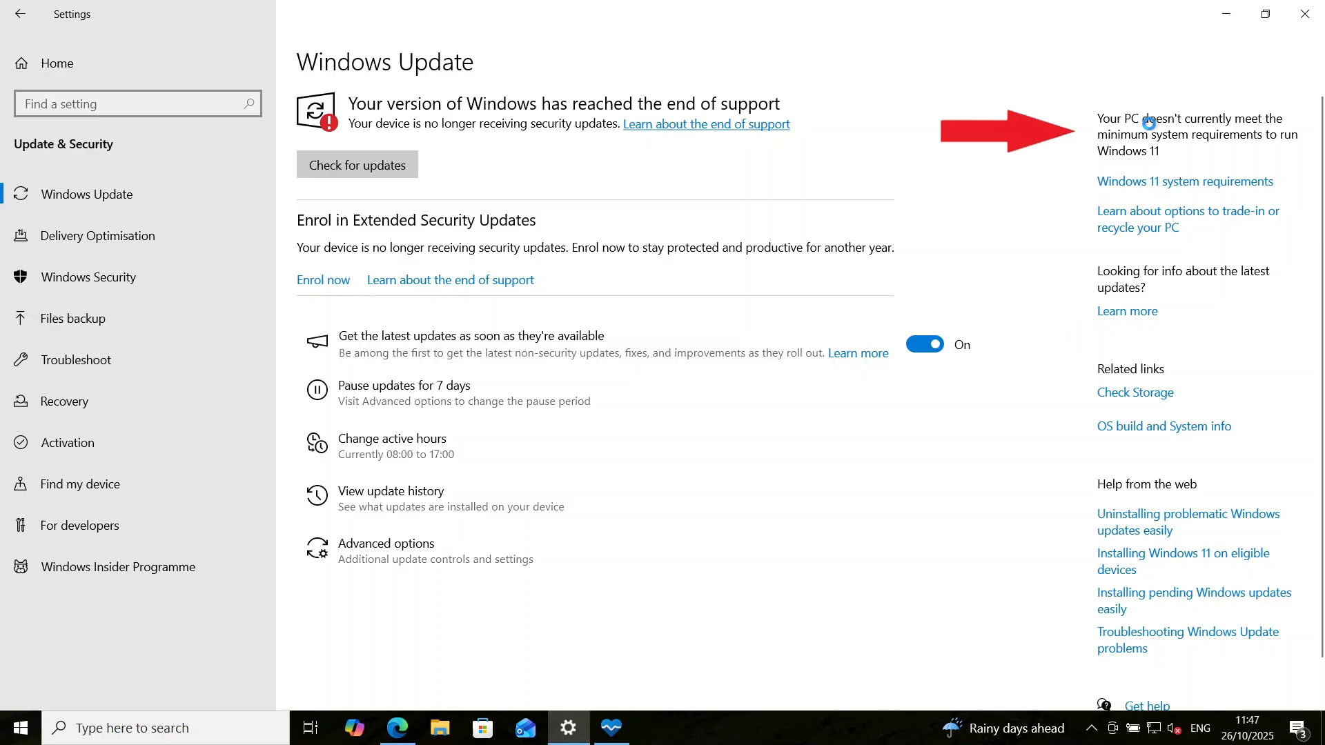
left_click(357, 164)
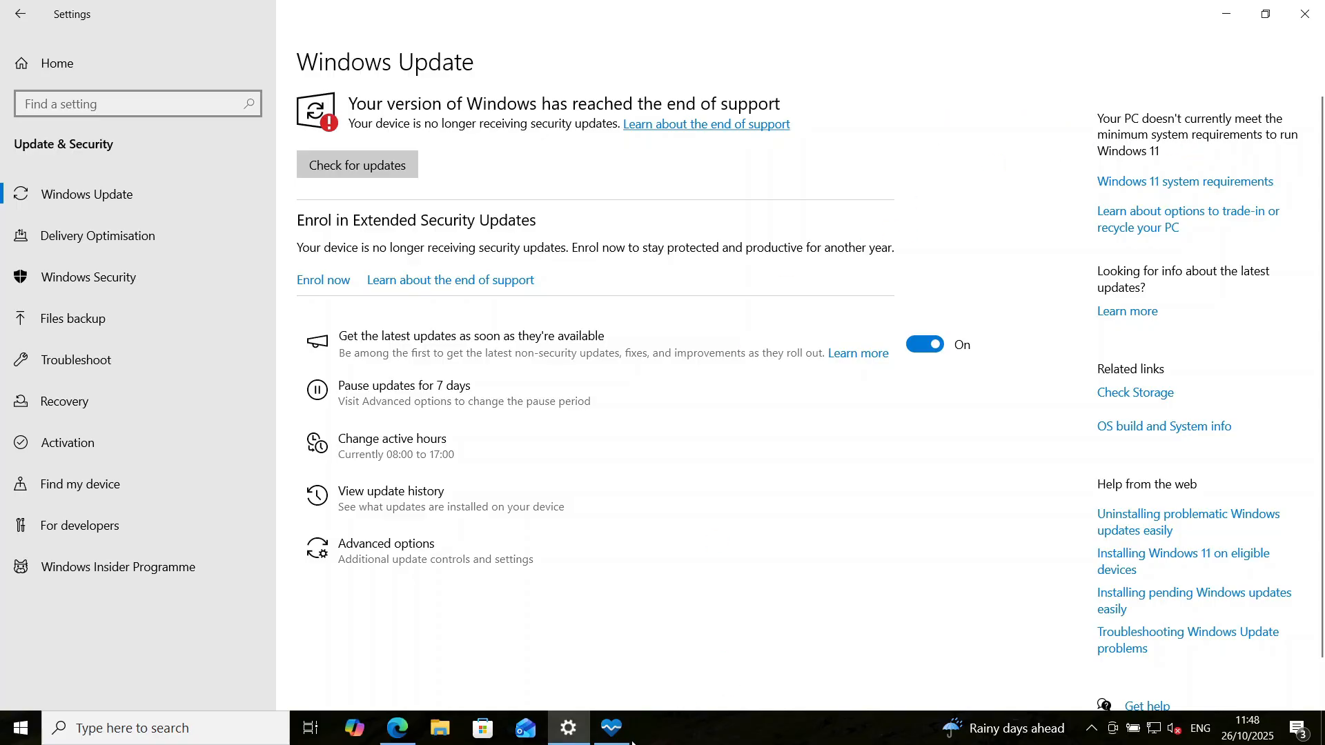
Run PC Health Check's Windows 11 test and view the 'TPM not detected' failure
left_click(611, 727)
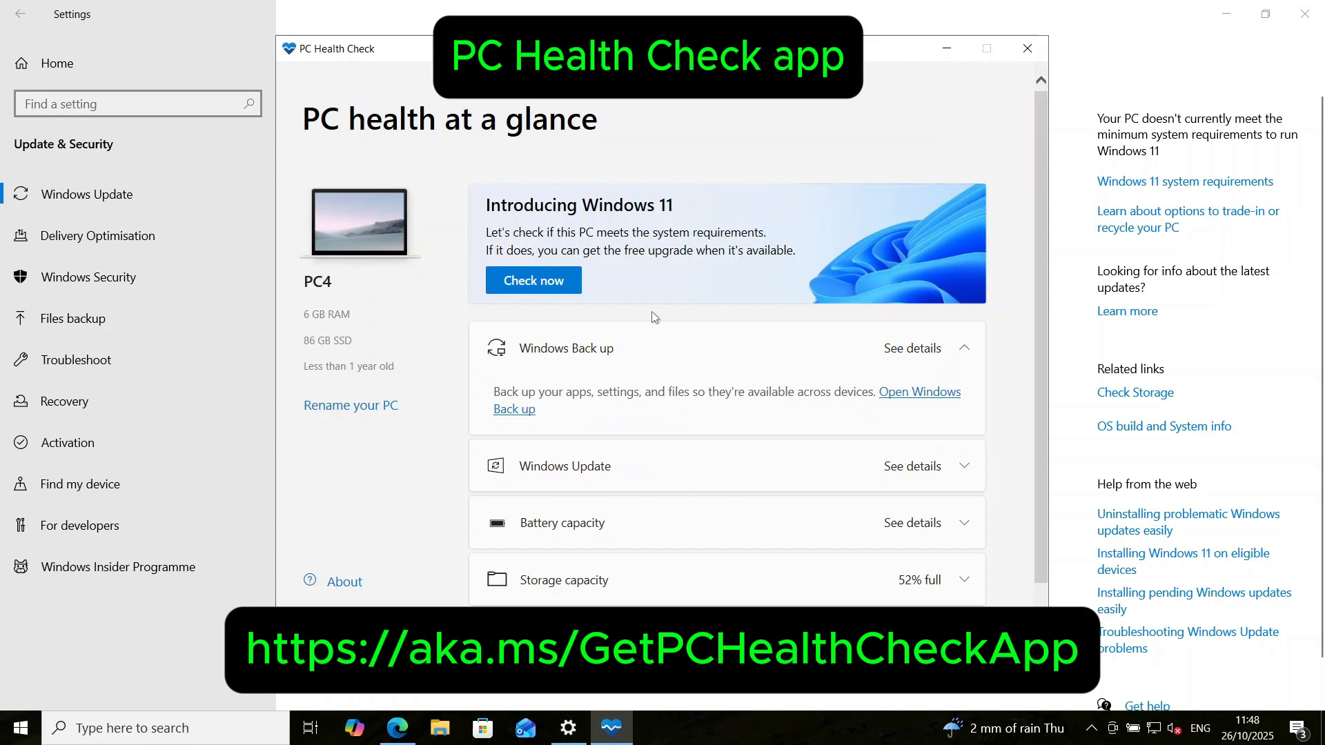
mouse_move(699, 337)
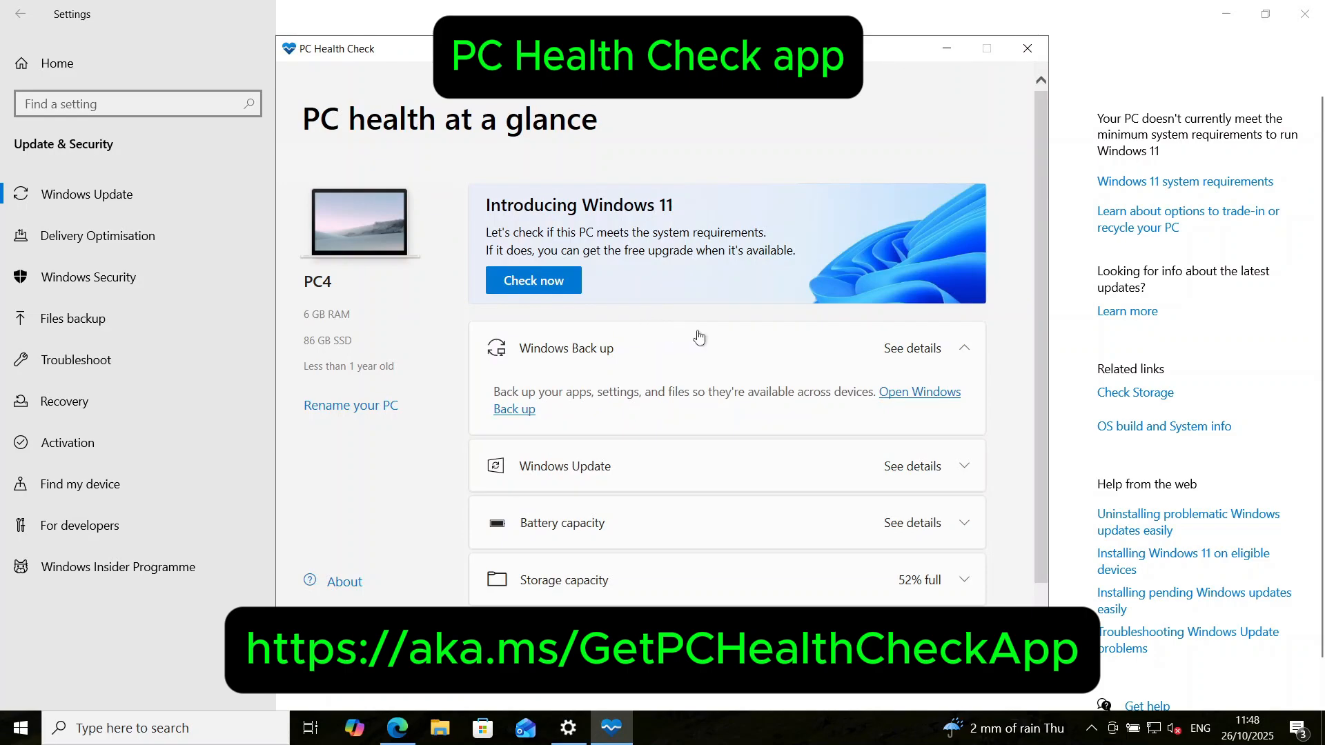
mouse_move(695, 325)
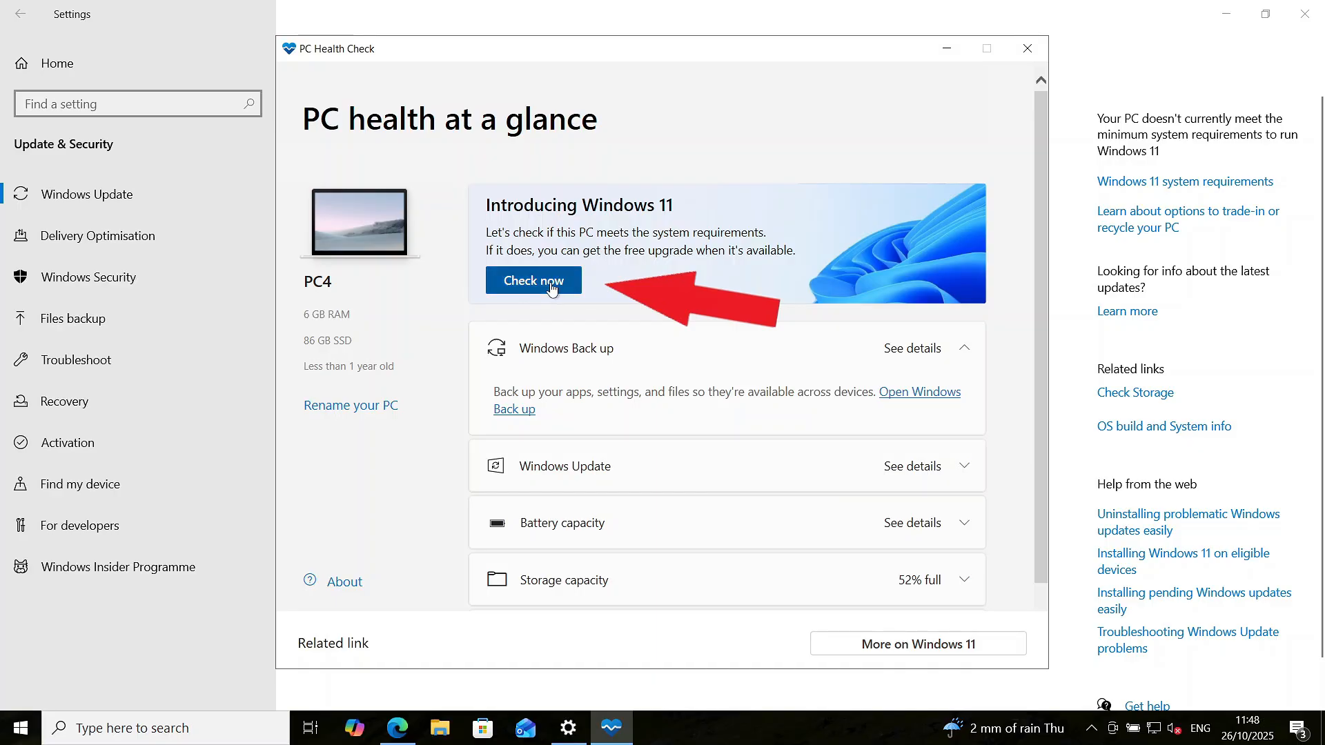
left_click(533, 280)
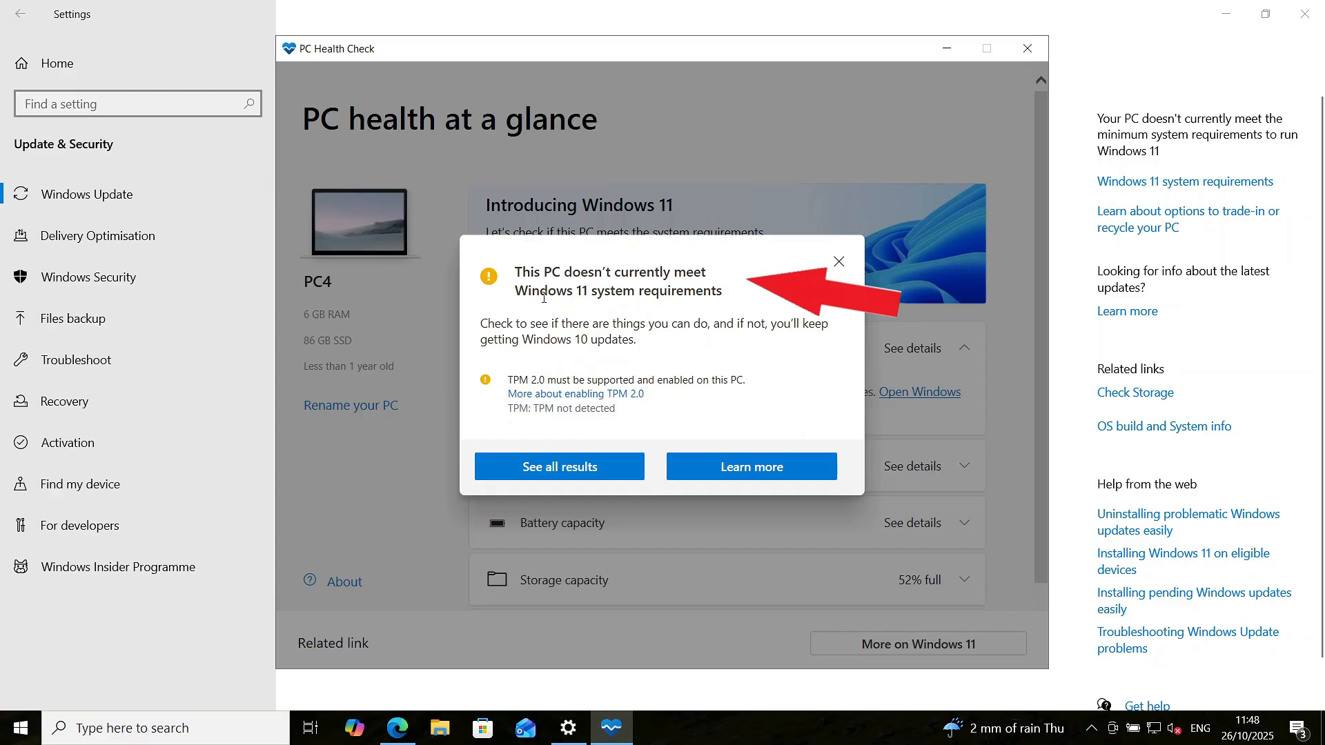
mouse_move(521, 396)
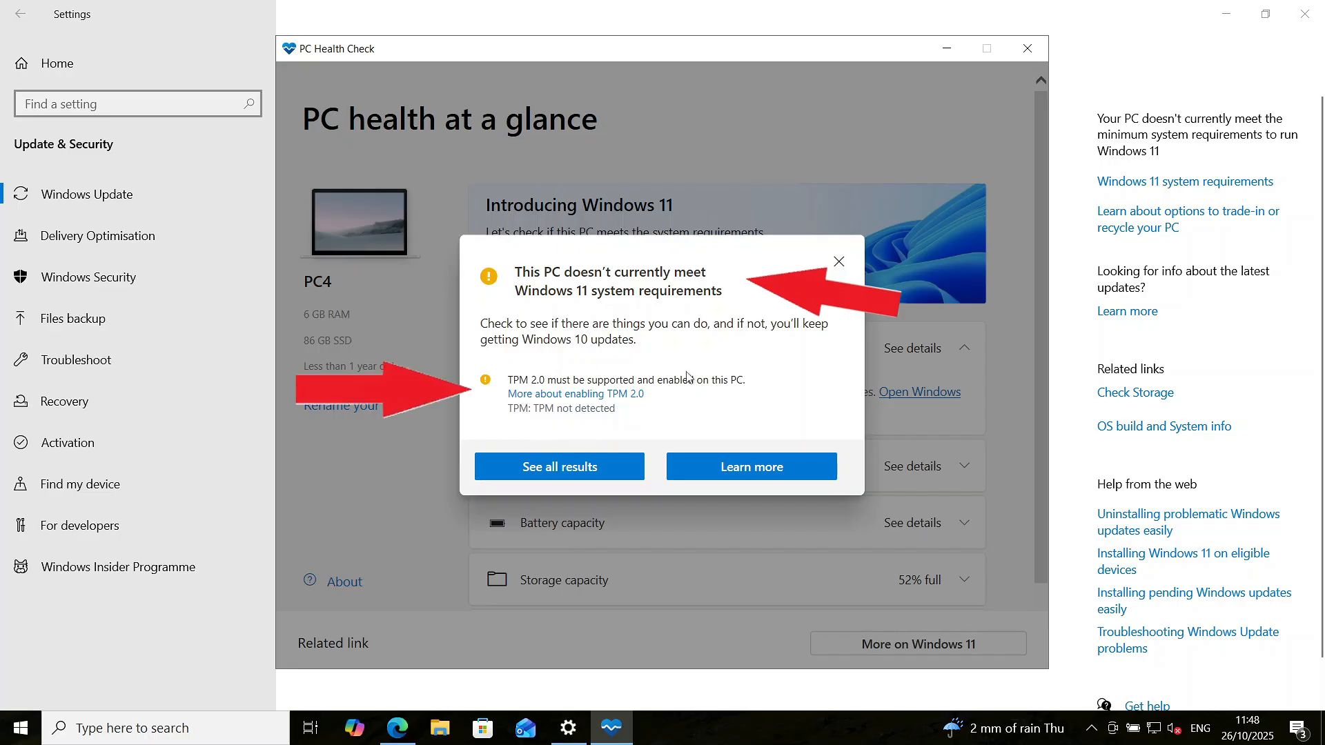
double_click(585, 409)
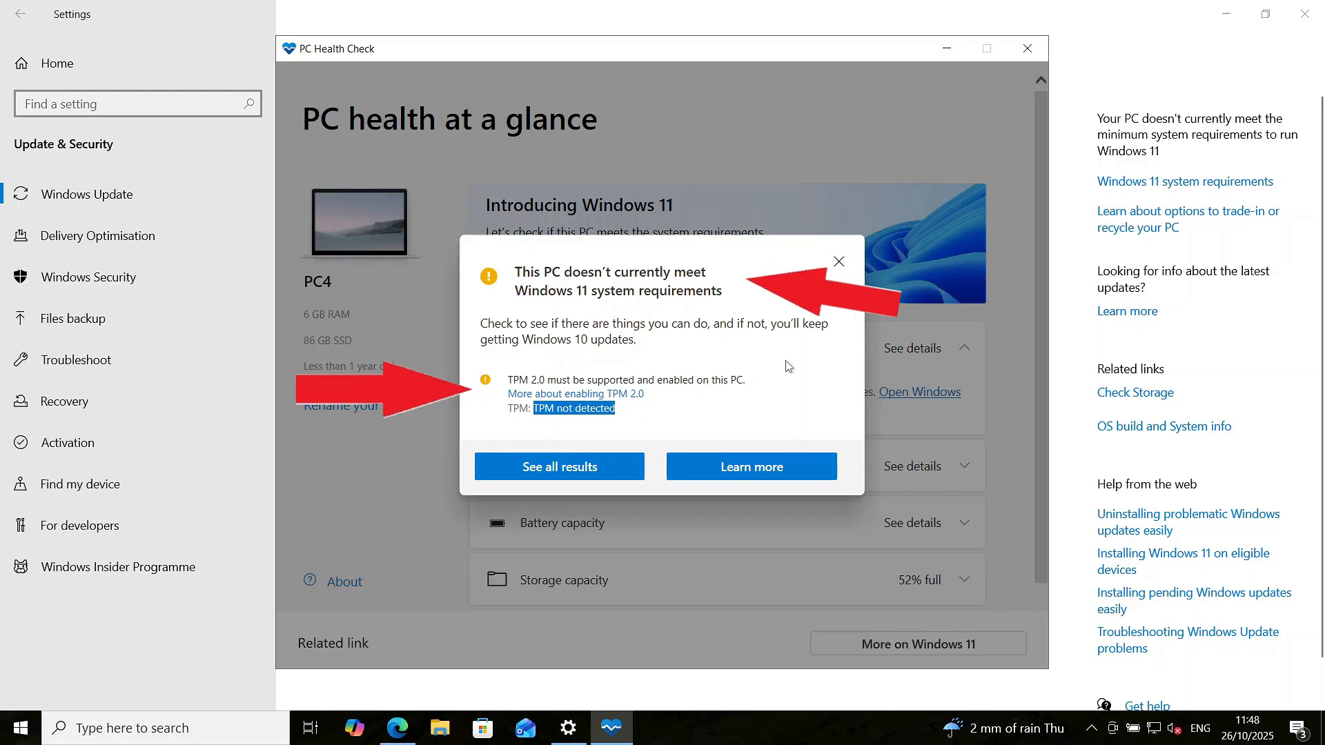
mouse_move(767, 365)
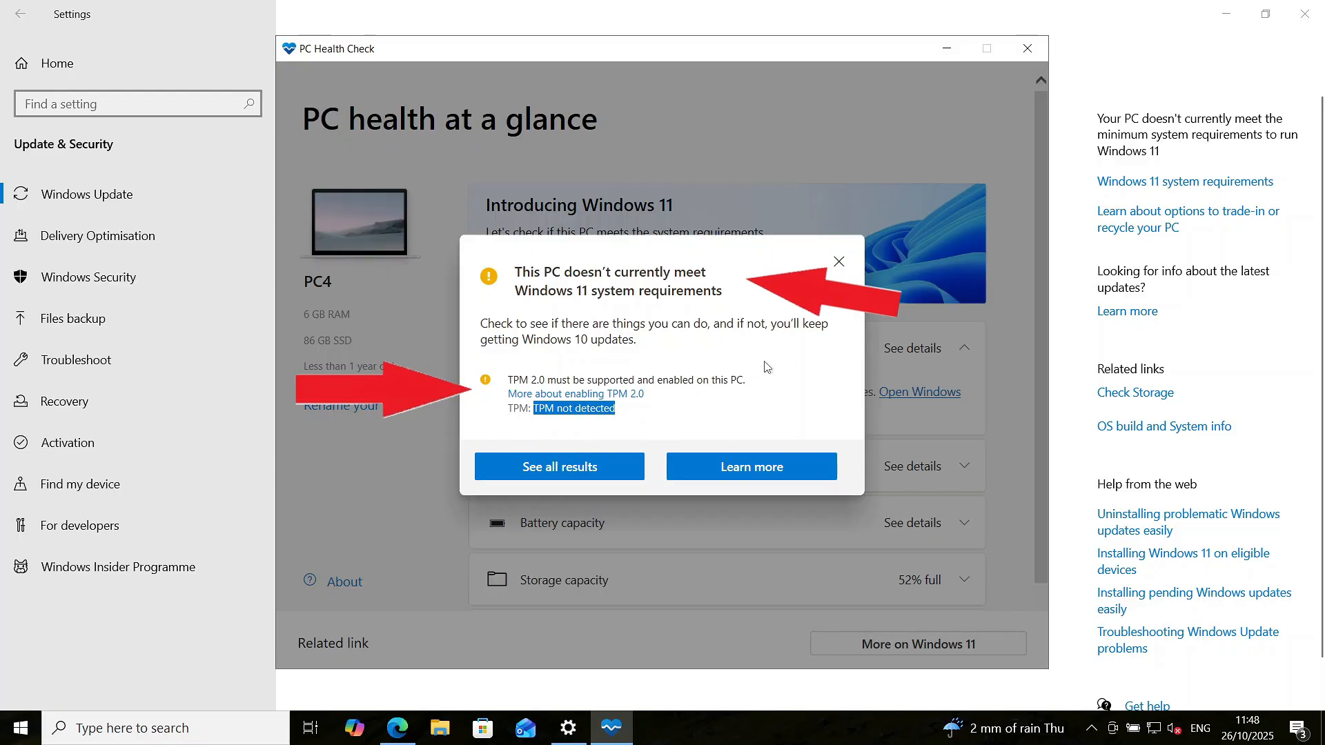
mouse_move(771, 378)
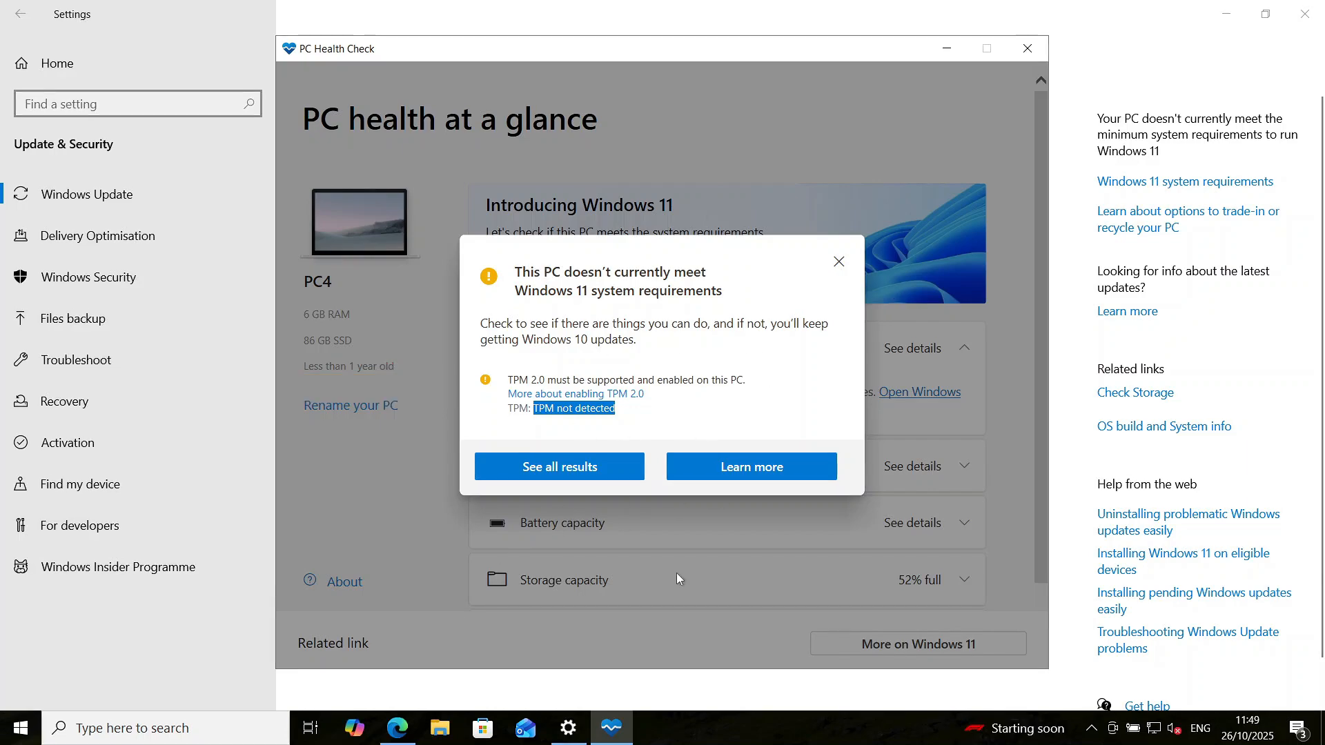
mouse_move(675, 574)
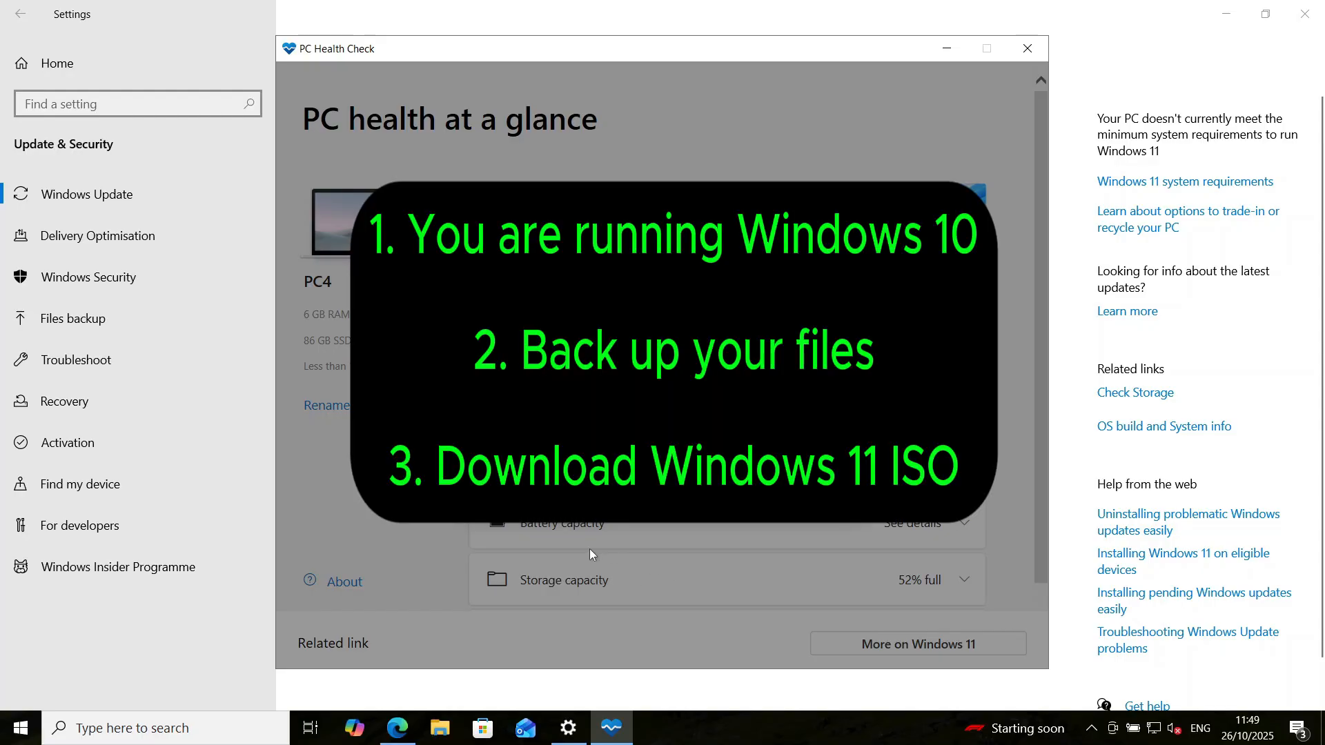
mouse_move(618, 654)
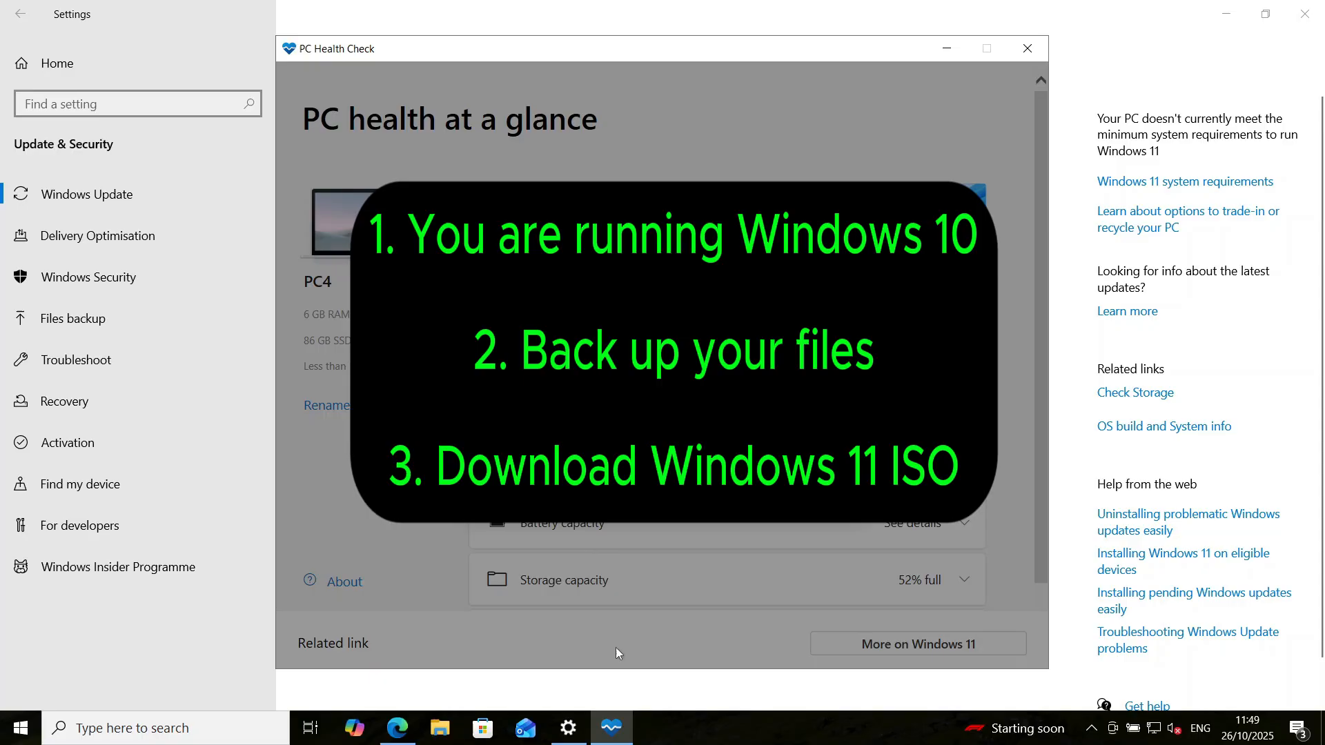
mouse_move(622, 641)
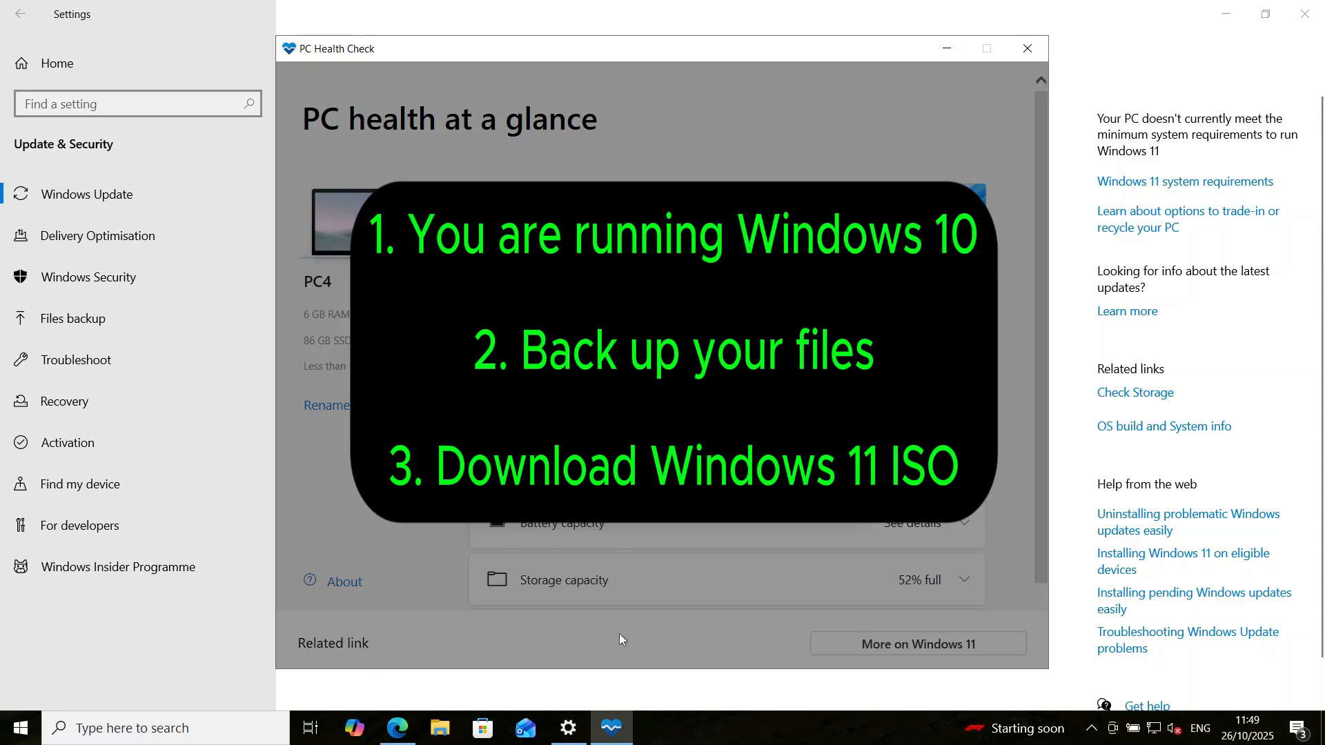
mouse_move(510, 598)
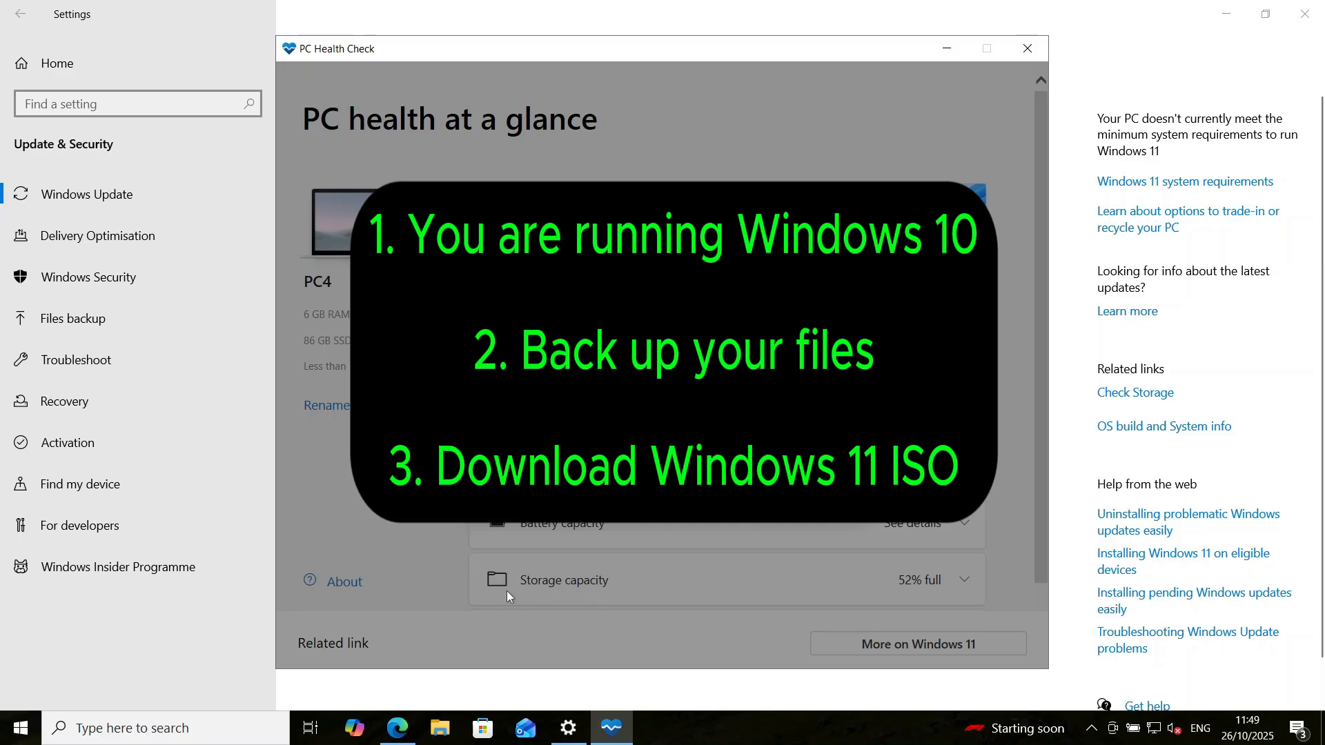
mouse_move(537, 608)
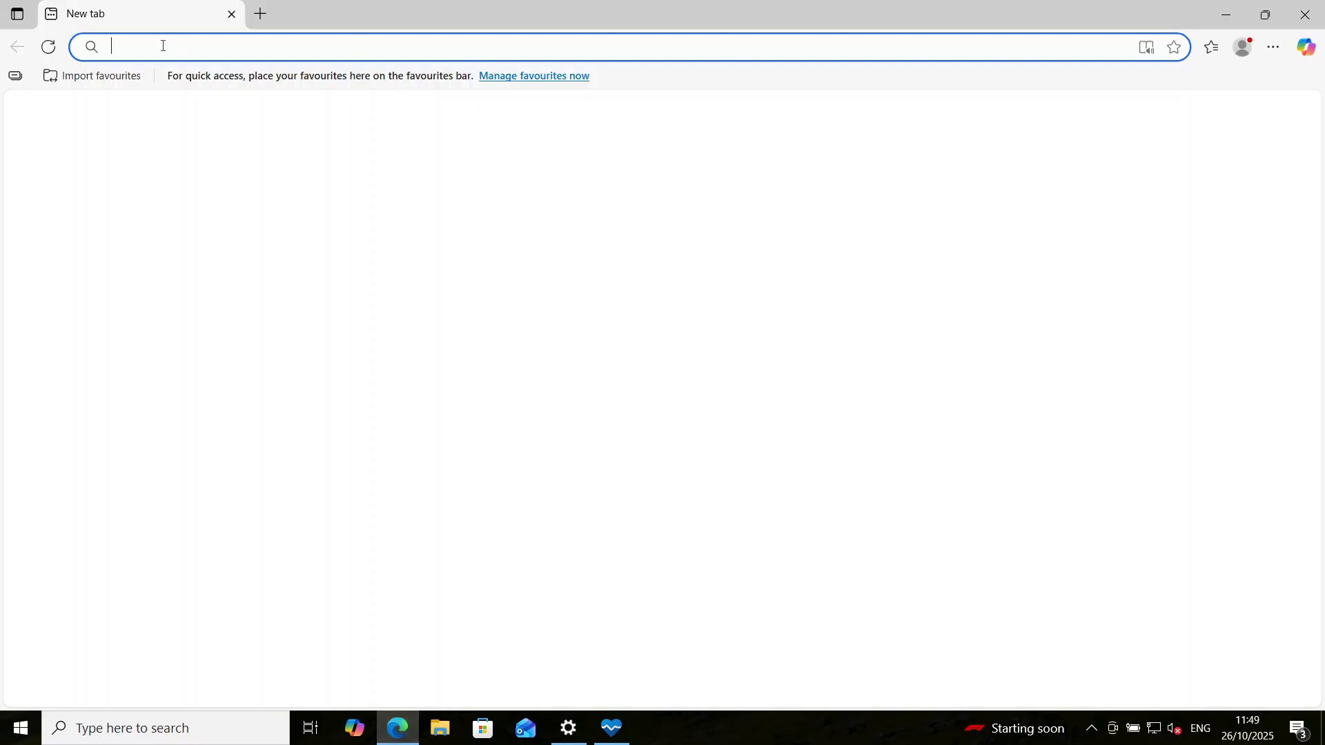
Search 'windows 11 iso' in Edge and open Microsoft's Download Windows 11 ISO section
left_click(162, 47)
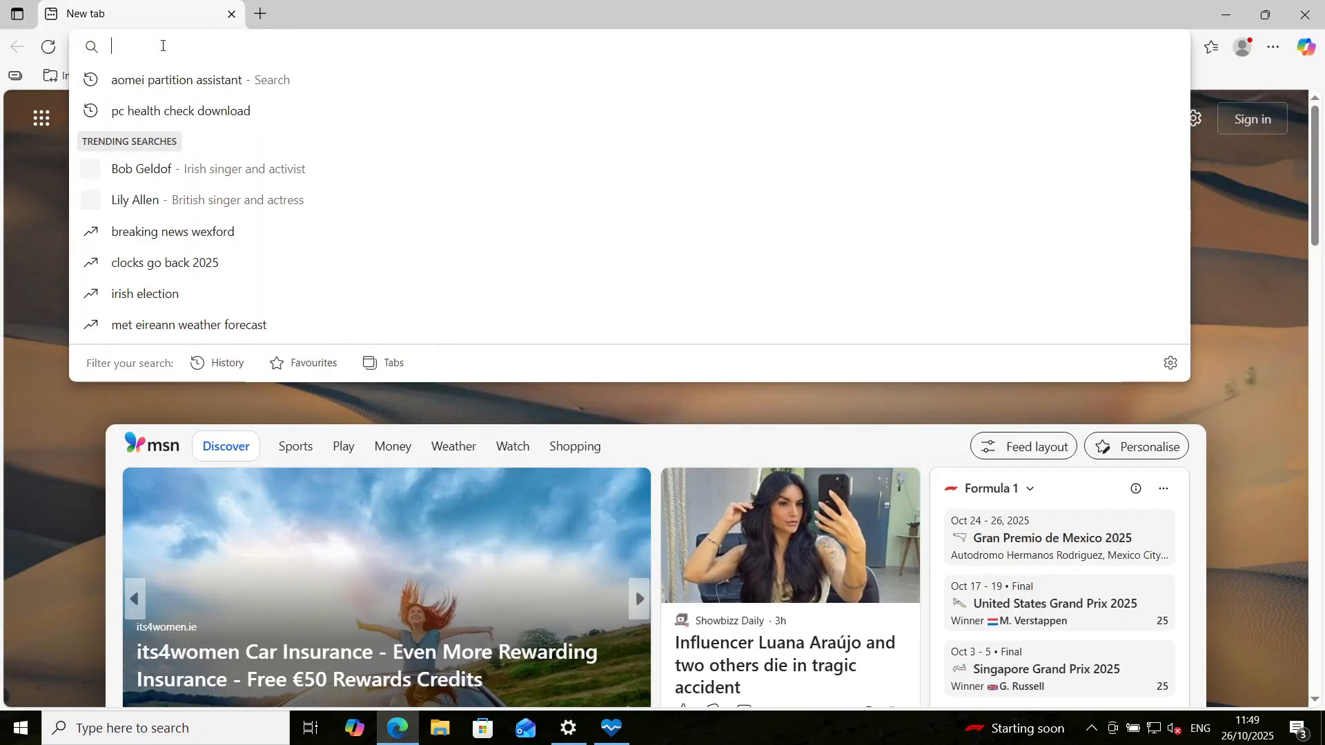
type("windows")
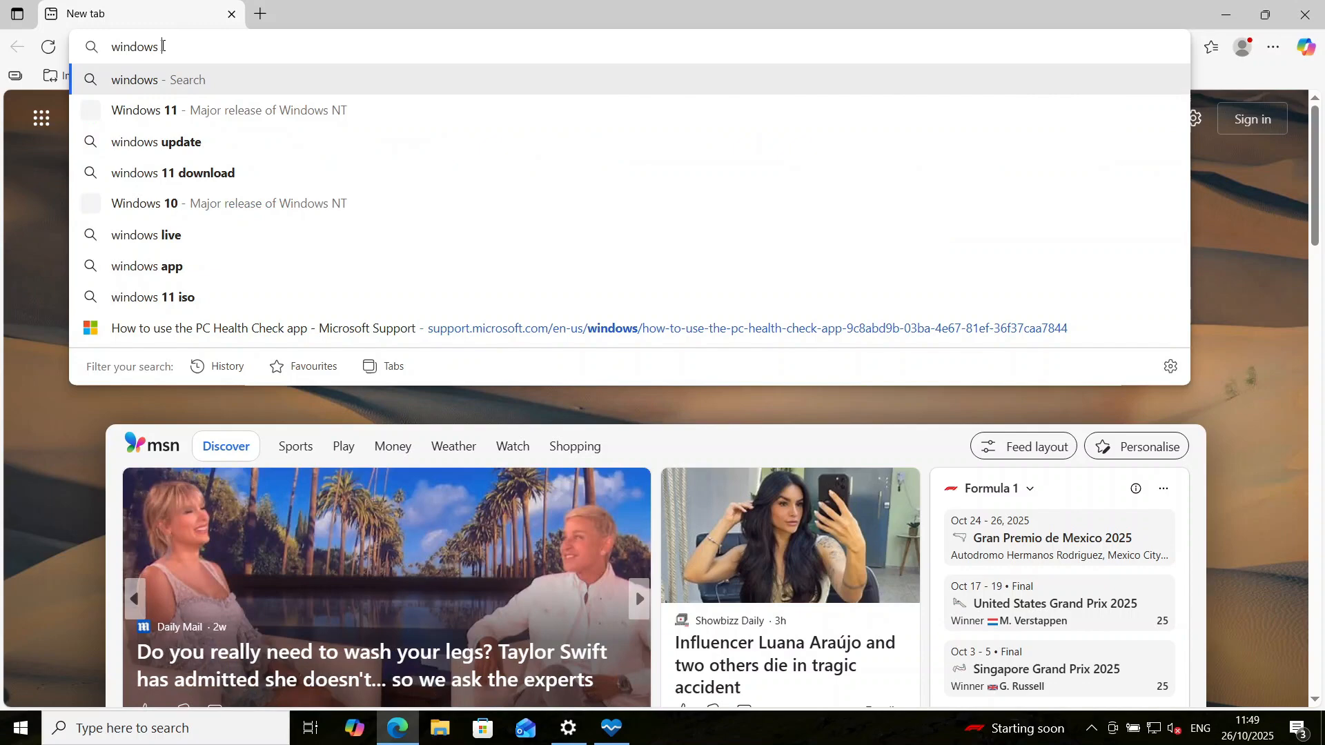
left_click(153, 297)
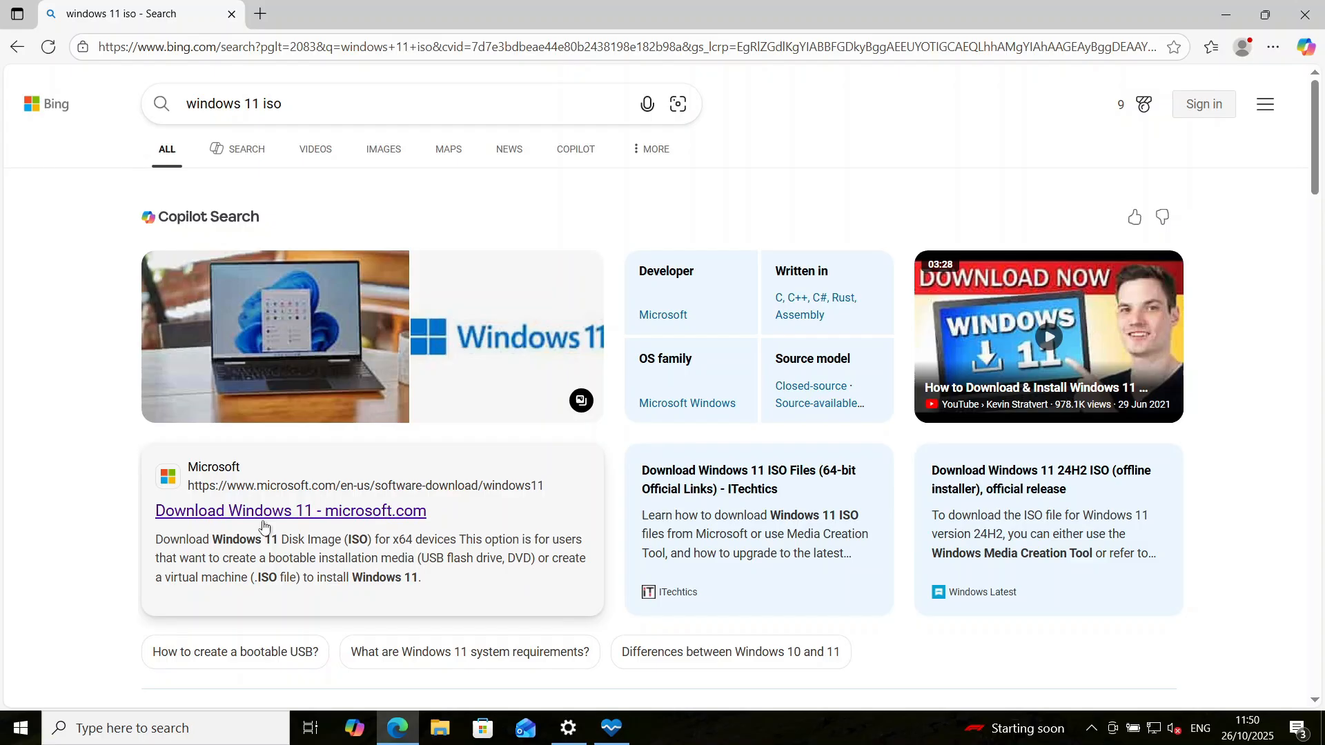
left_click(265, 511)
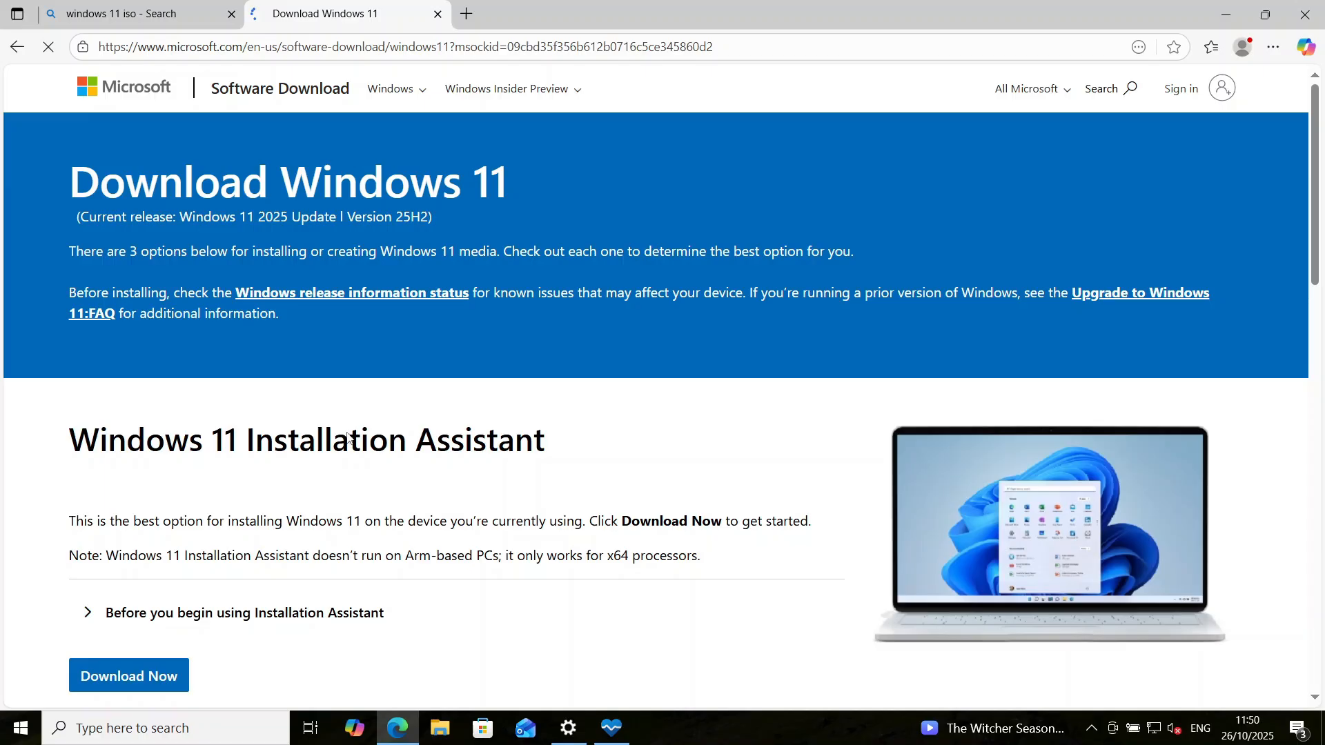
scroll("down", 3)
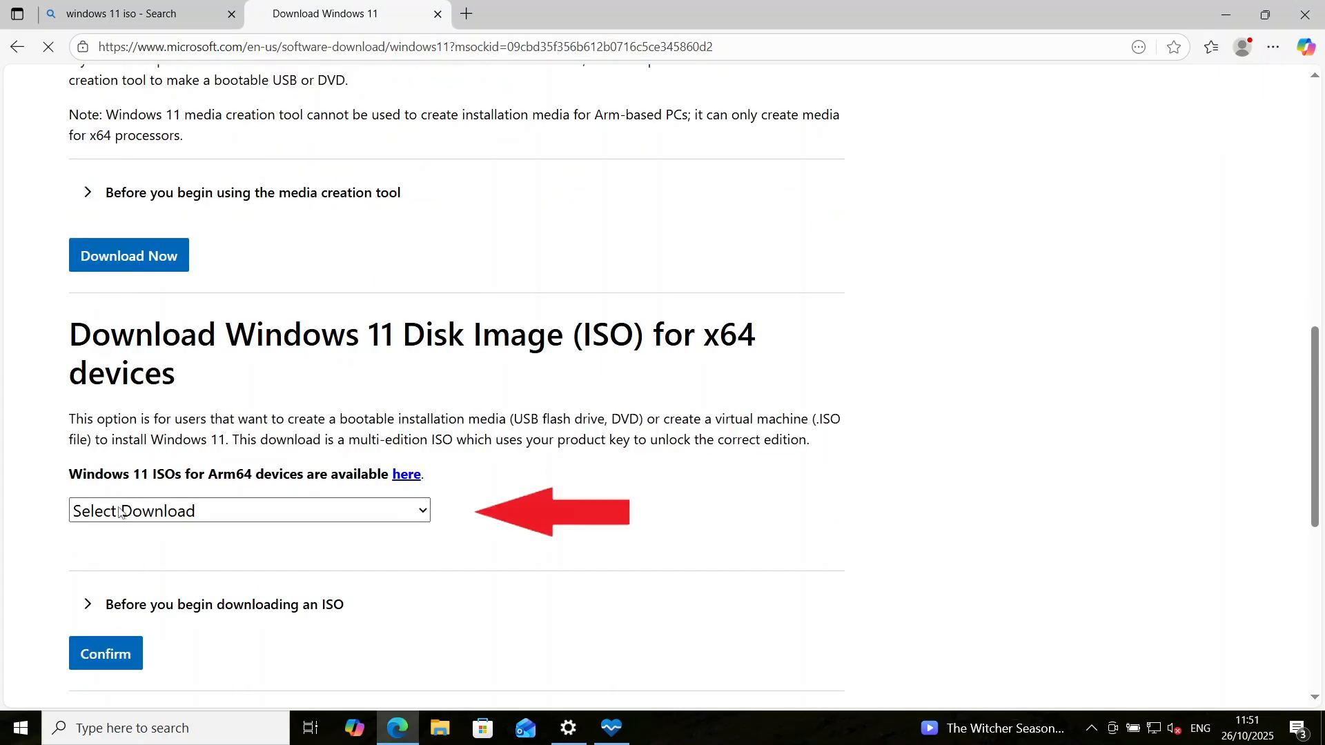
Confirm 'Windows 11 (multi-edition ISO for x64 devices)' as the download, then return to Settings
left_click(249, 511)
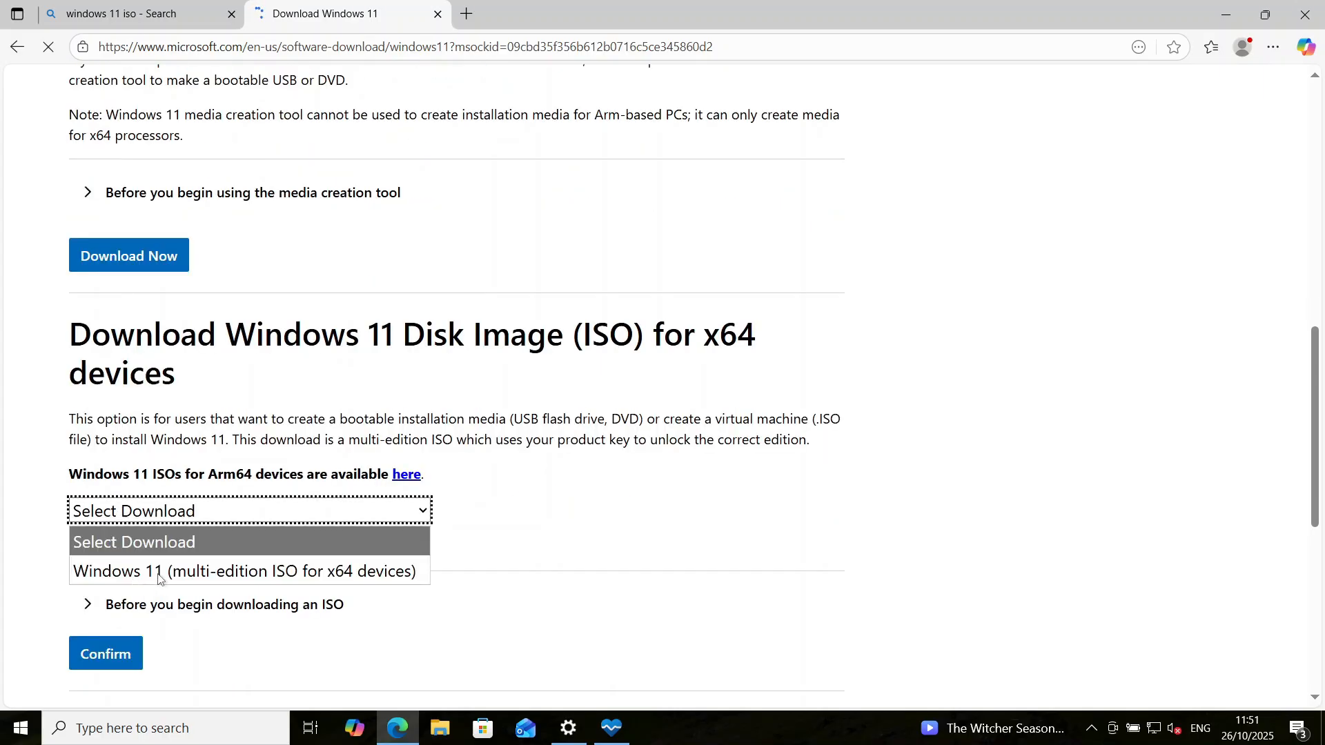
left_click(243, 571)
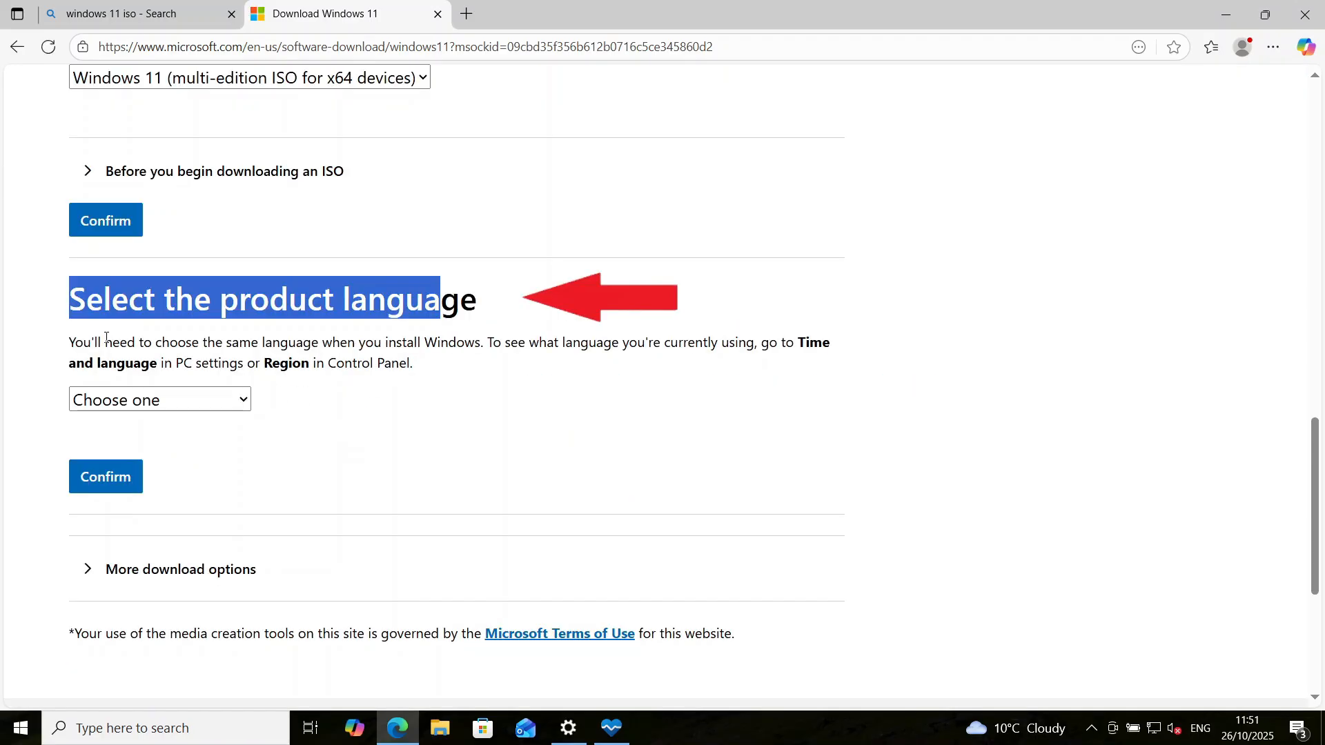
left_click(561, 537)
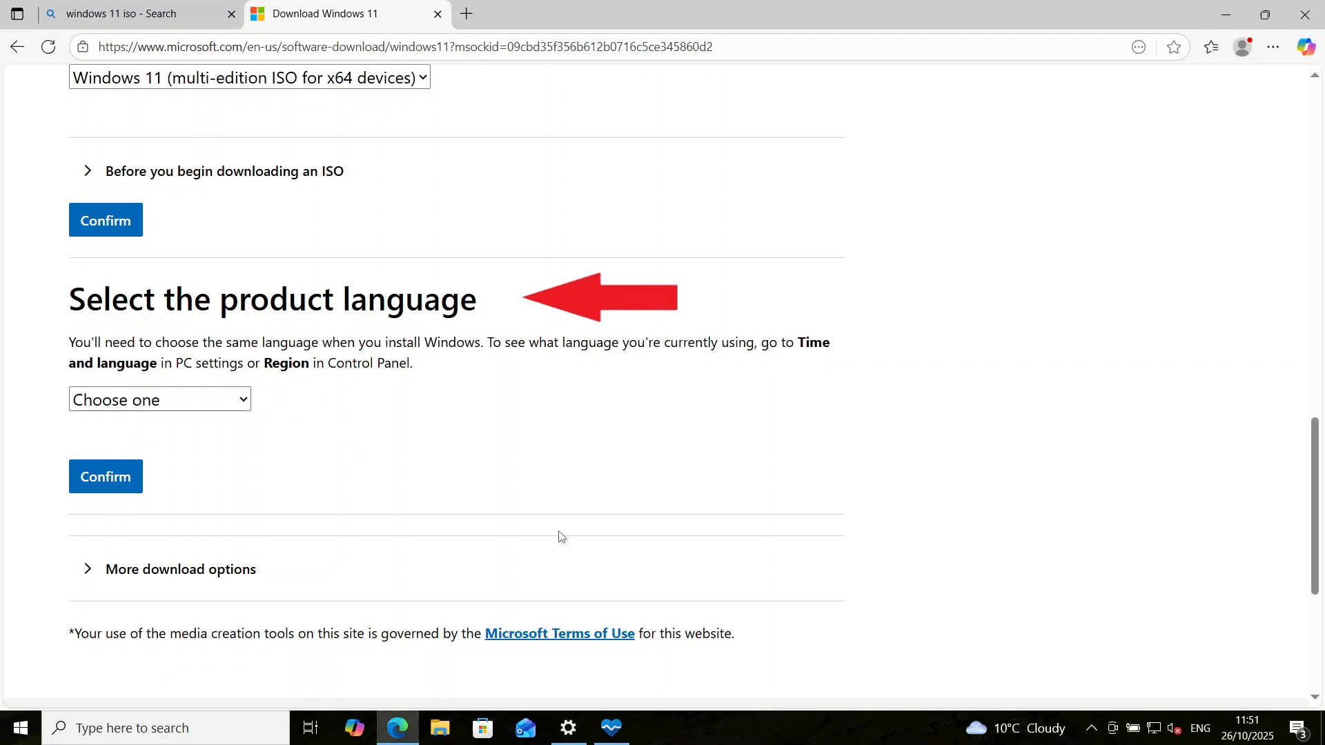
mouse_move(267, 426)
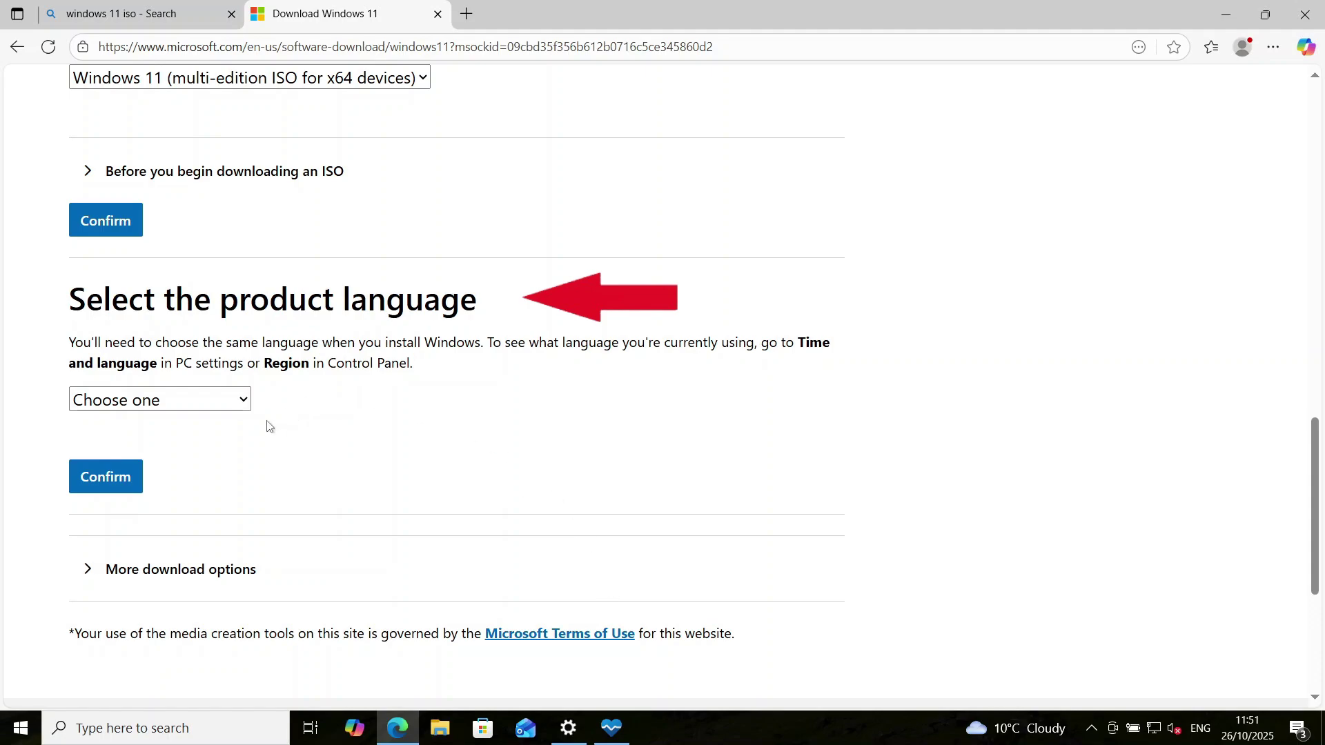
mouse_move(158, 413)
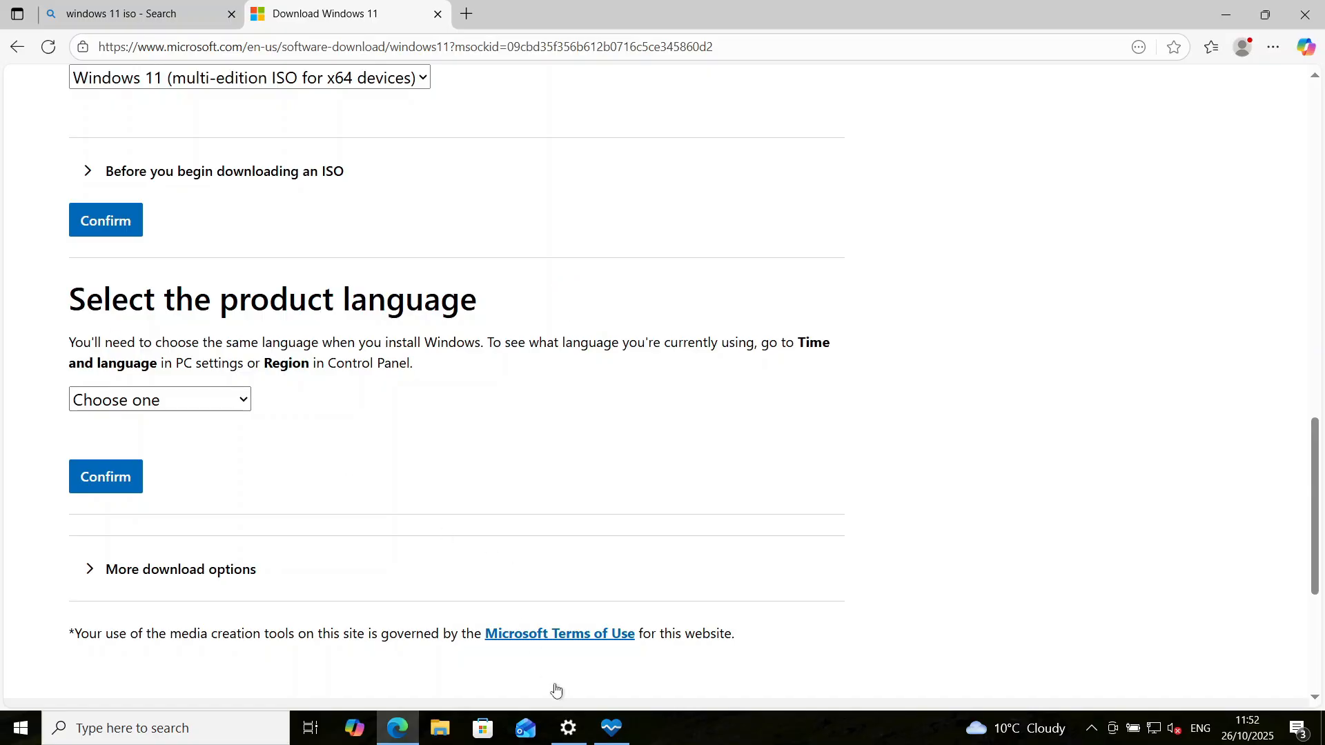
left_click(568, 728)
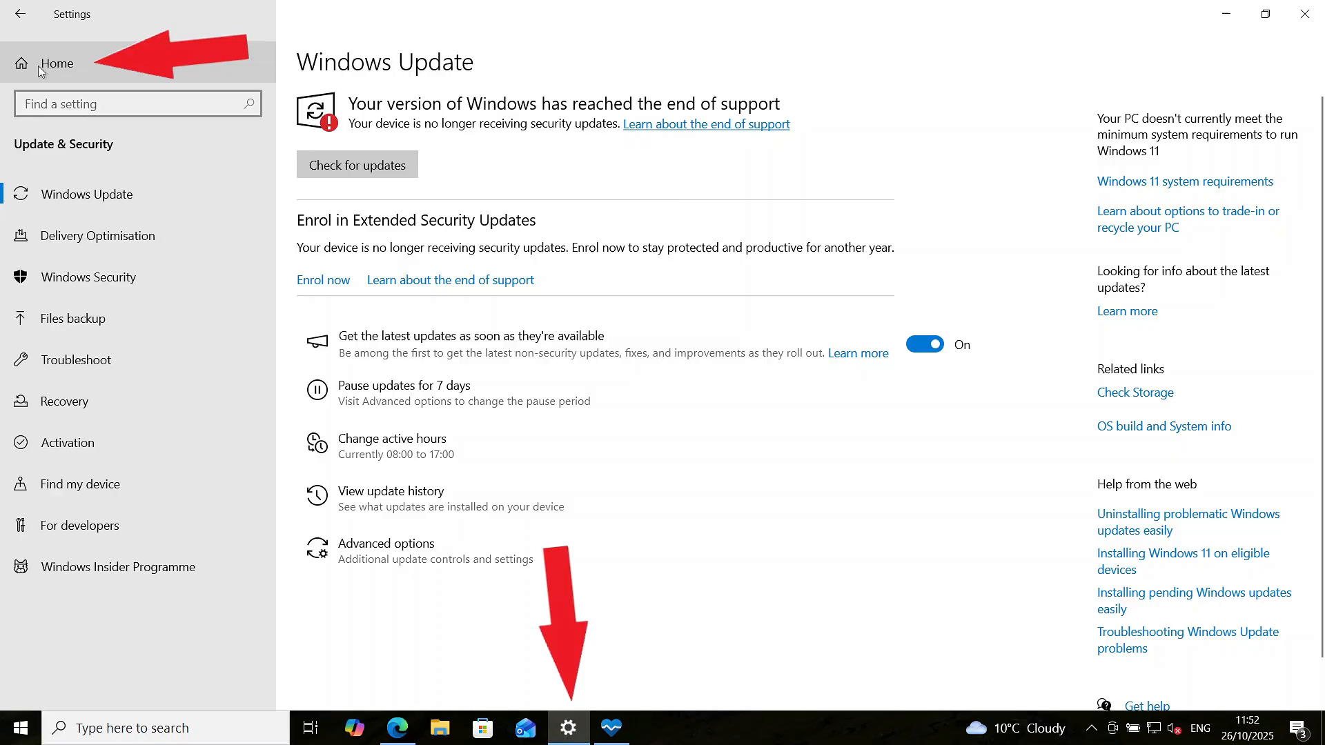
Verify the display language is English (Ireland) under Time & Language, then return to Edge
left_click(57, 62)
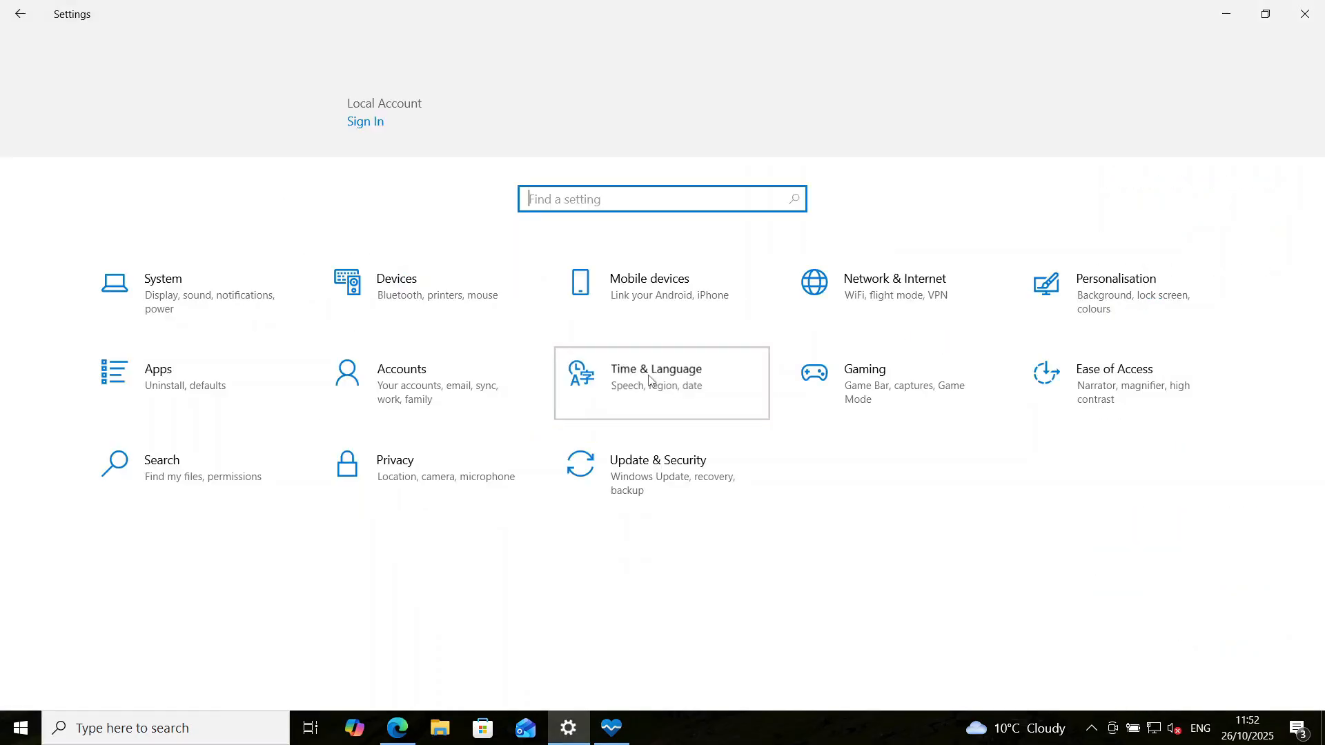
left_click(656, 377)
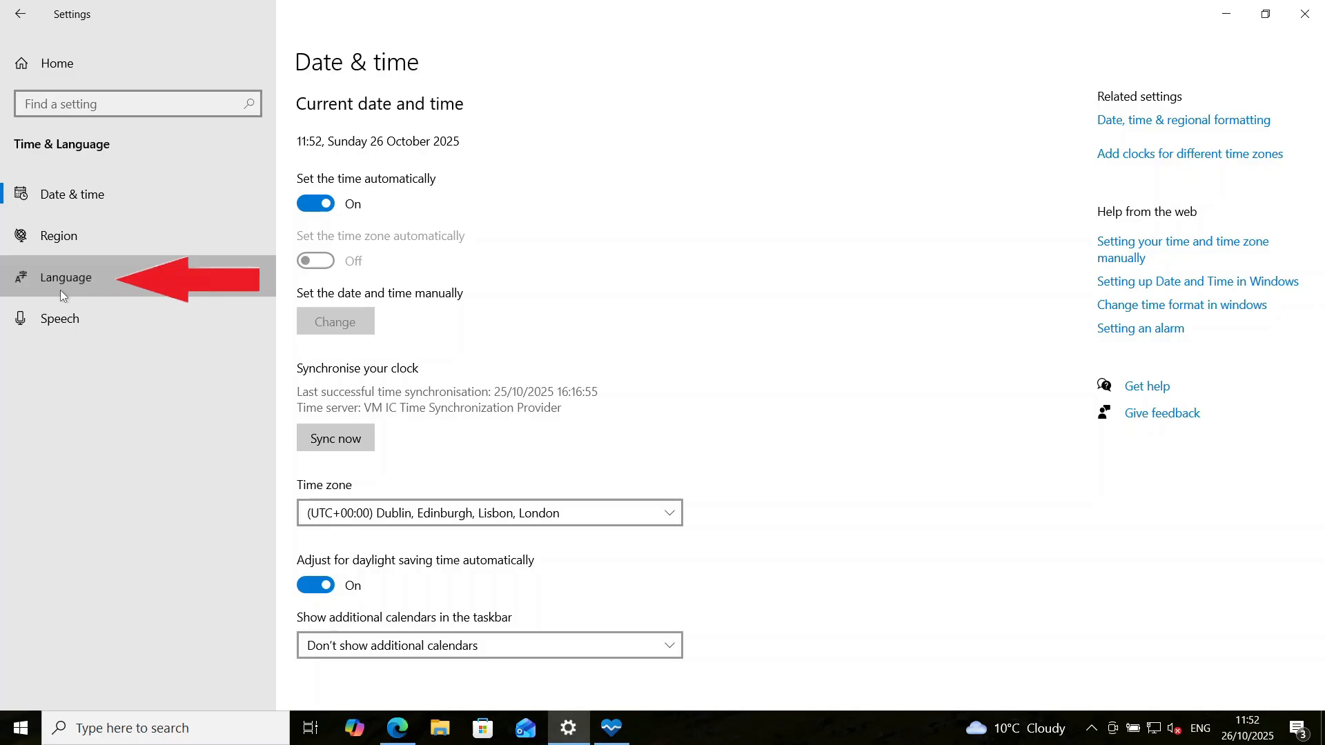
left_click(65, 276)
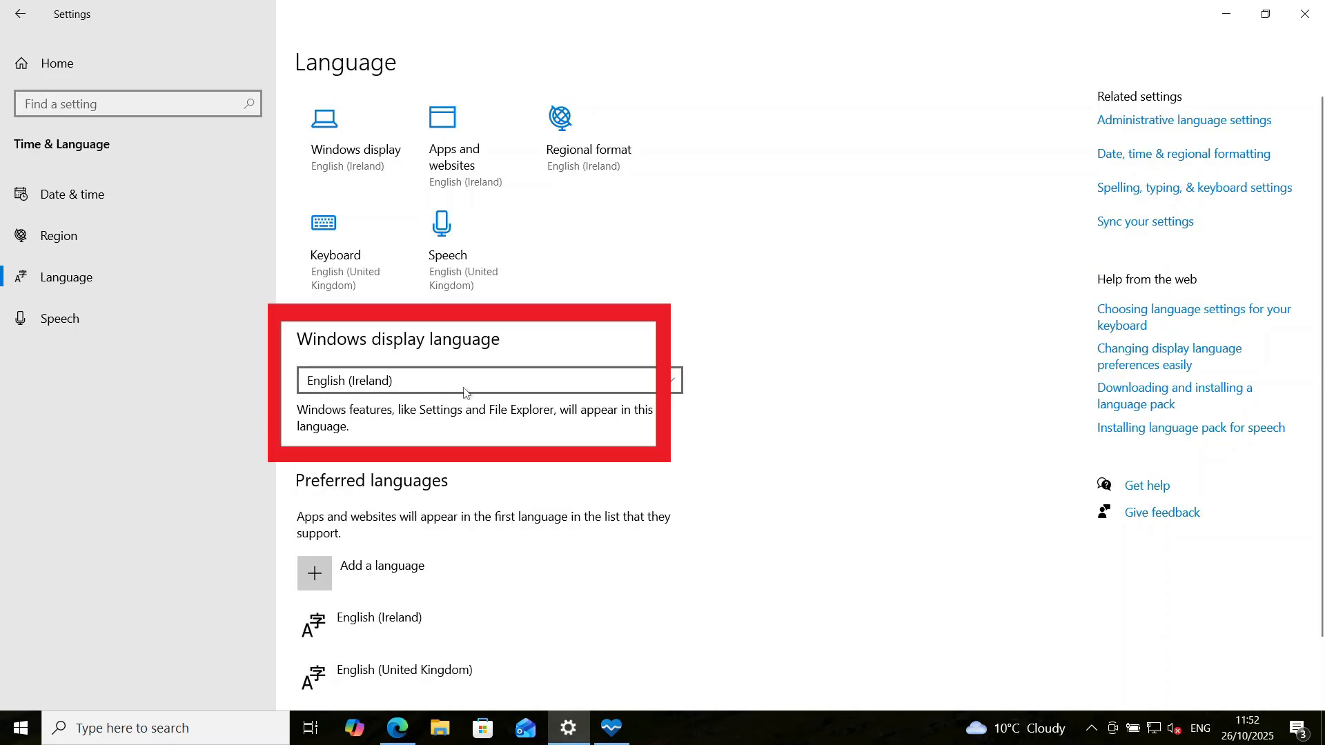
mouse_move(393, 387)
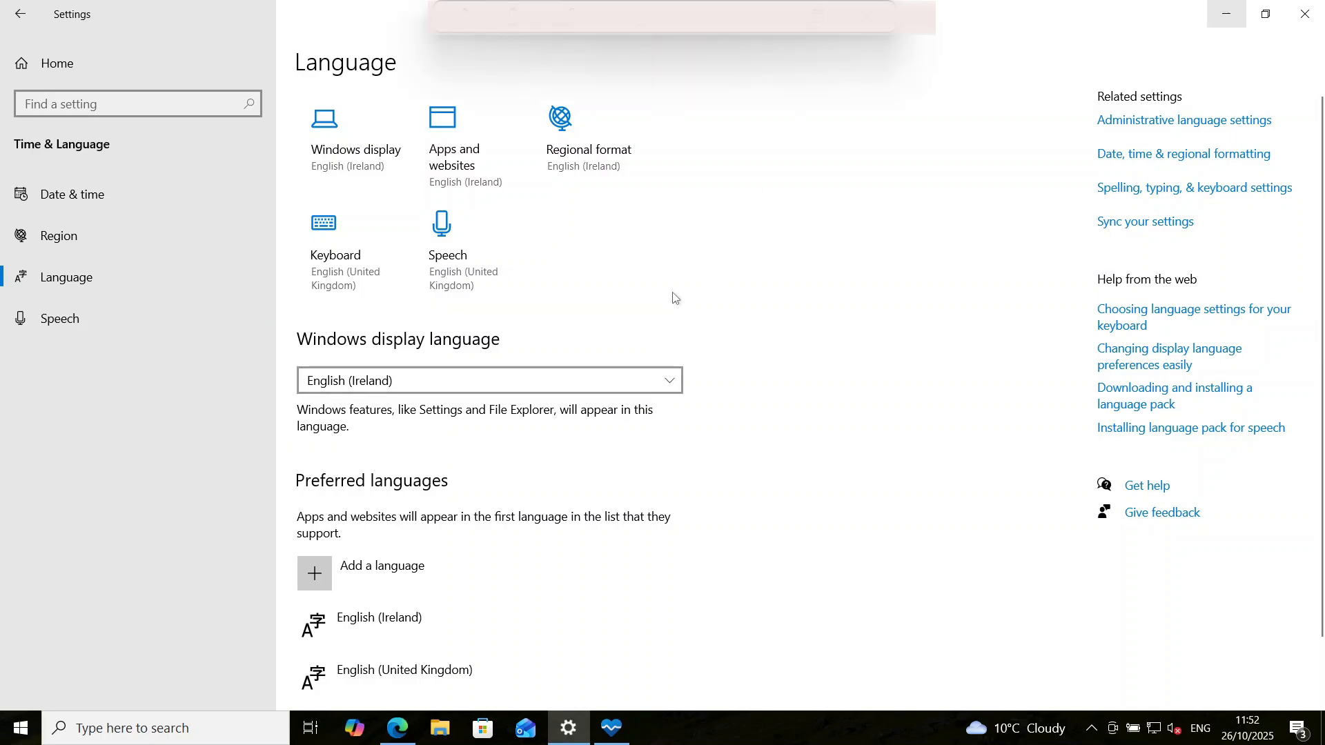
left_click(396, 728)
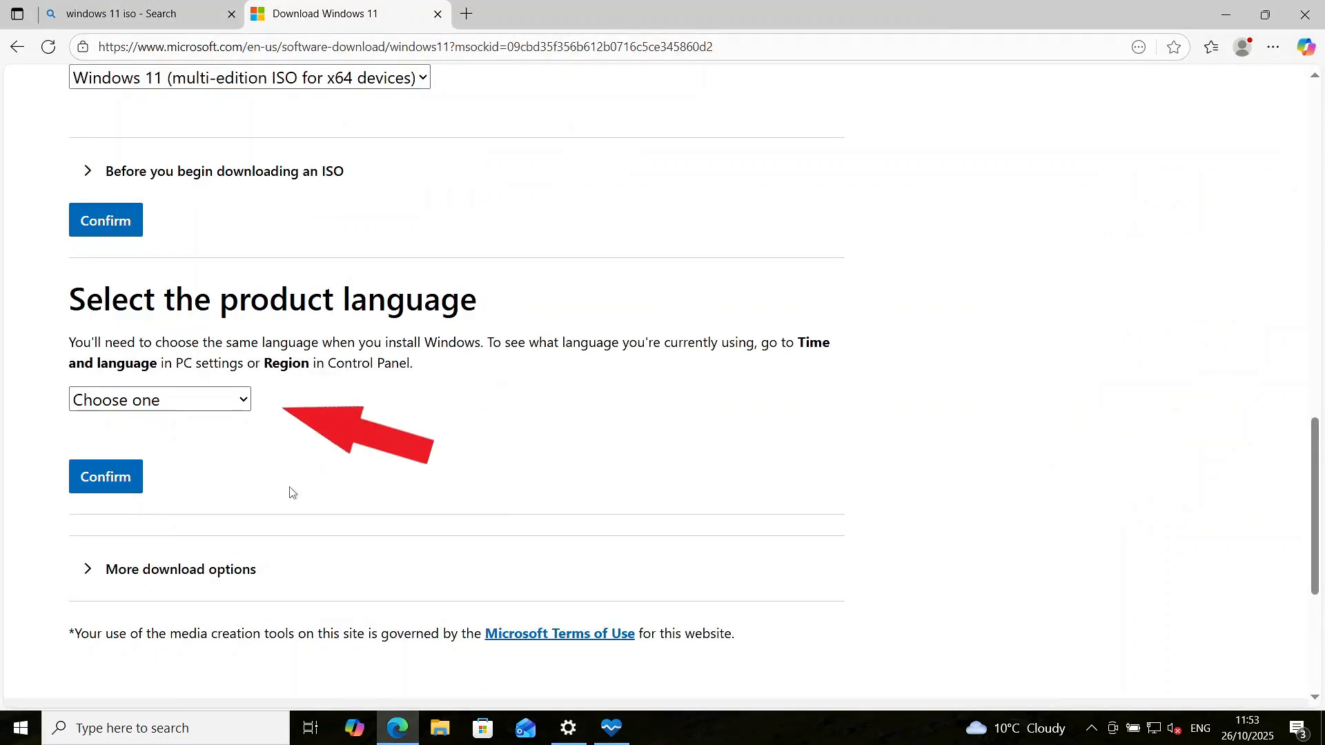
Confirm English International as product language and download the 64-bit Windows 11 ISO
left_click(160, 399)
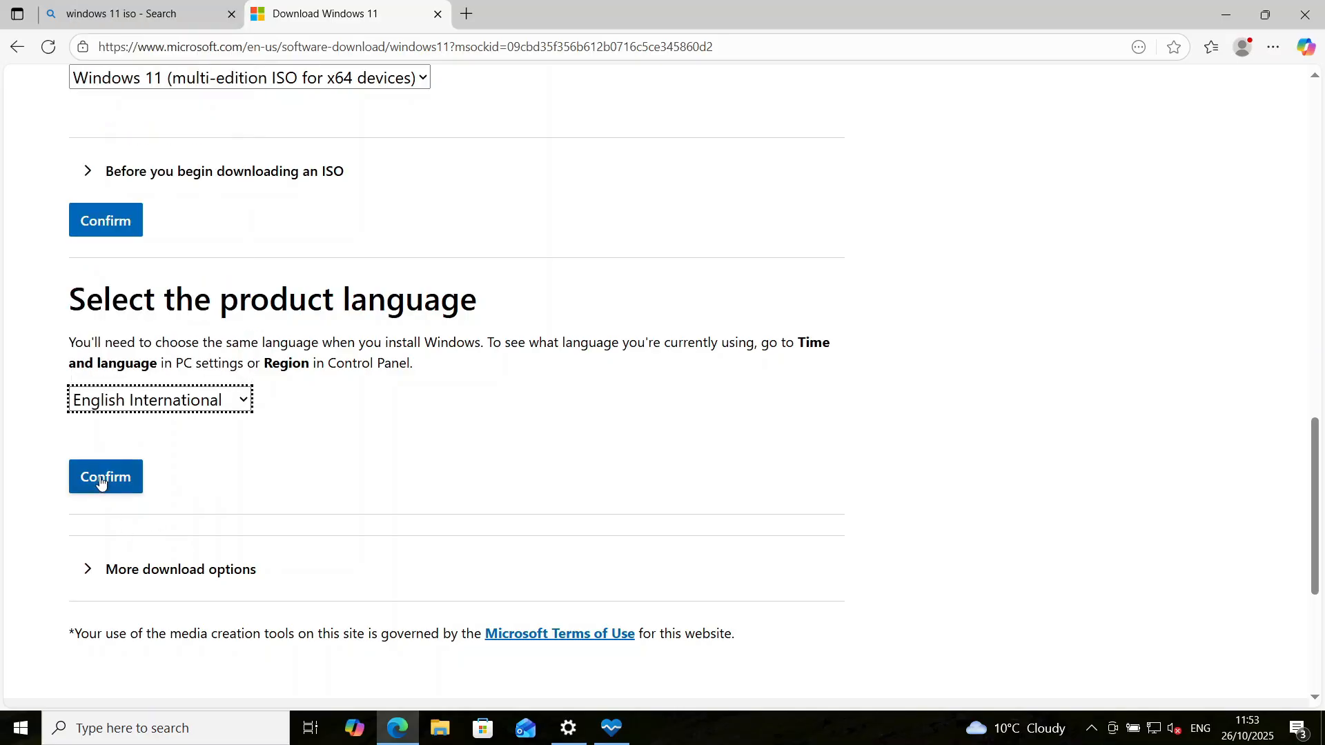
left_click(106, 477)
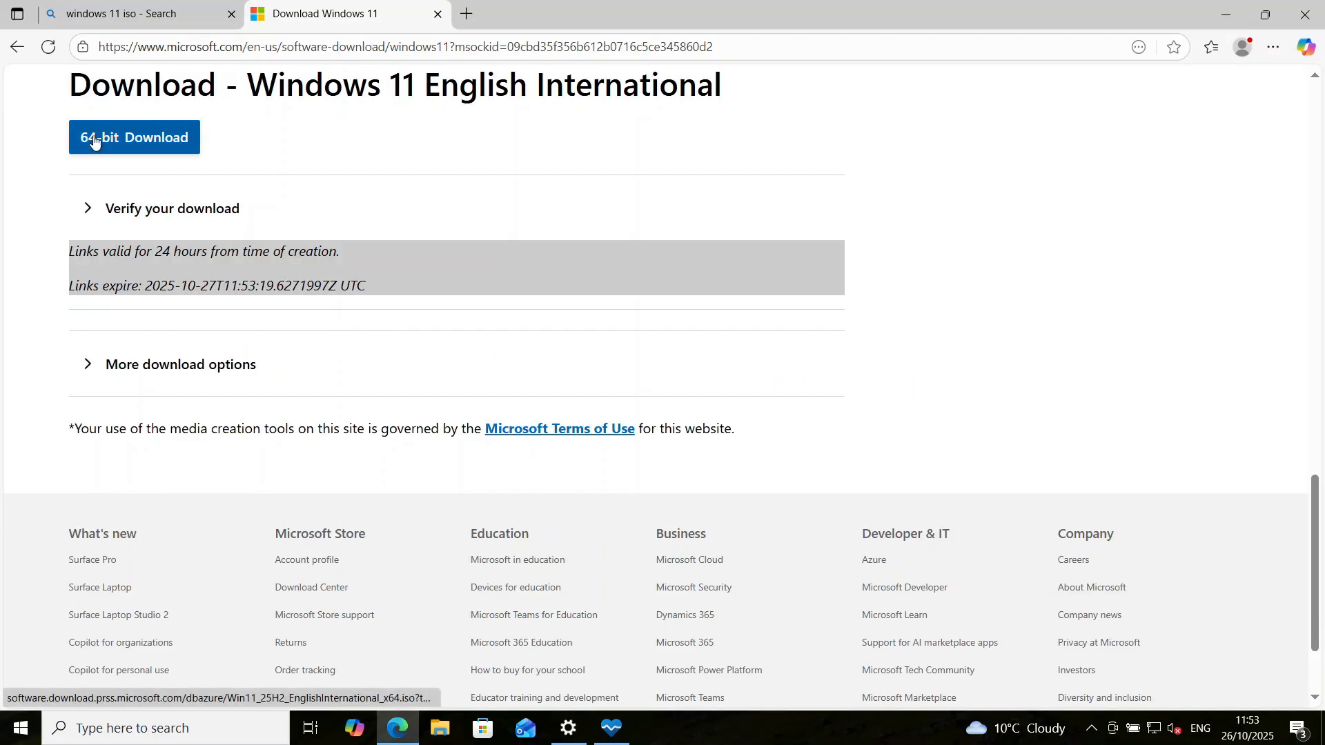
left_click(109, 137)
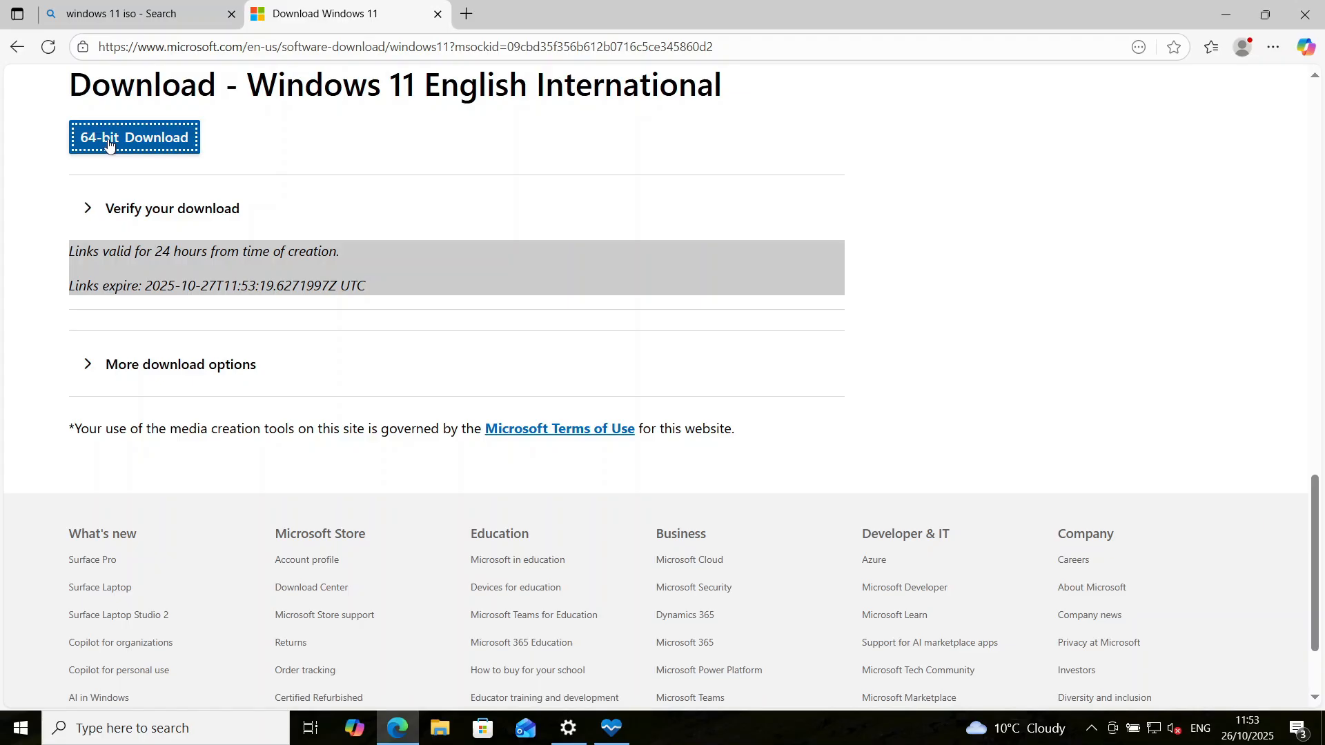
left_click(113, 139)
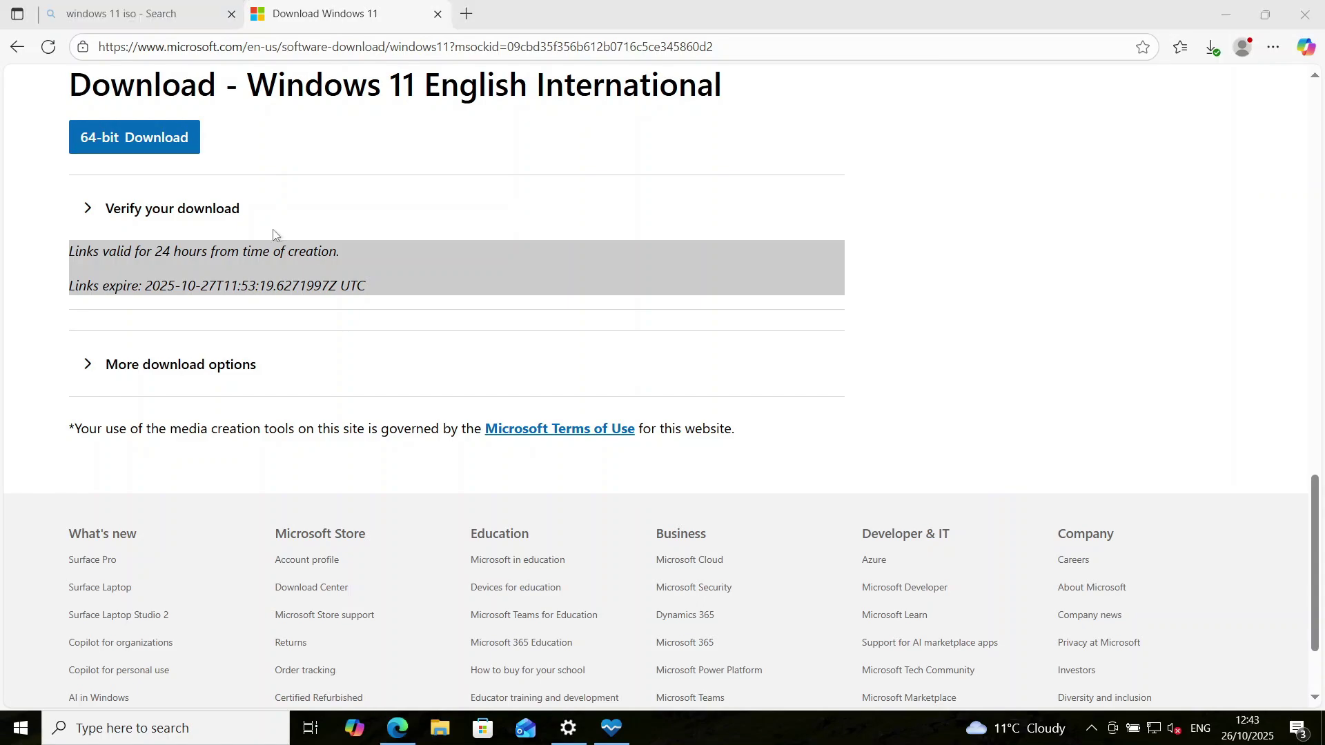
mouse_move(316, 181)
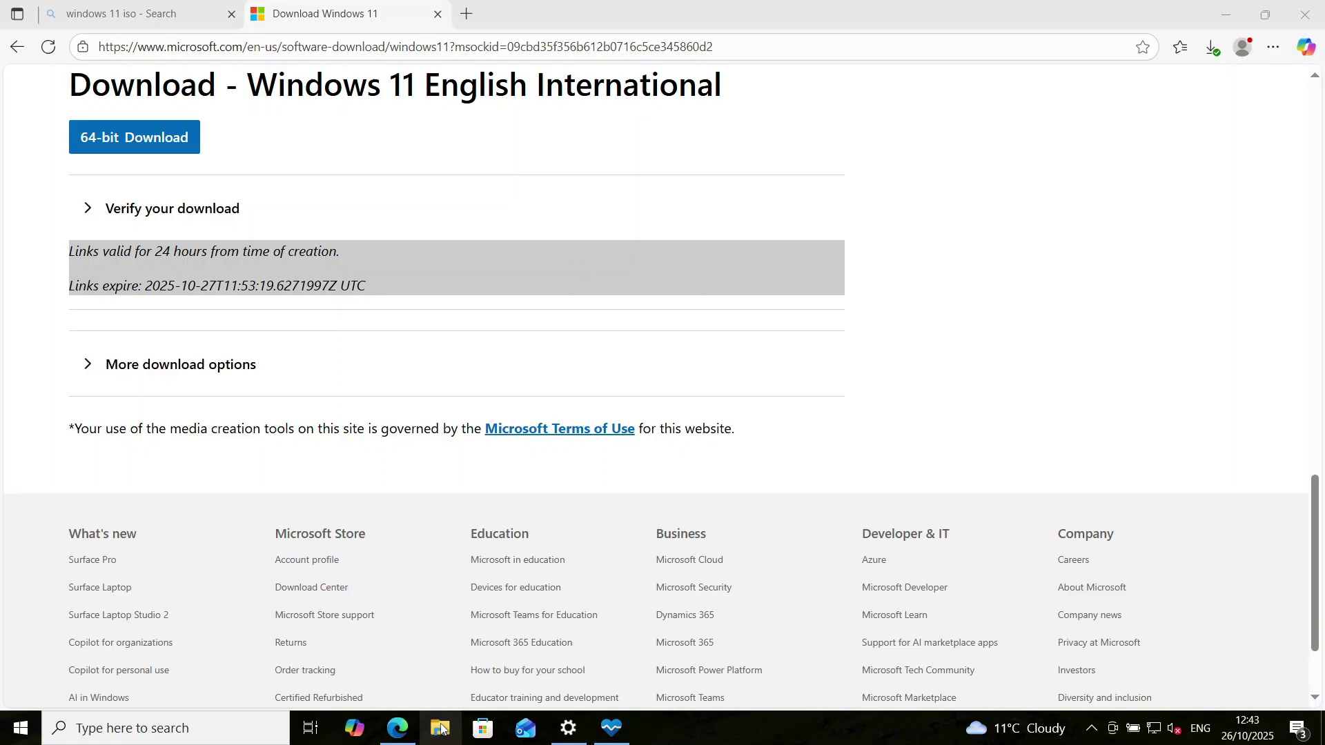
Mount the Win11 ISO from Downloads past the security warning and select setup.exe
left_click(440, 729)
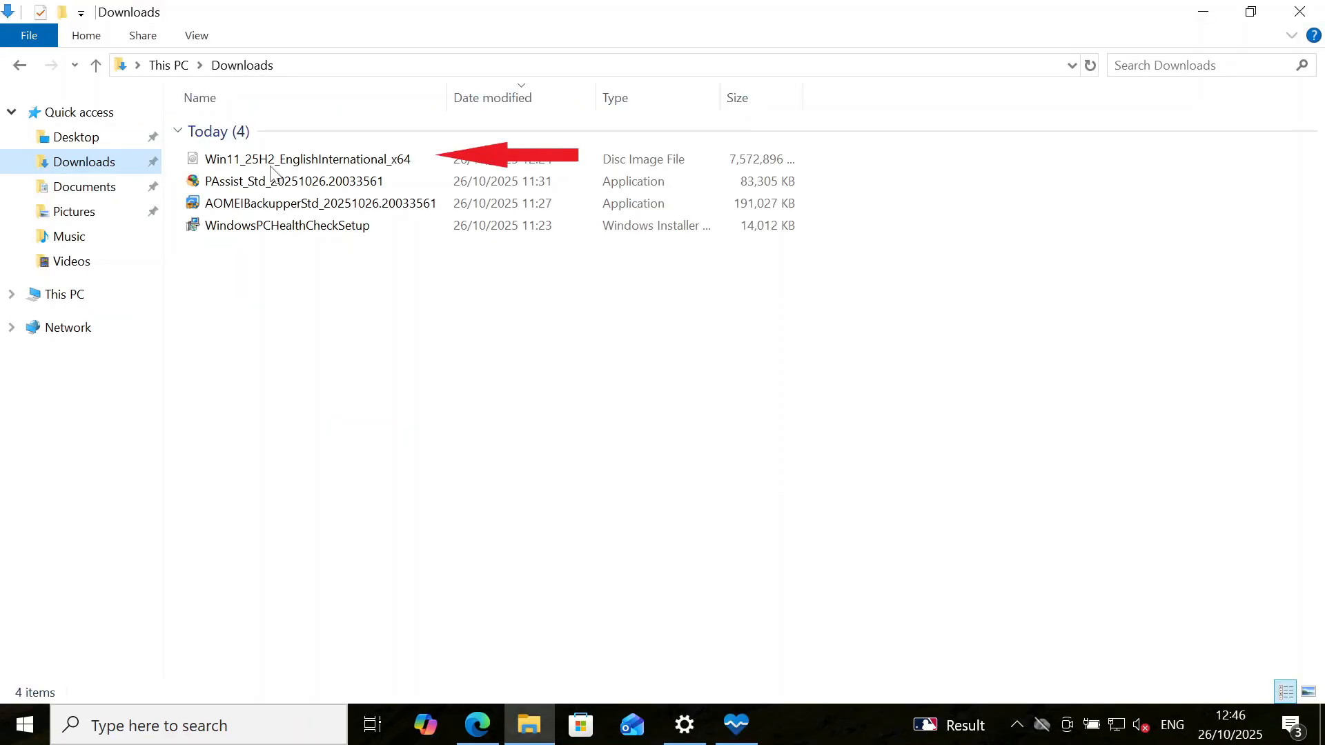
mouse_move(275, 165)
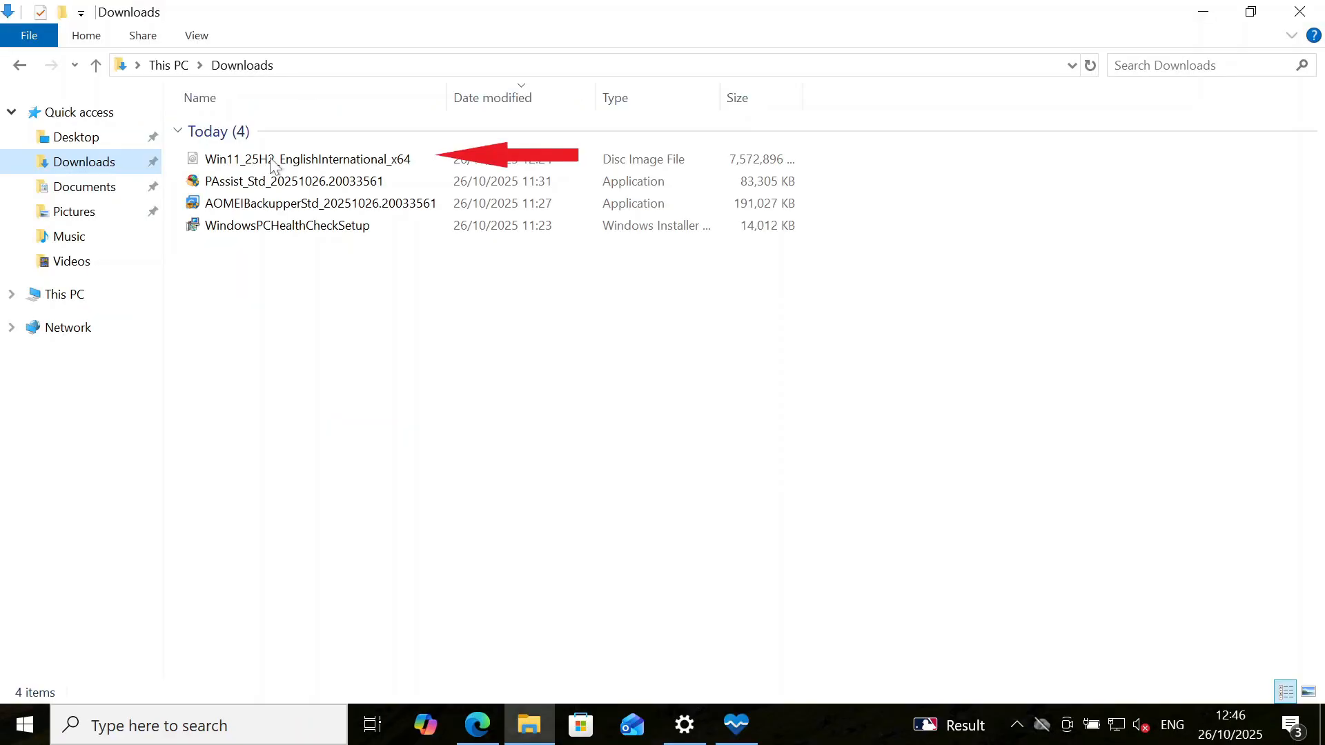
left_click(273, 160)
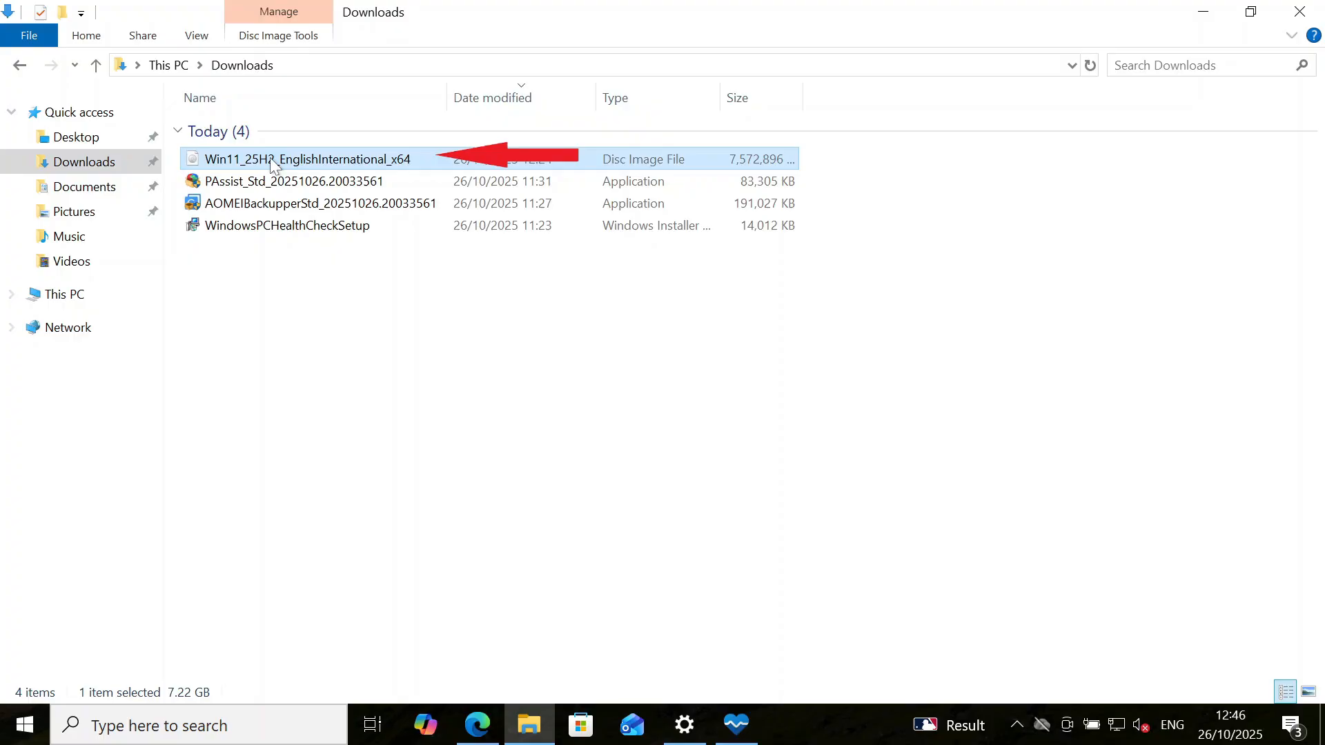
double_click(278, 159)
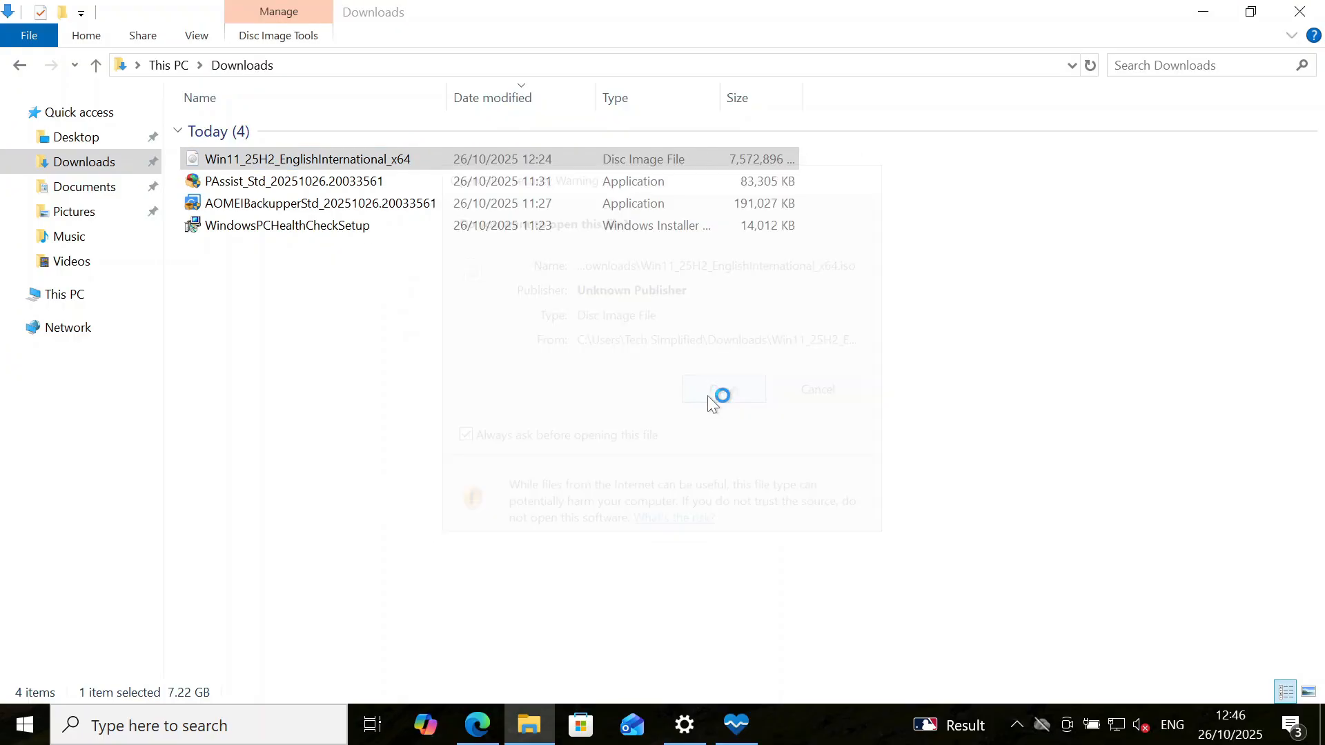
left_click(723, 389)
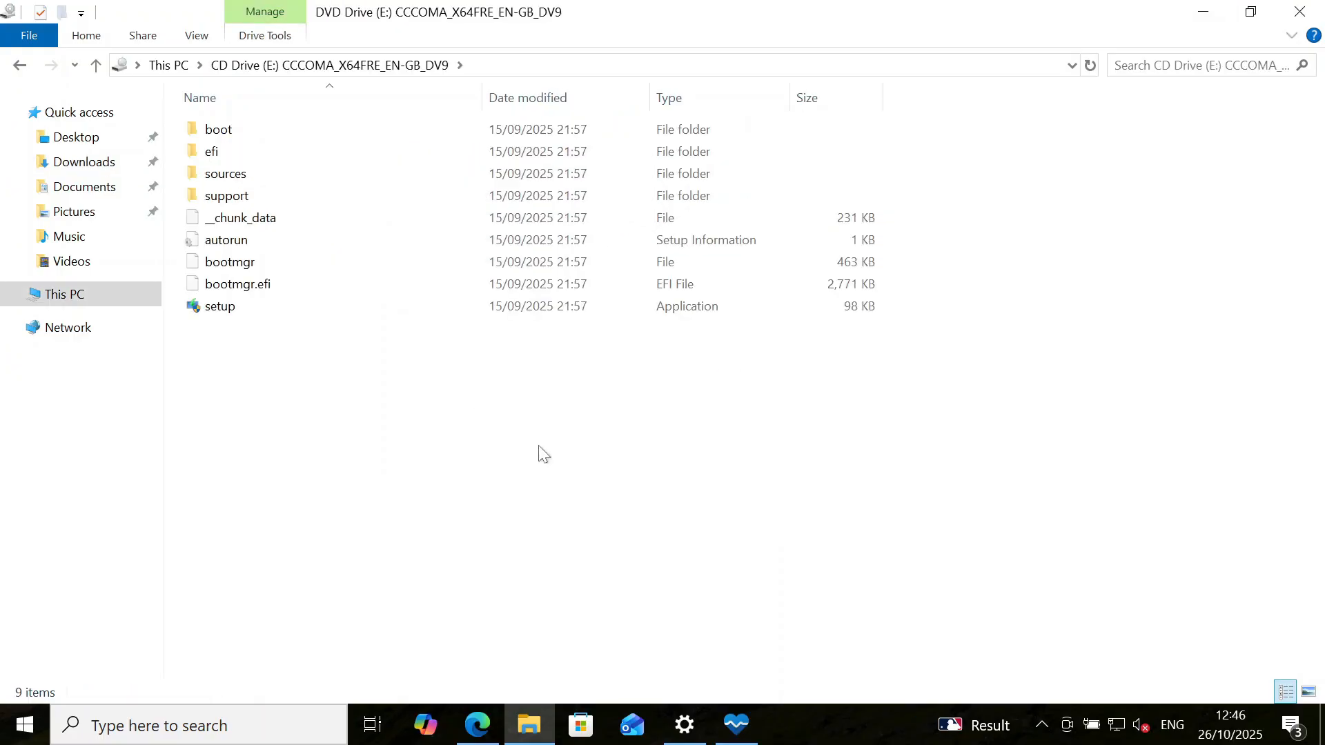
left_click(220, 306)
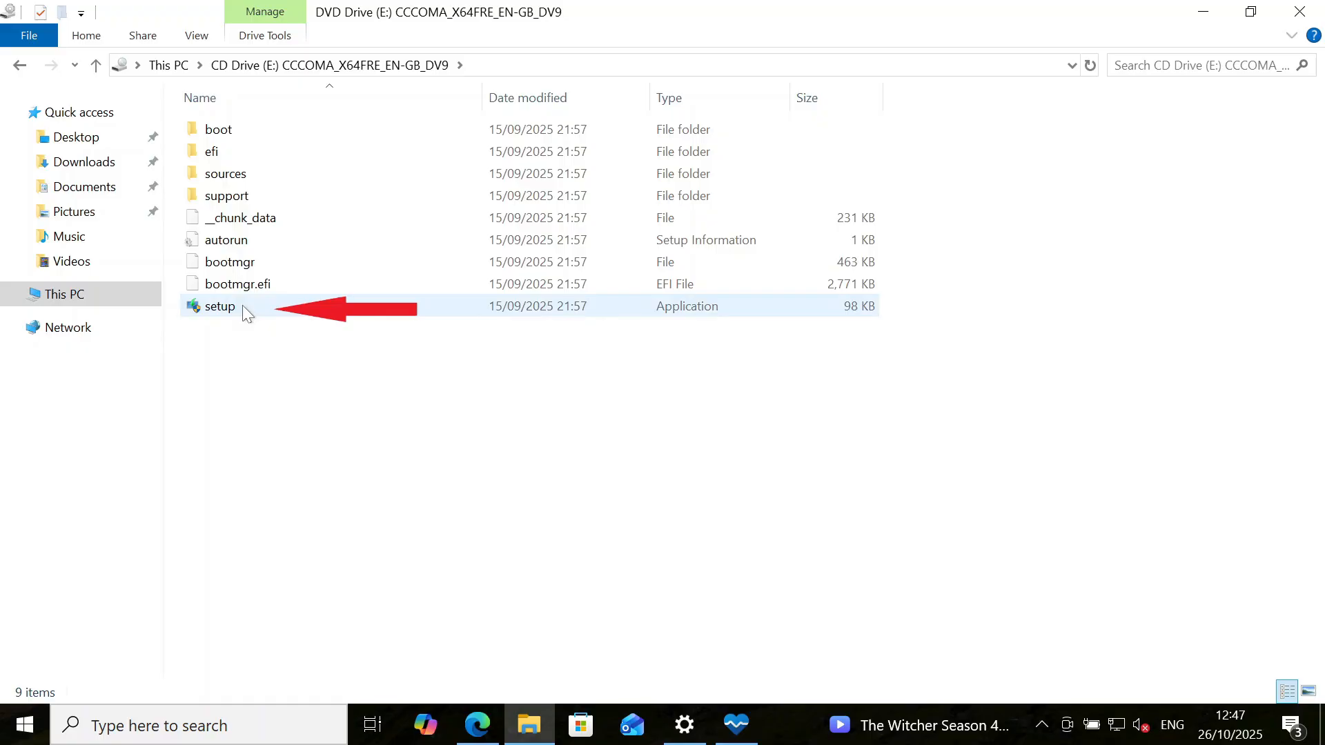
left_click(220, 307)
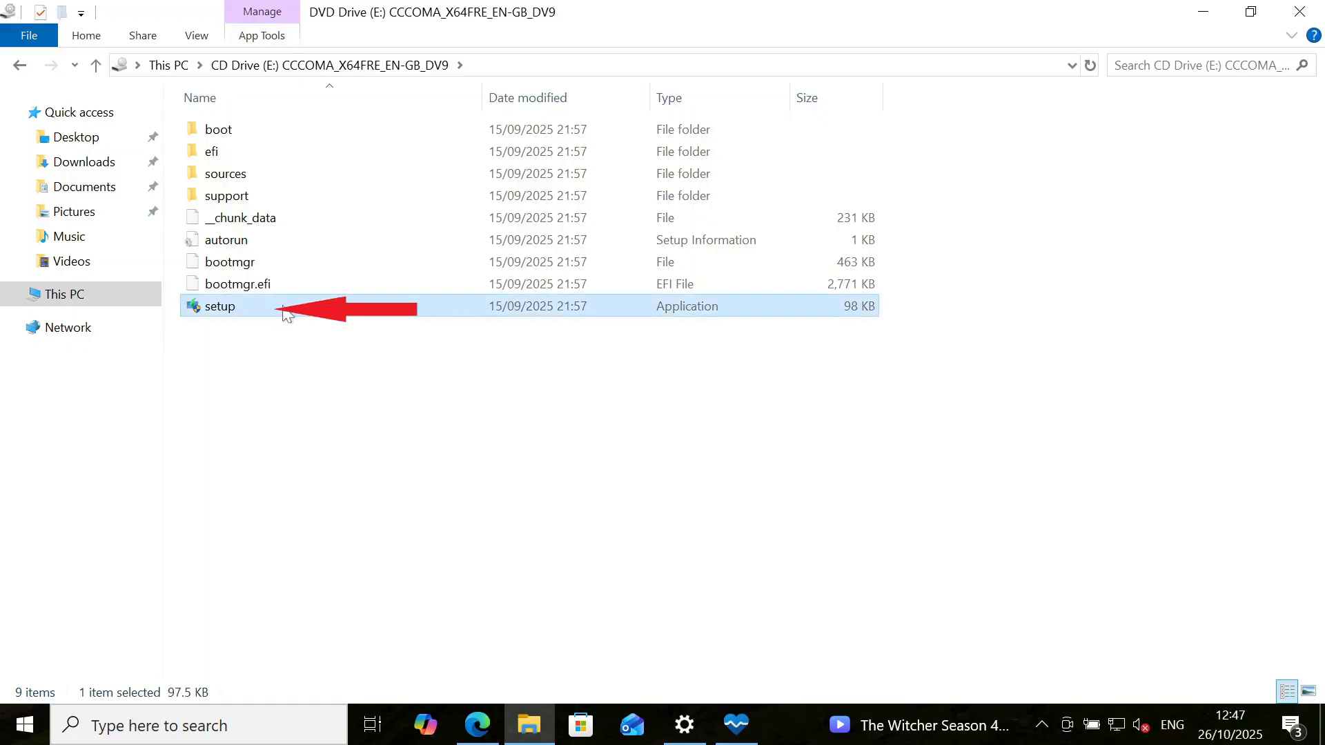
mouse_move(238, 367)
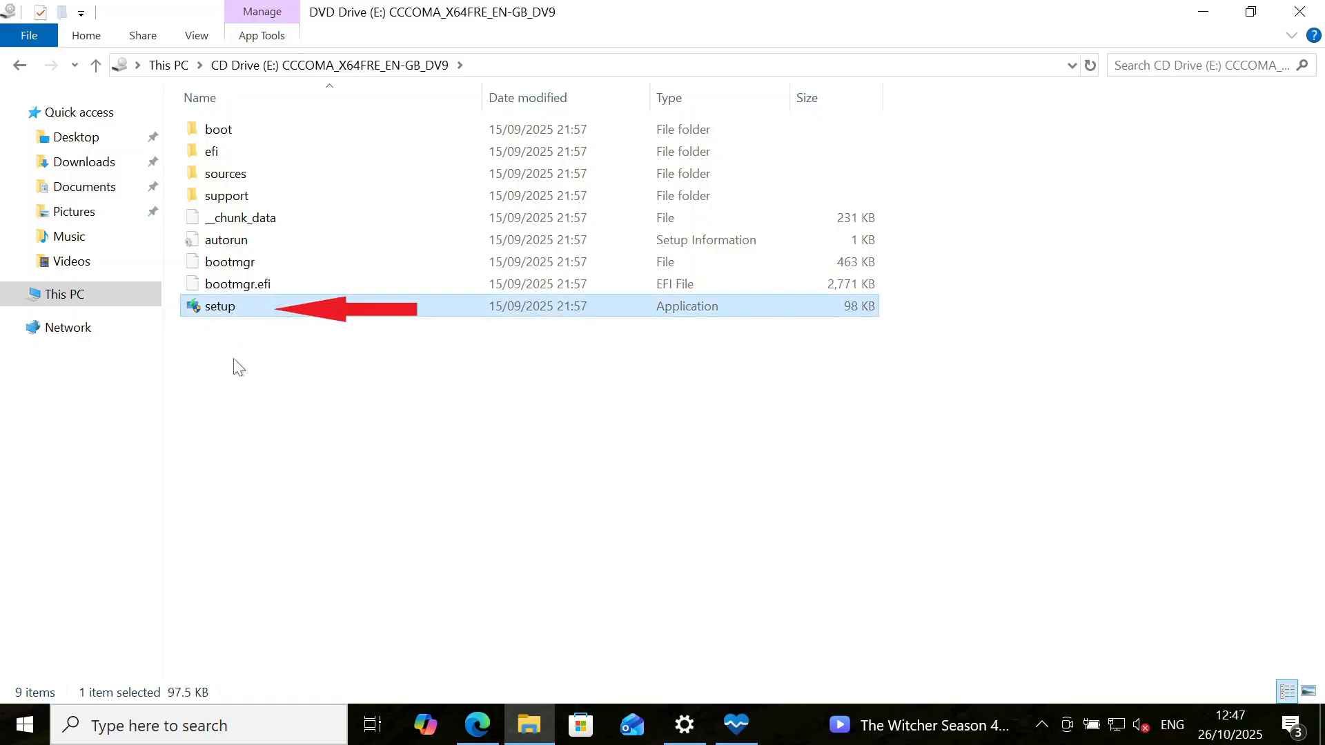
mouse_move(243, 317)
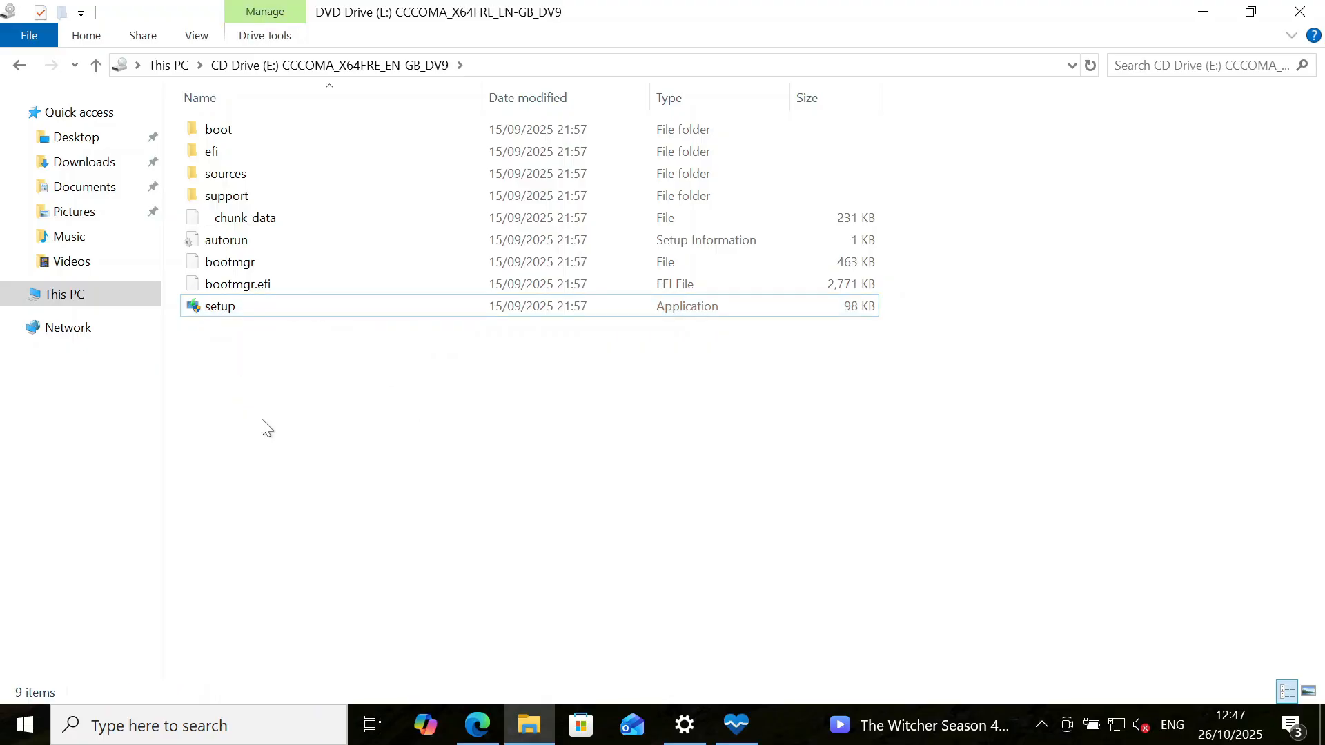
mouse_move(351, 422)
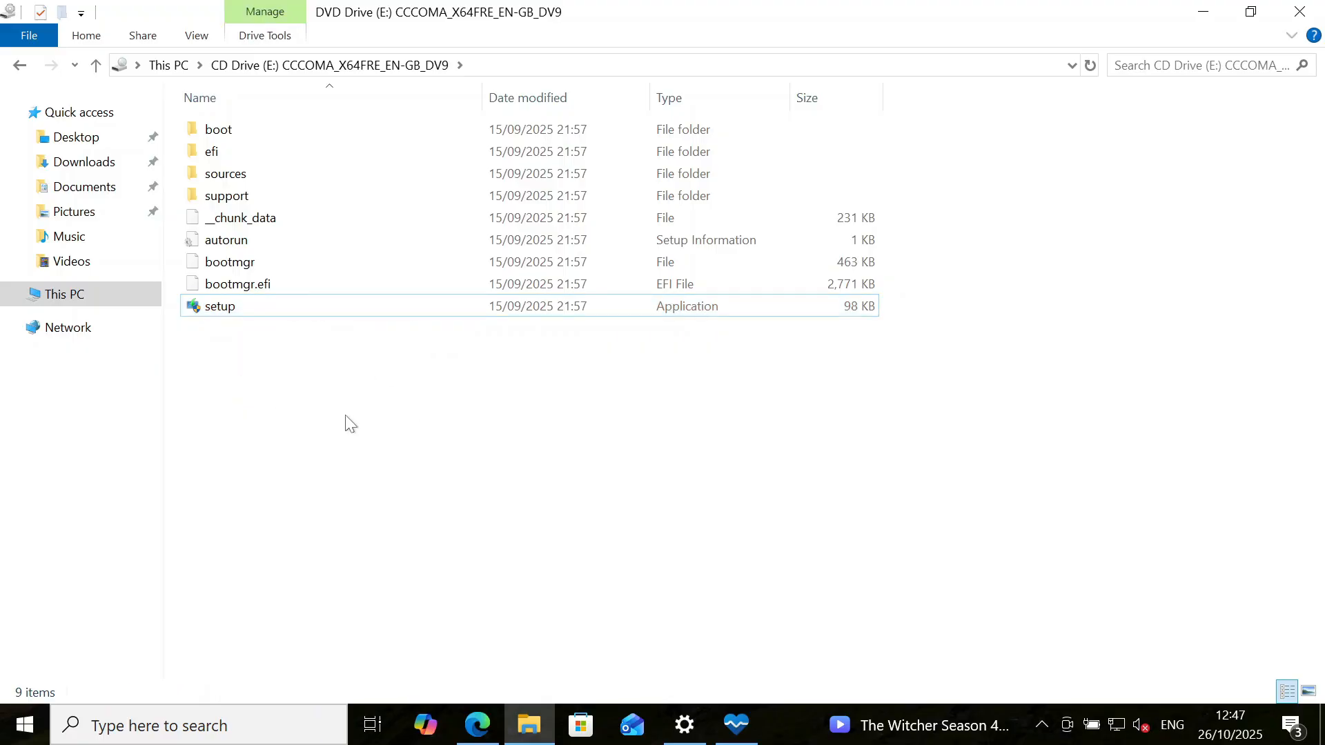
mouse_move(364, 505)
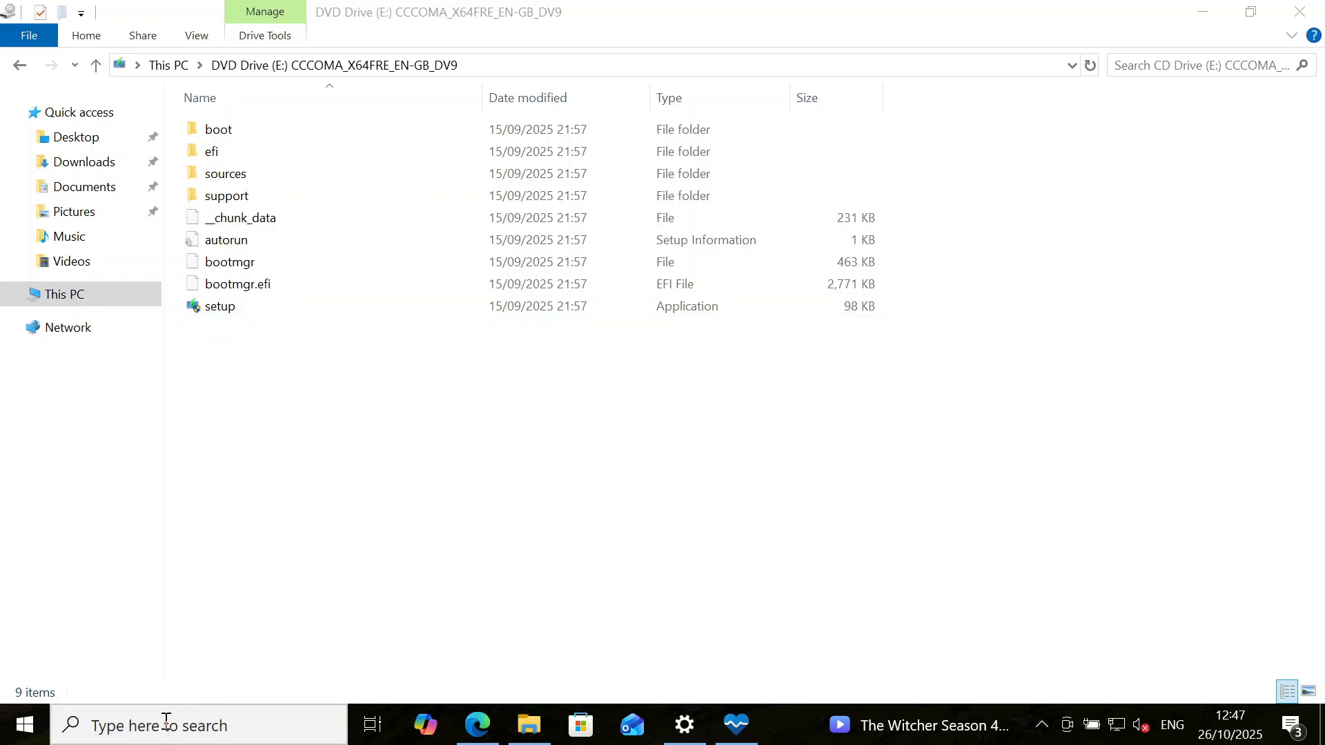
Search the taskbar for regedit to launch Registry Editor
left_click(166, 726)
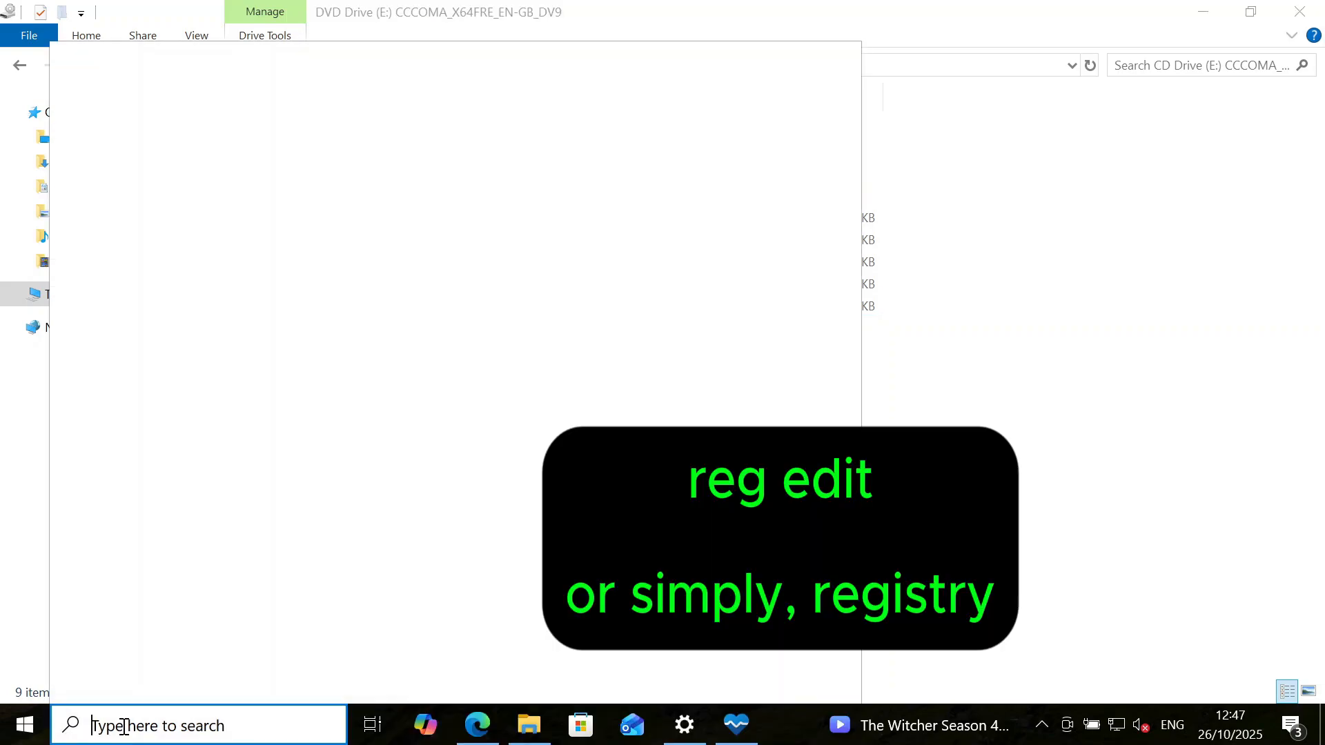
type("re")
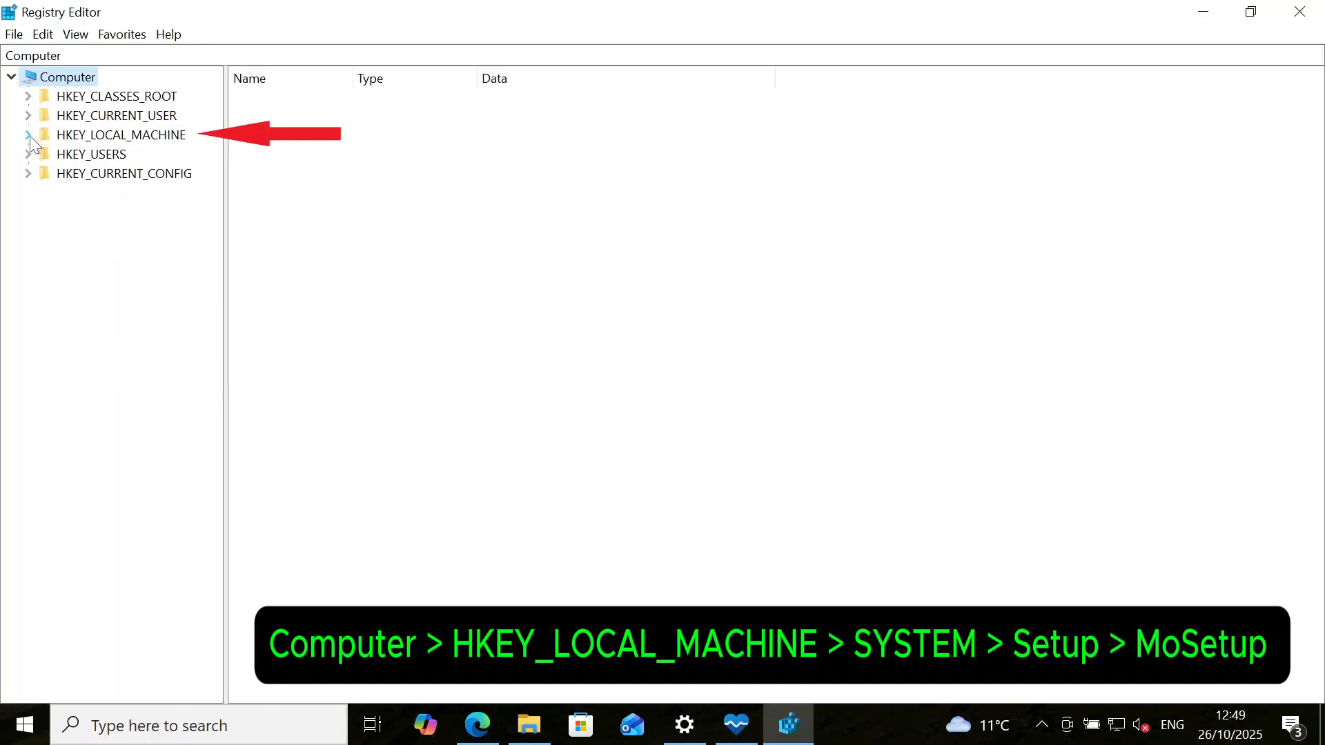
Expand HKEY_LOCAL_MACHINE\SYSTEM\Setup and add a new subkey named MoSetup
left_click(28, 135)
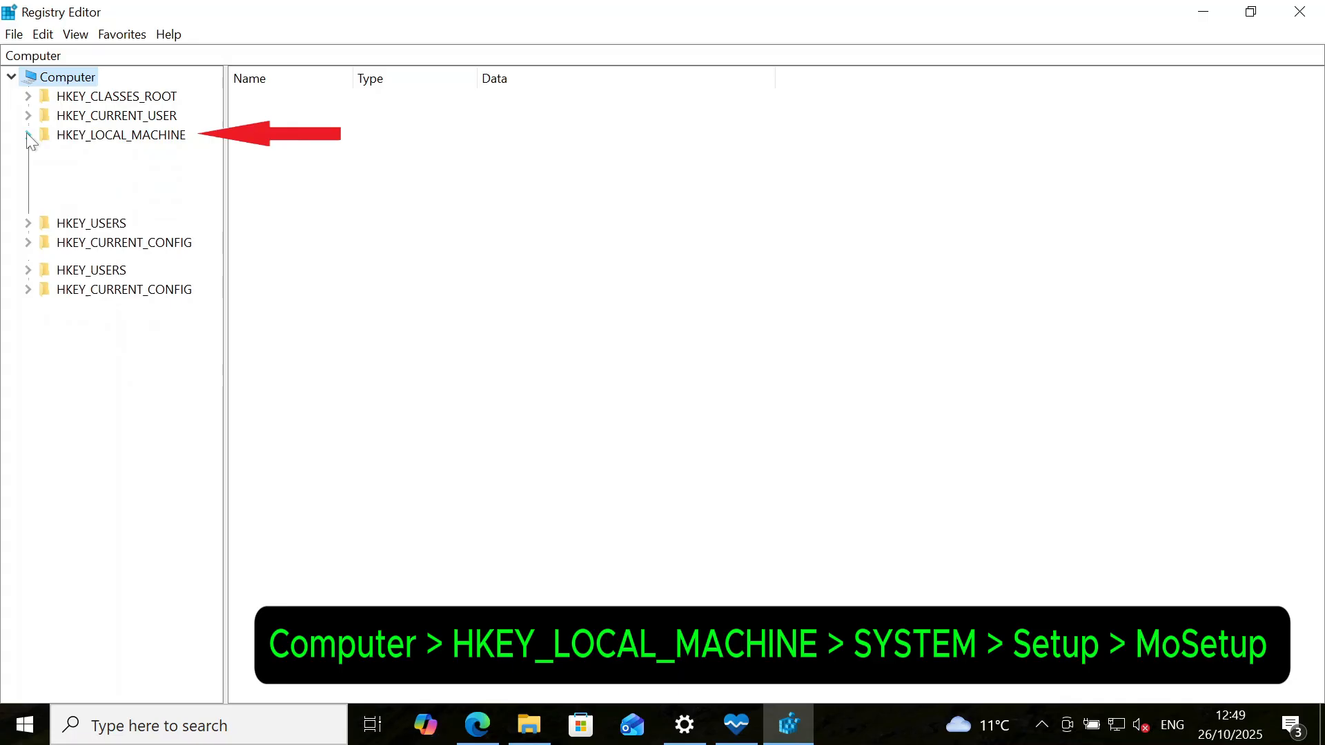
left_click(28, 135)
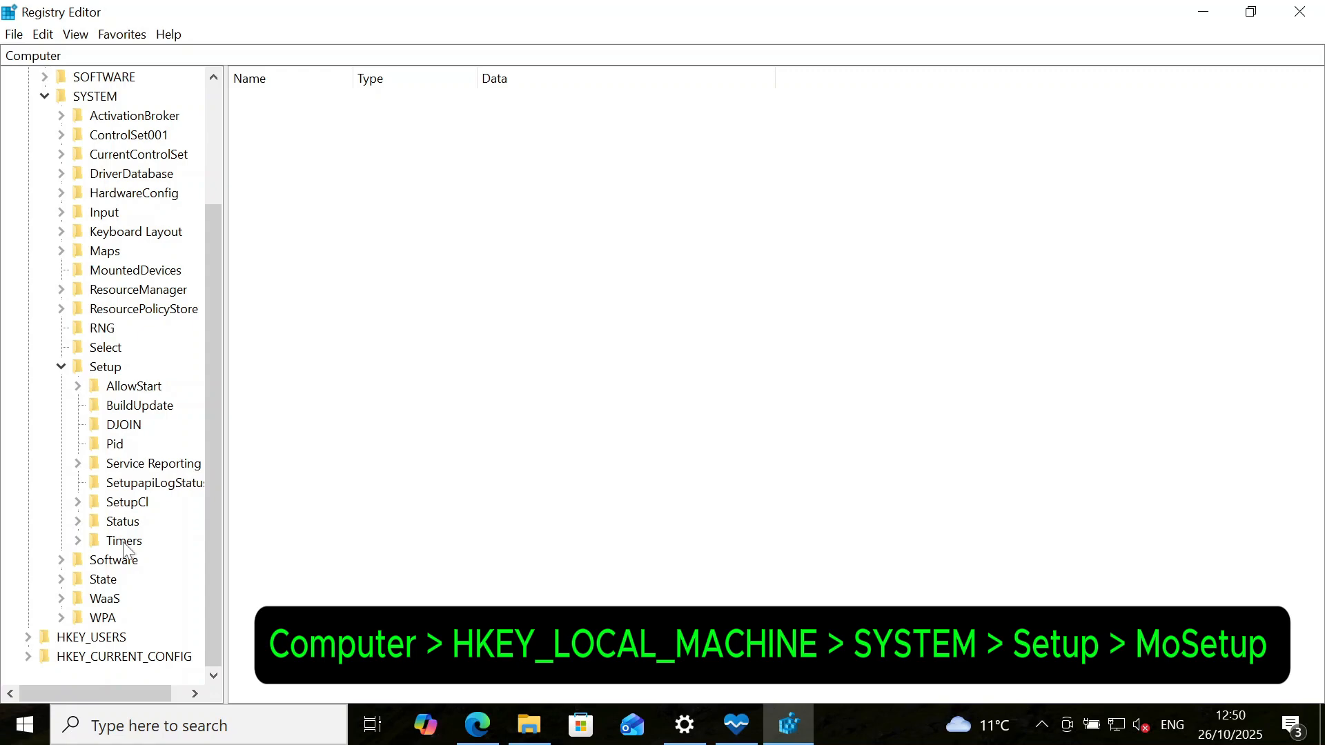
right_click(104, 367)
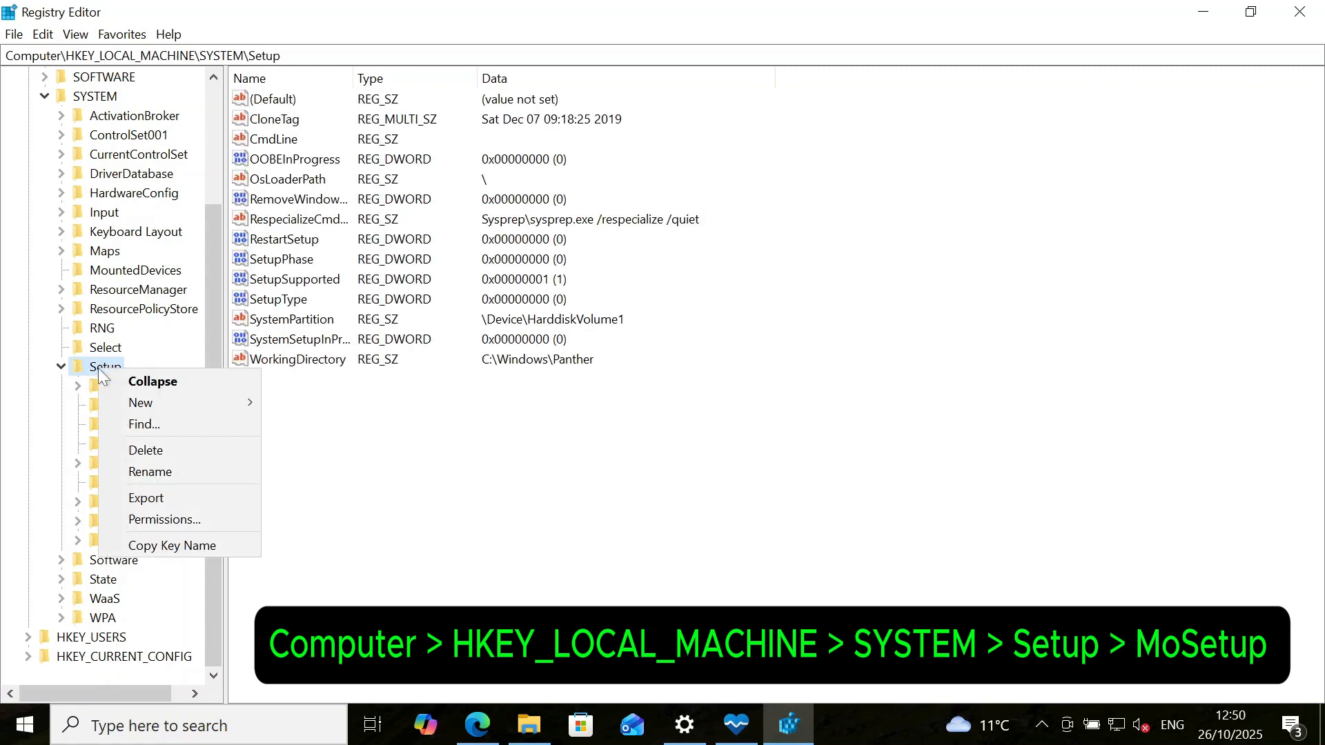
mouse_move(141, 403)
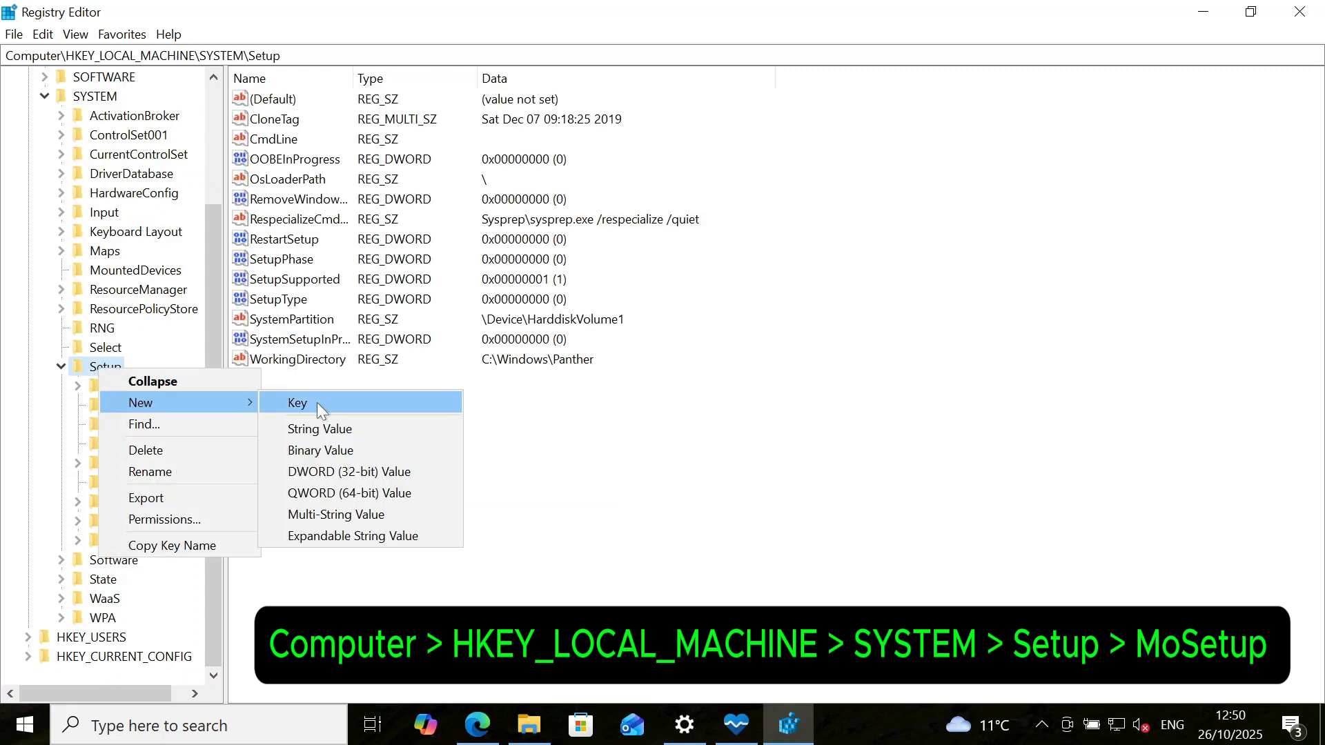
left_click(296, 402)
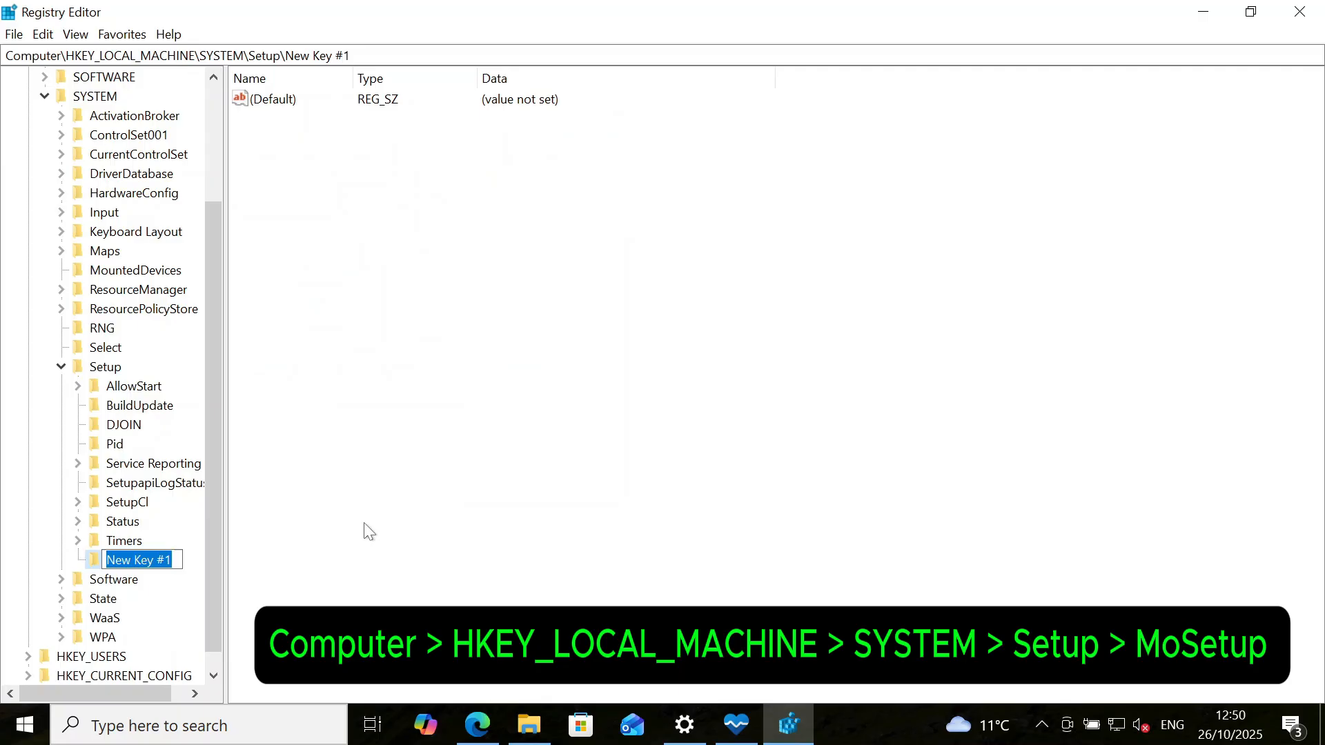
type("Mo")
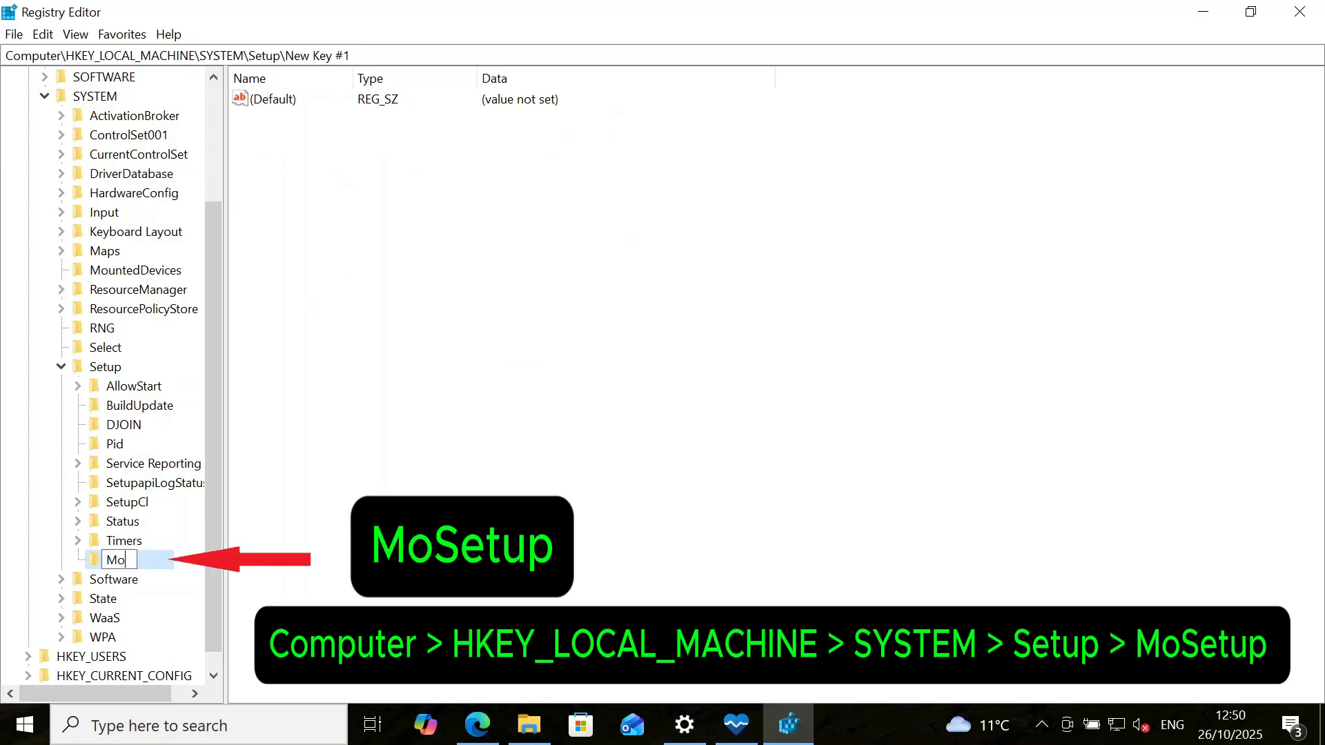
type("Setu")
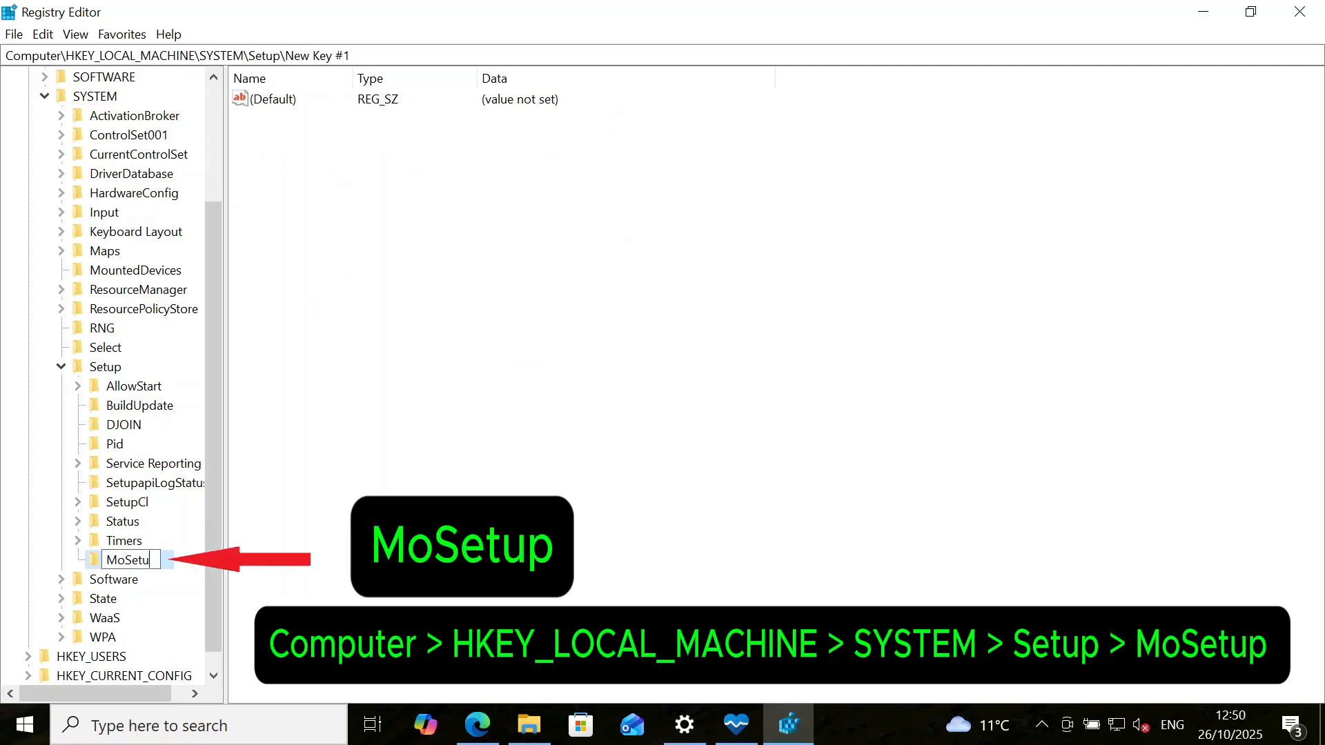
key("Enter")
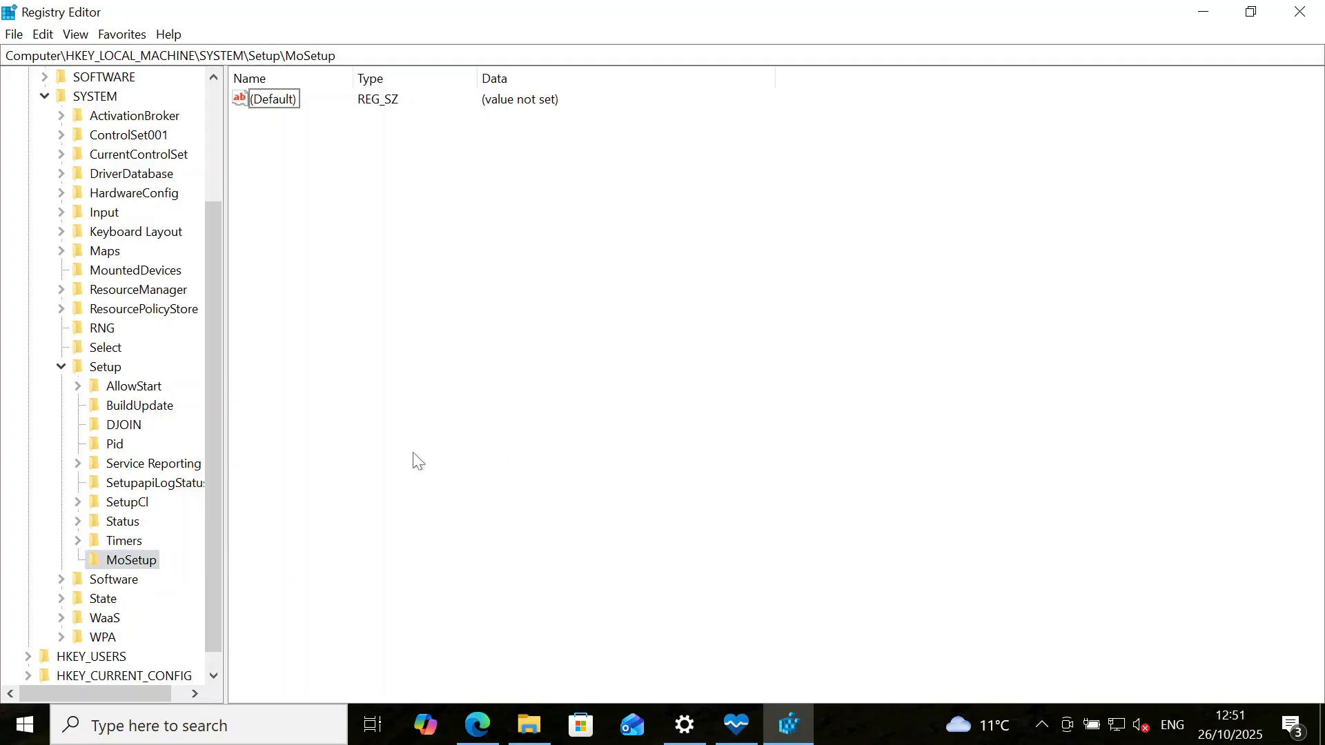
mouse_move(248, 470)
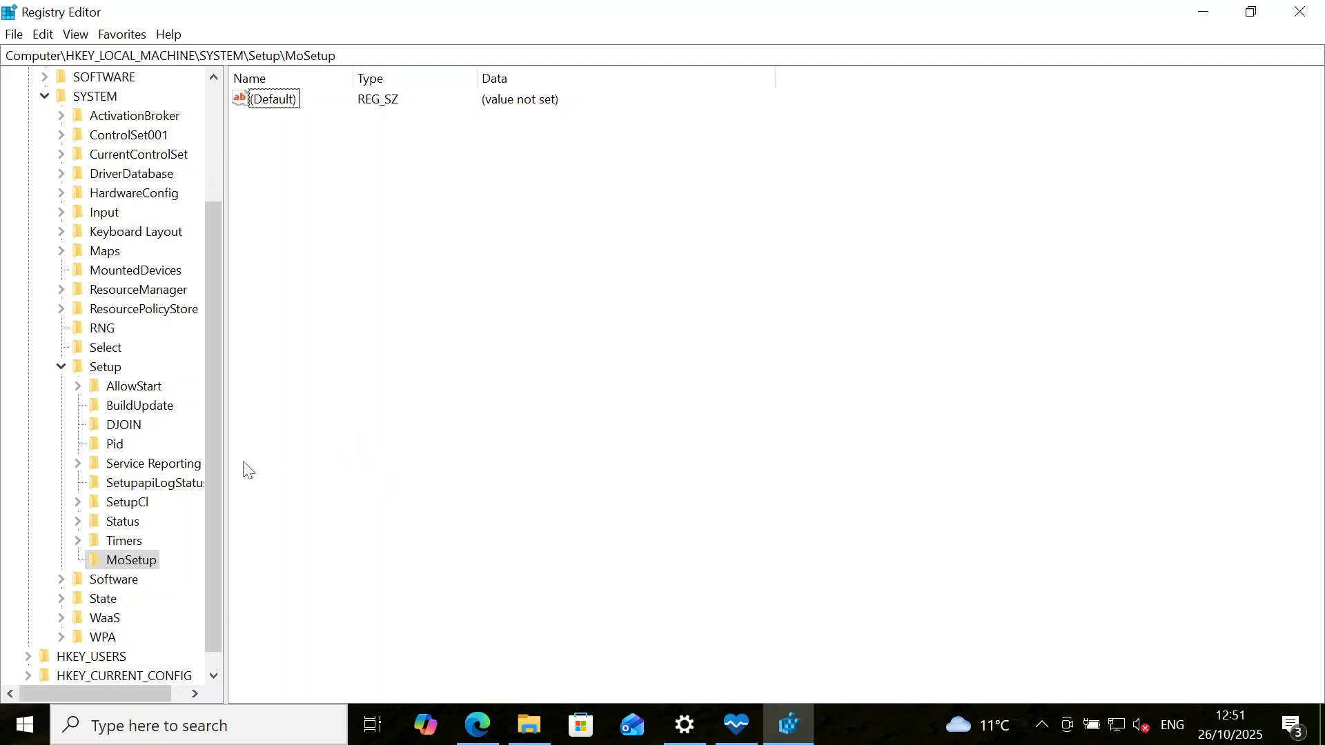
Add a DWORD (32-bit) value named AllowUpgradesWithUnsupportedTPMOrCPU to MoSetup
left_click(130, 559)
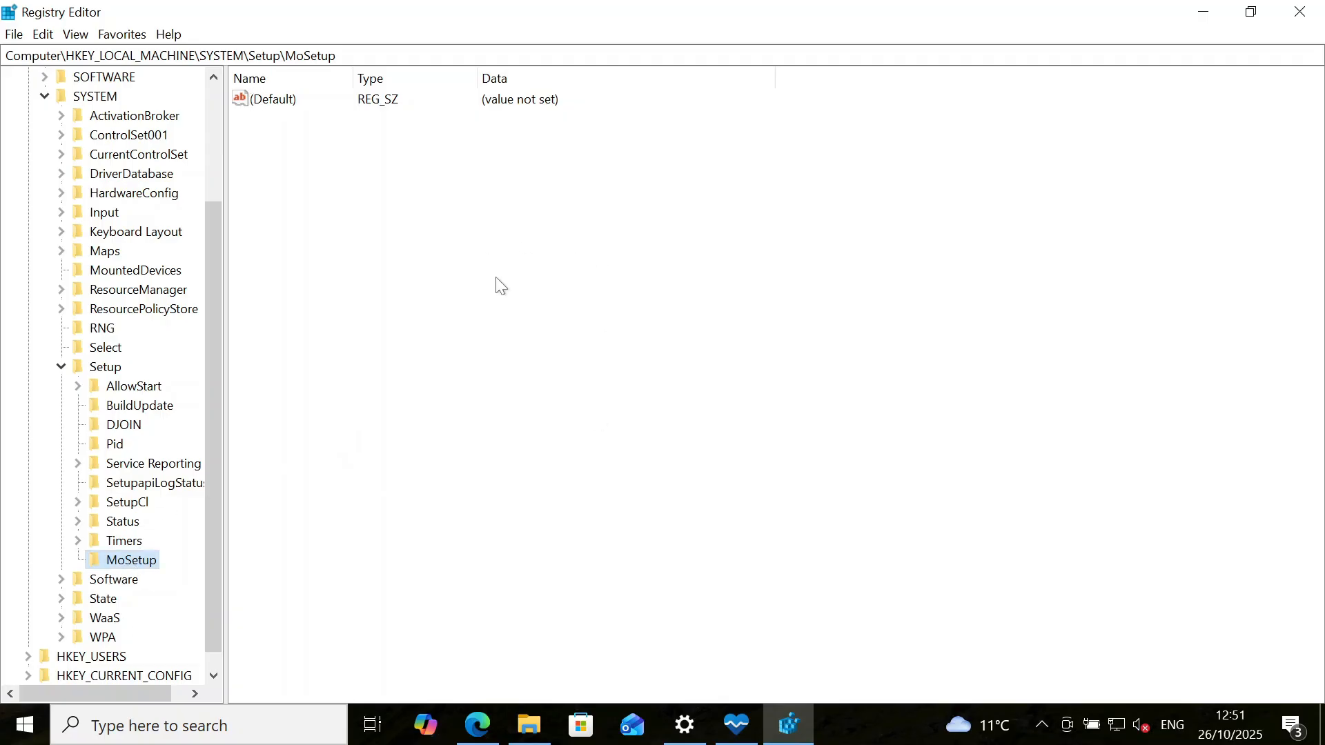
mouse_move(531, 273)
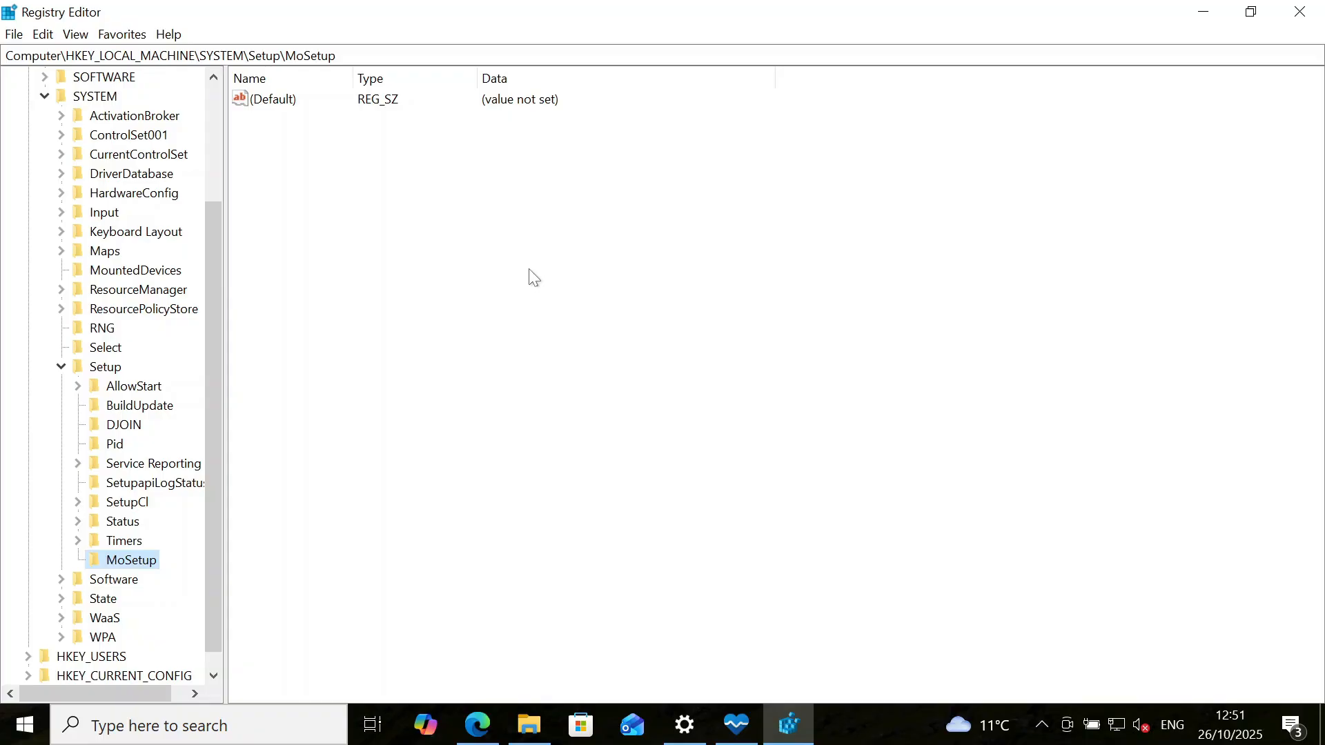
right_click(533, 277)
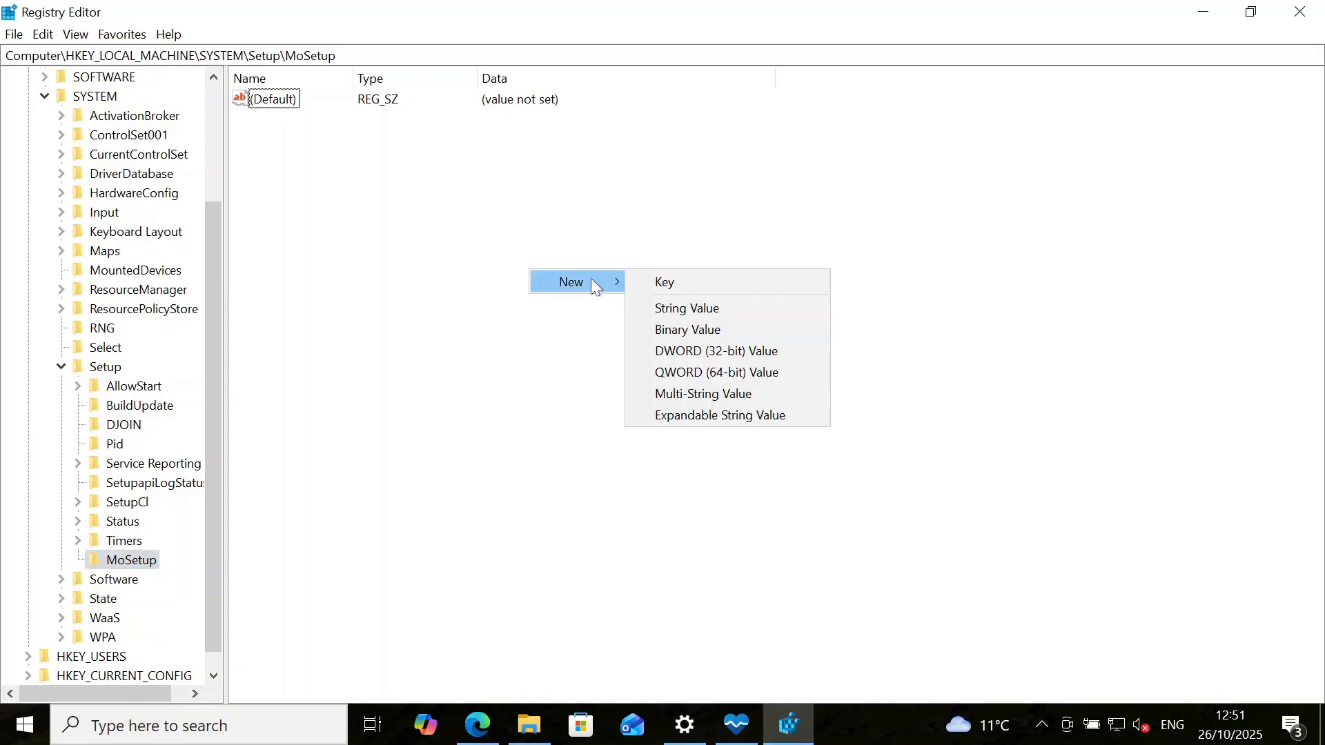
mouse_move(698, 358)
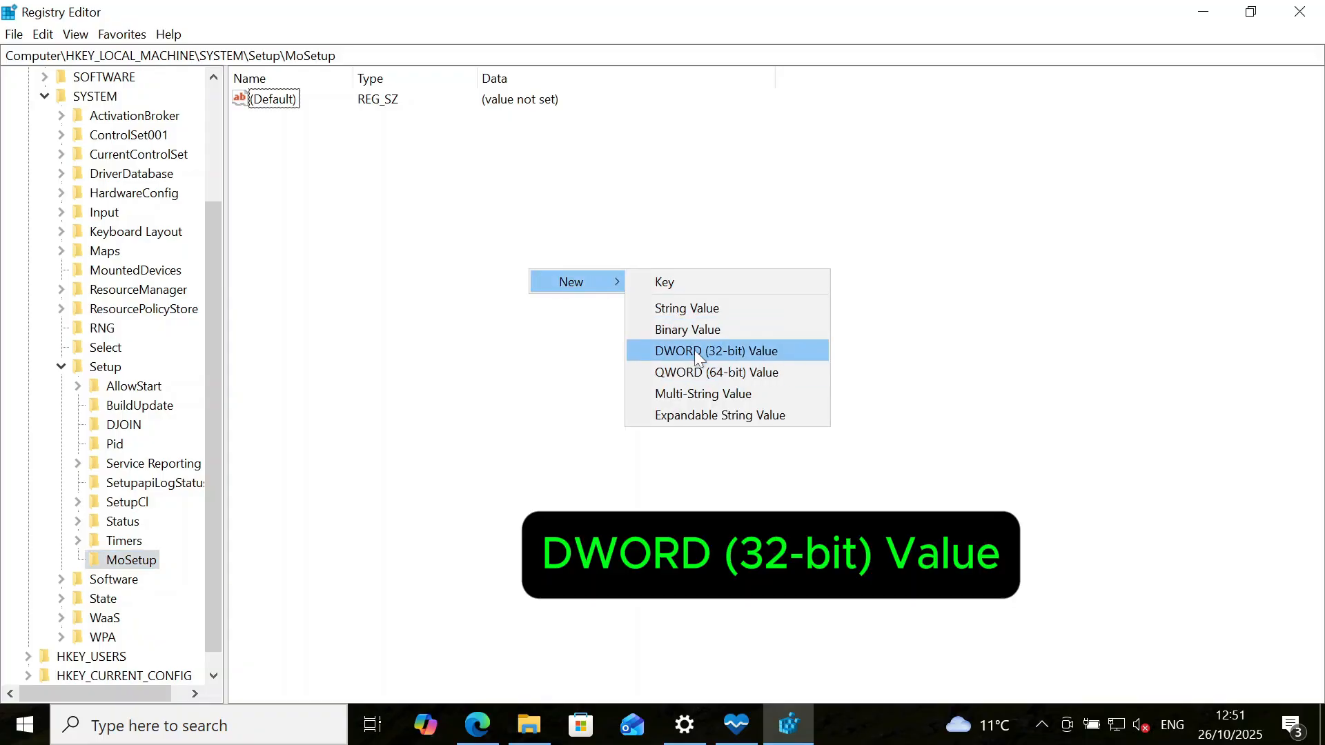
left_click(716, 350)
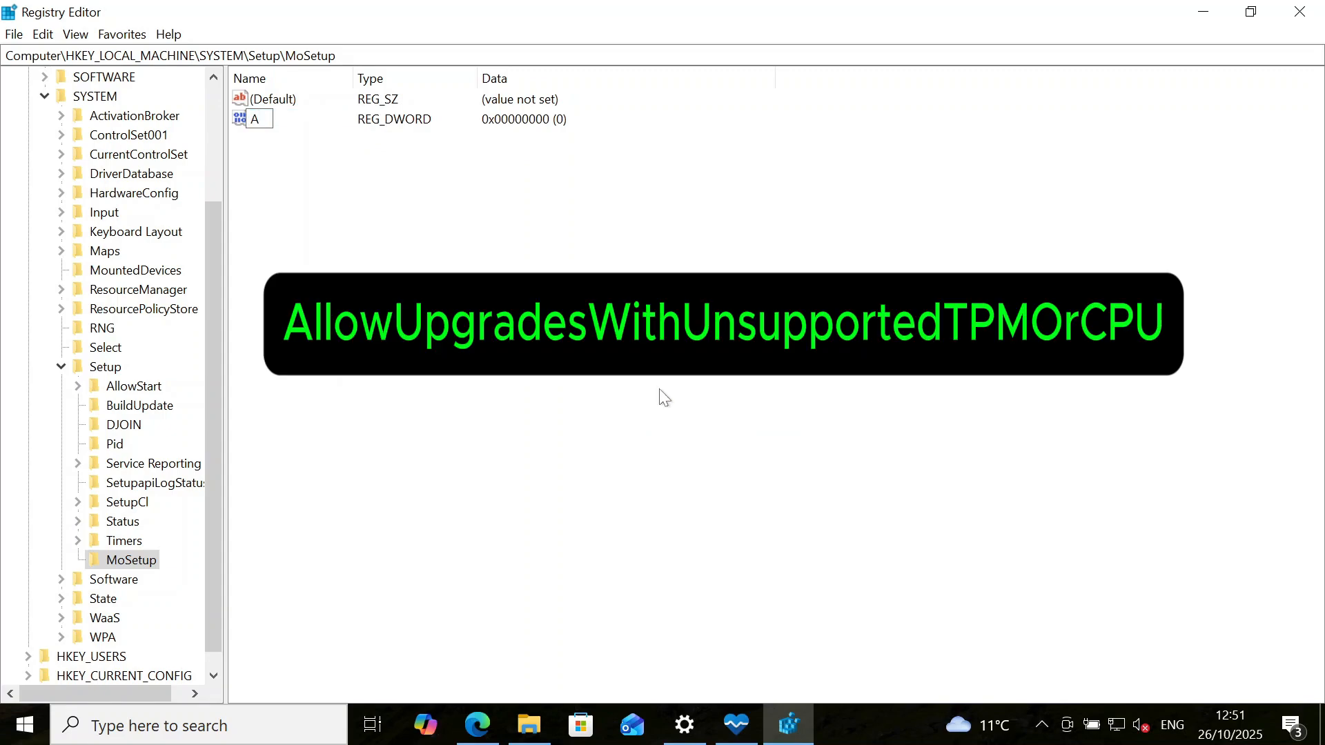
type("llow")
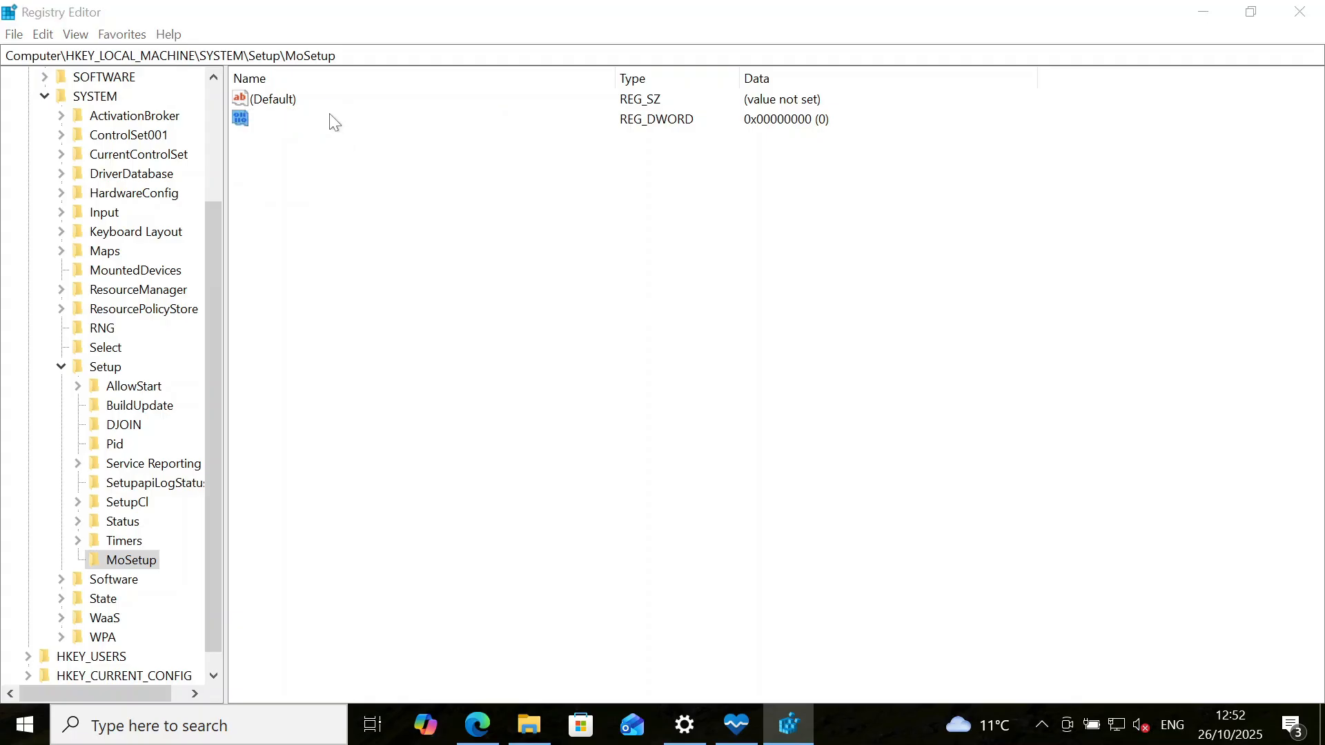
Set AllowUpgradesWithUnsupportedTPMOrCPU value data to 1 and confirm
double_click(240, 117)
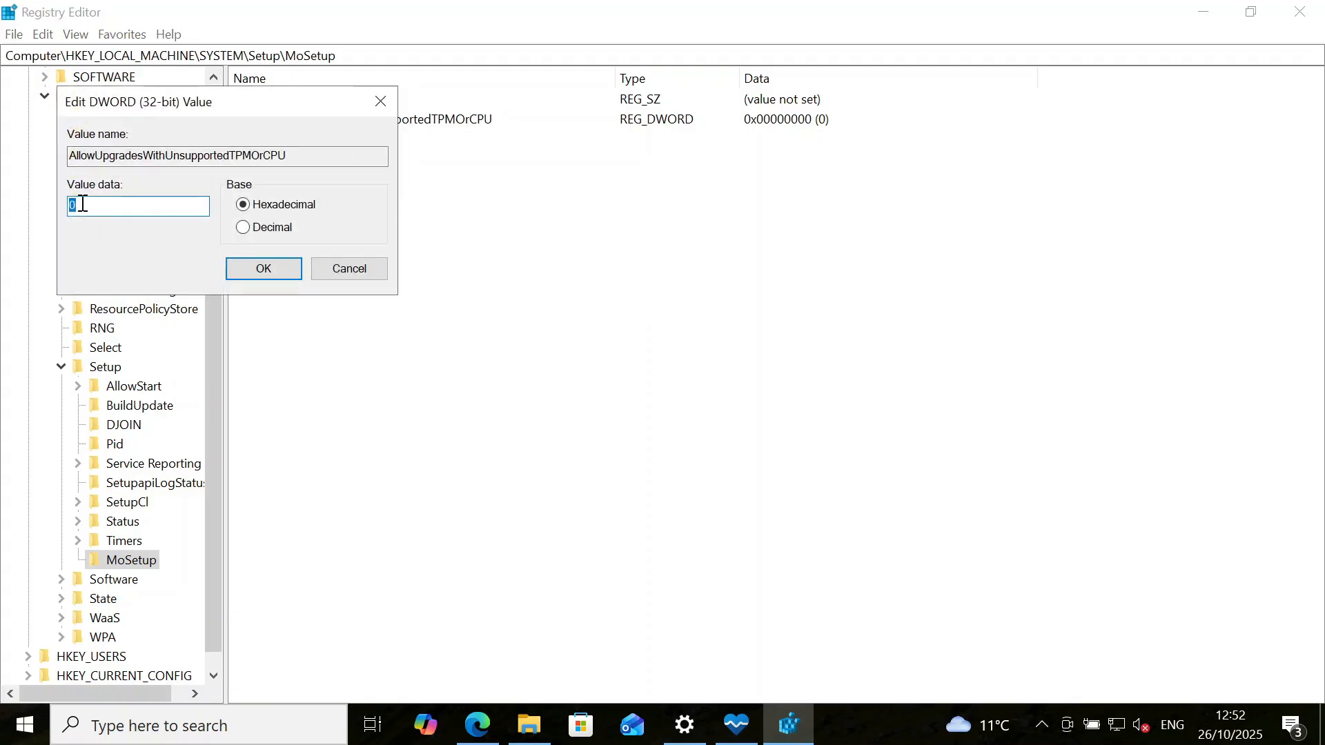
type("1")
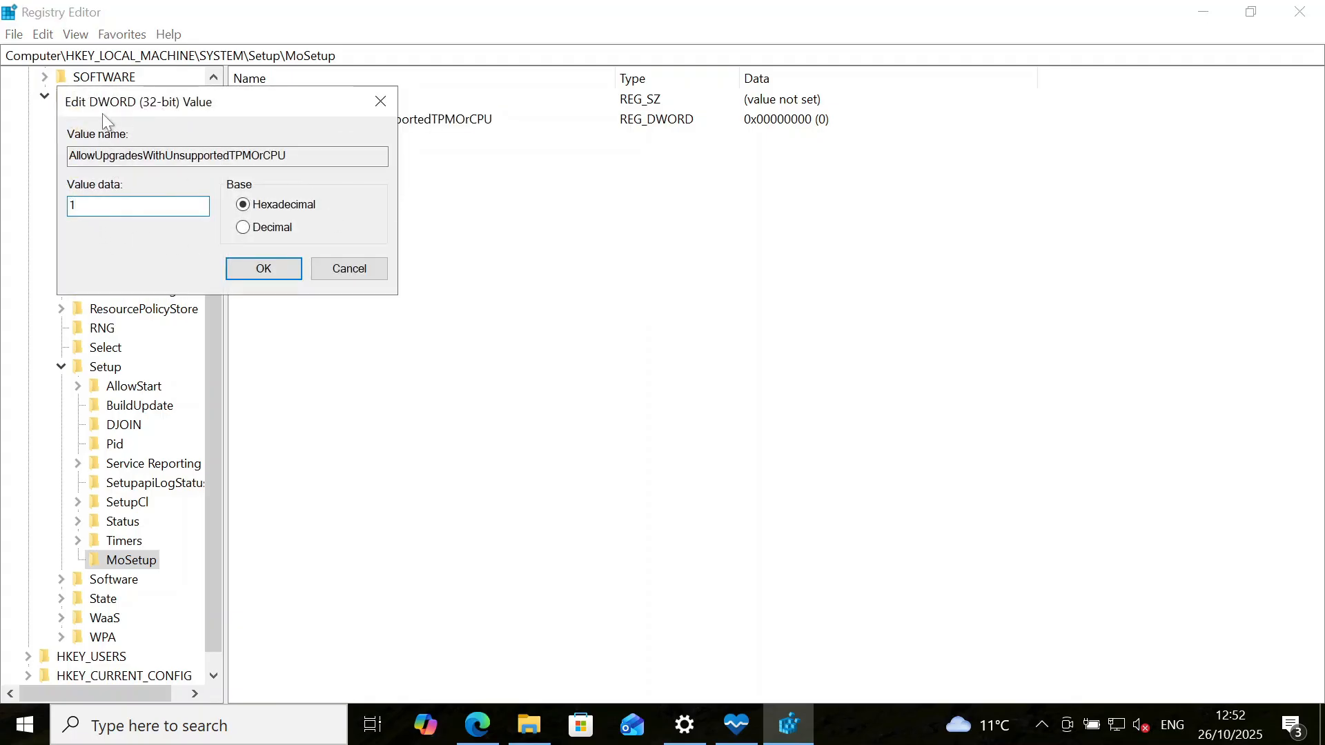
left_click(263, 269)
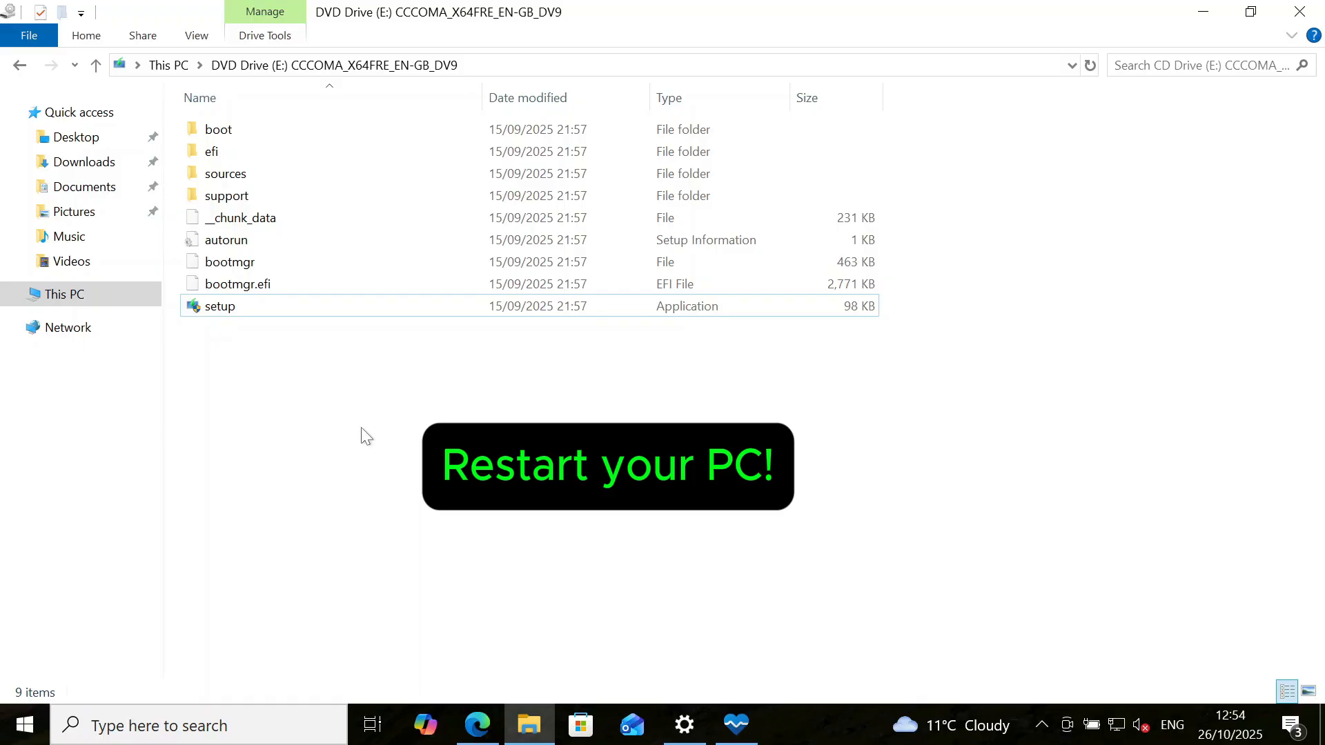
mouse_move(316, 422)
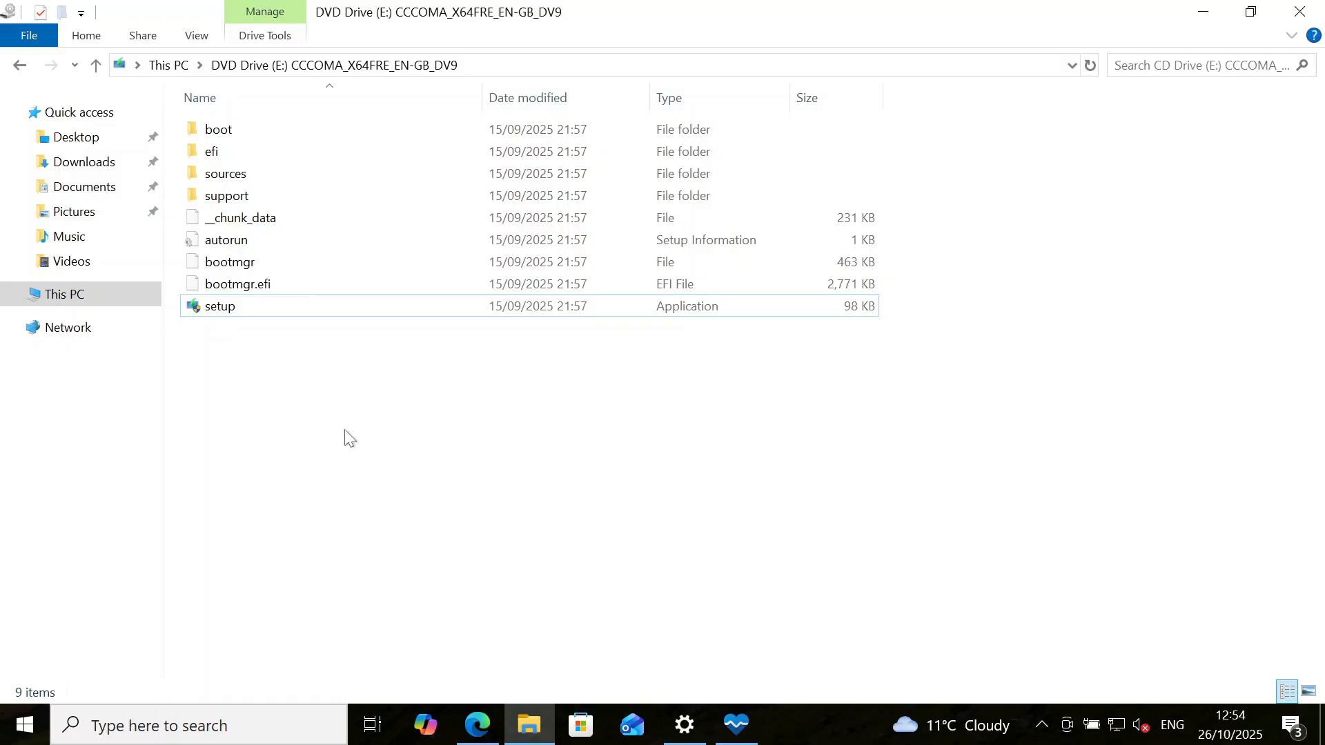
mouse_move(350, 430)
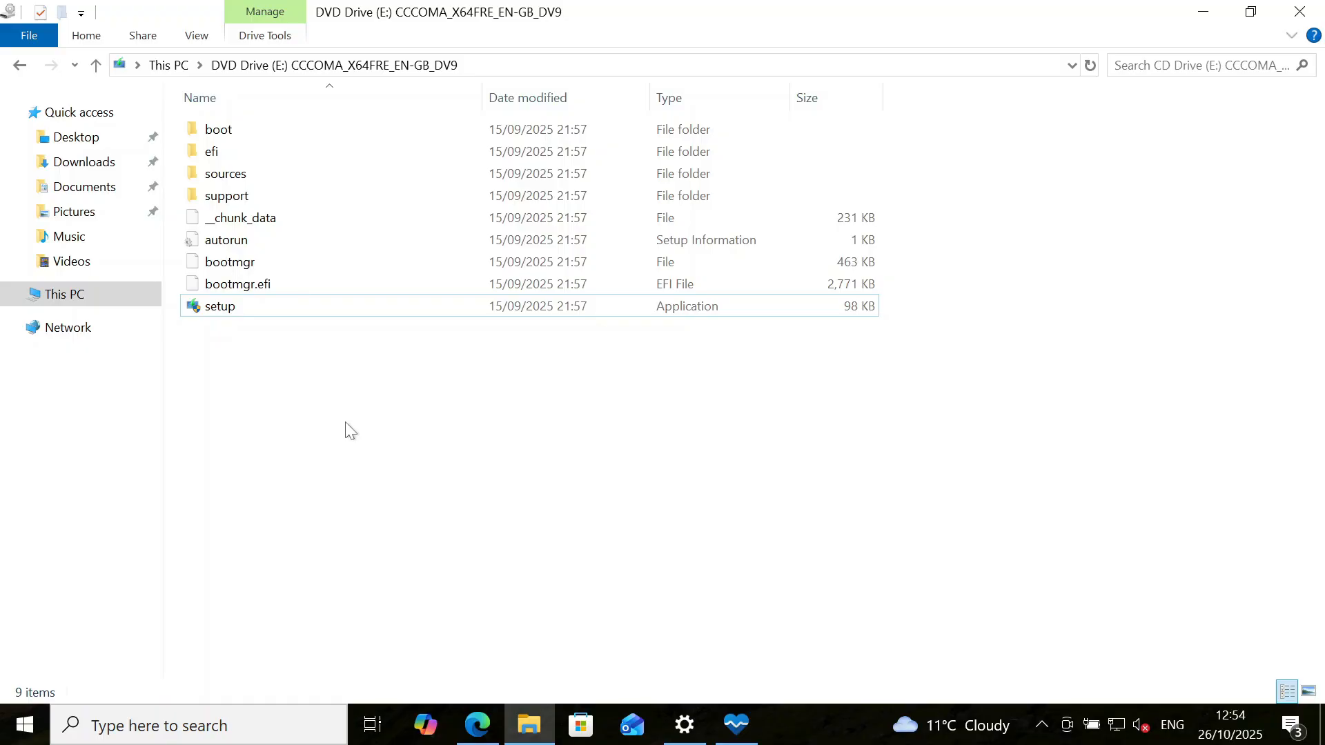
mouse_move(355, 428)
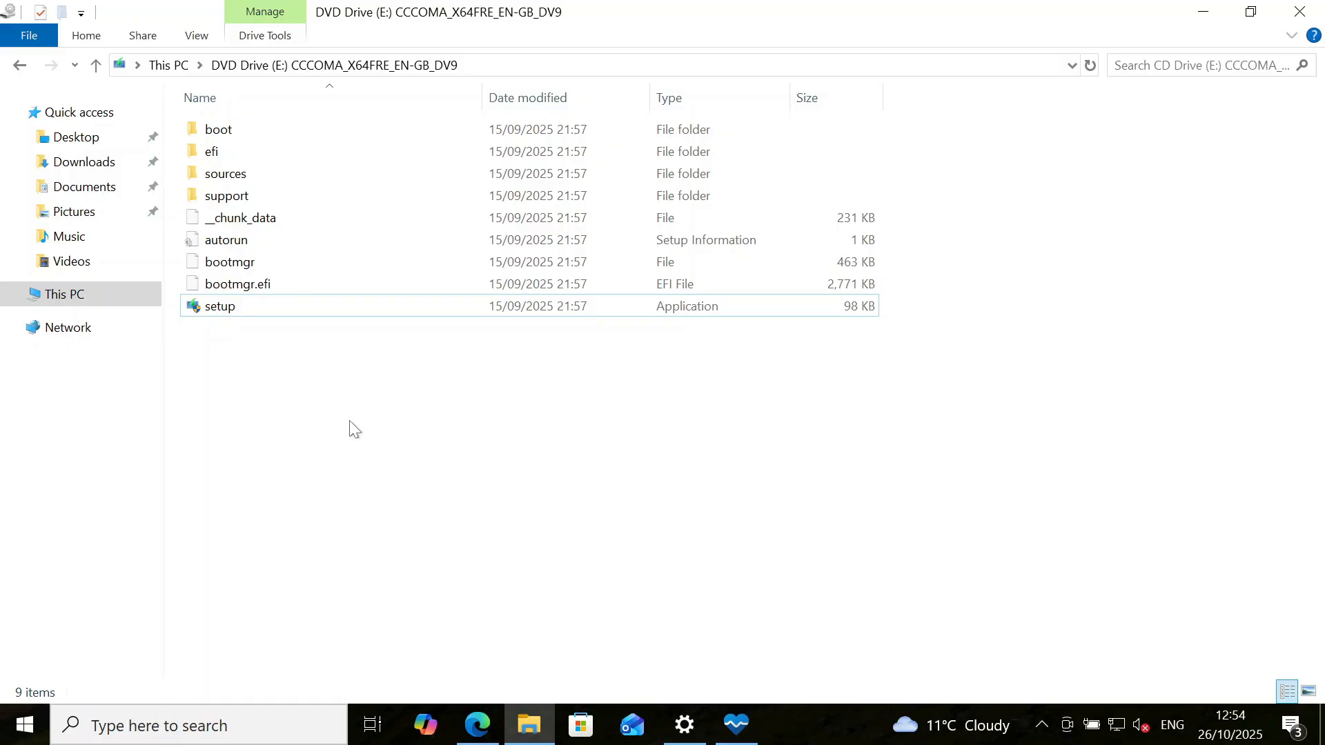
mouse_move(259, 328)
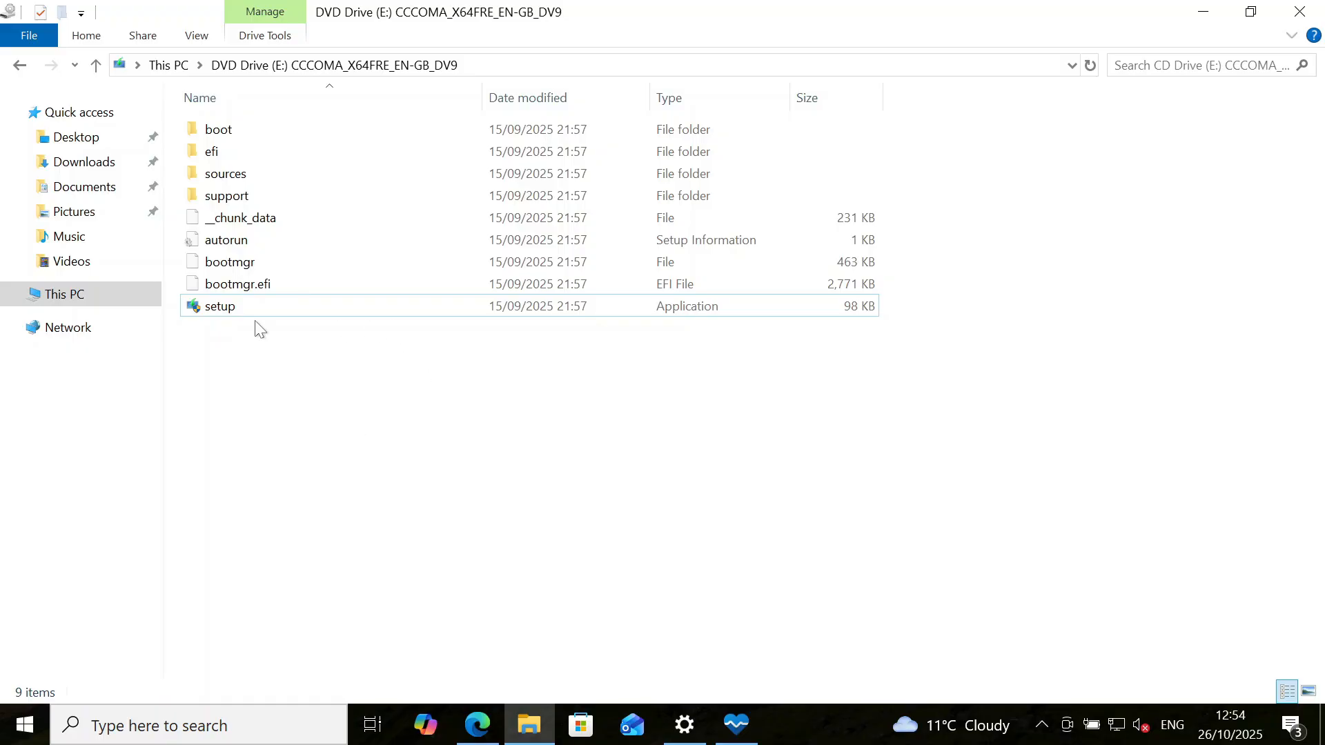
Launch setup from DVD Drive (E:) to start Windows 11 Setup
left_click(219, 306)
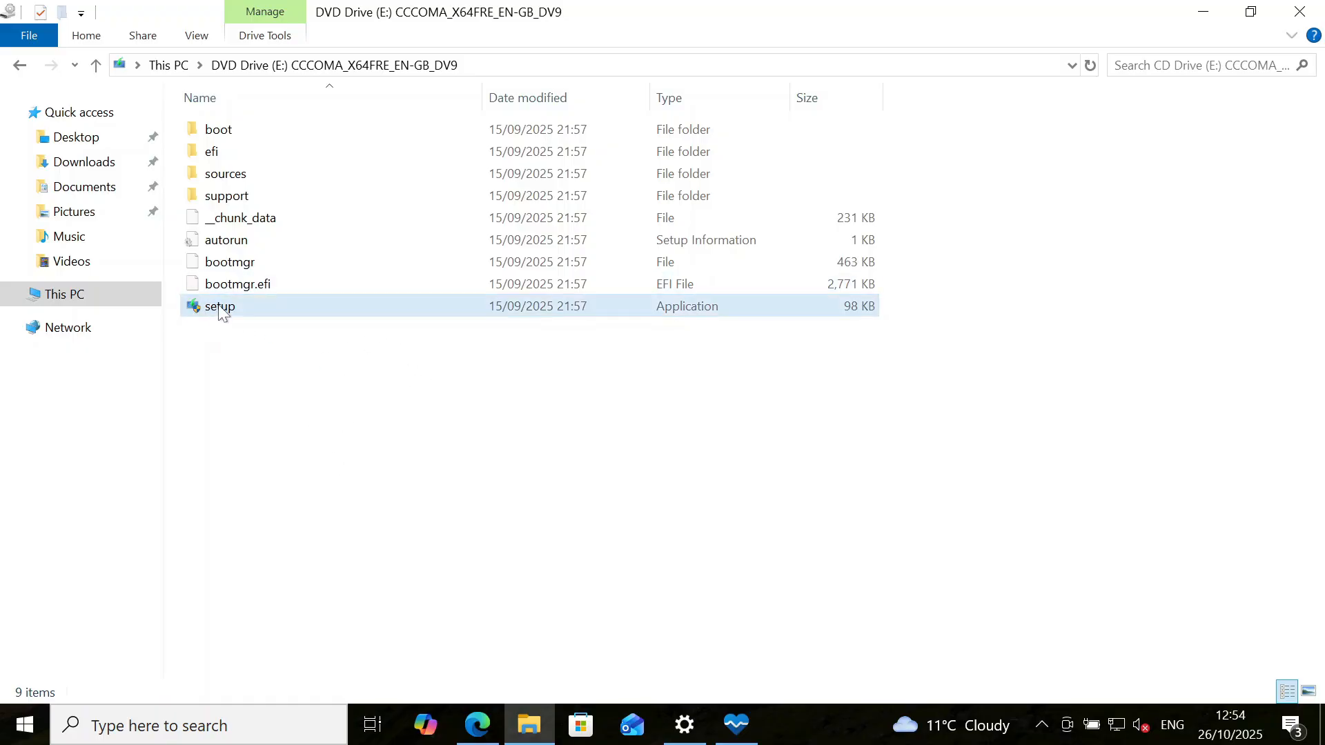
left_click(220, 307)
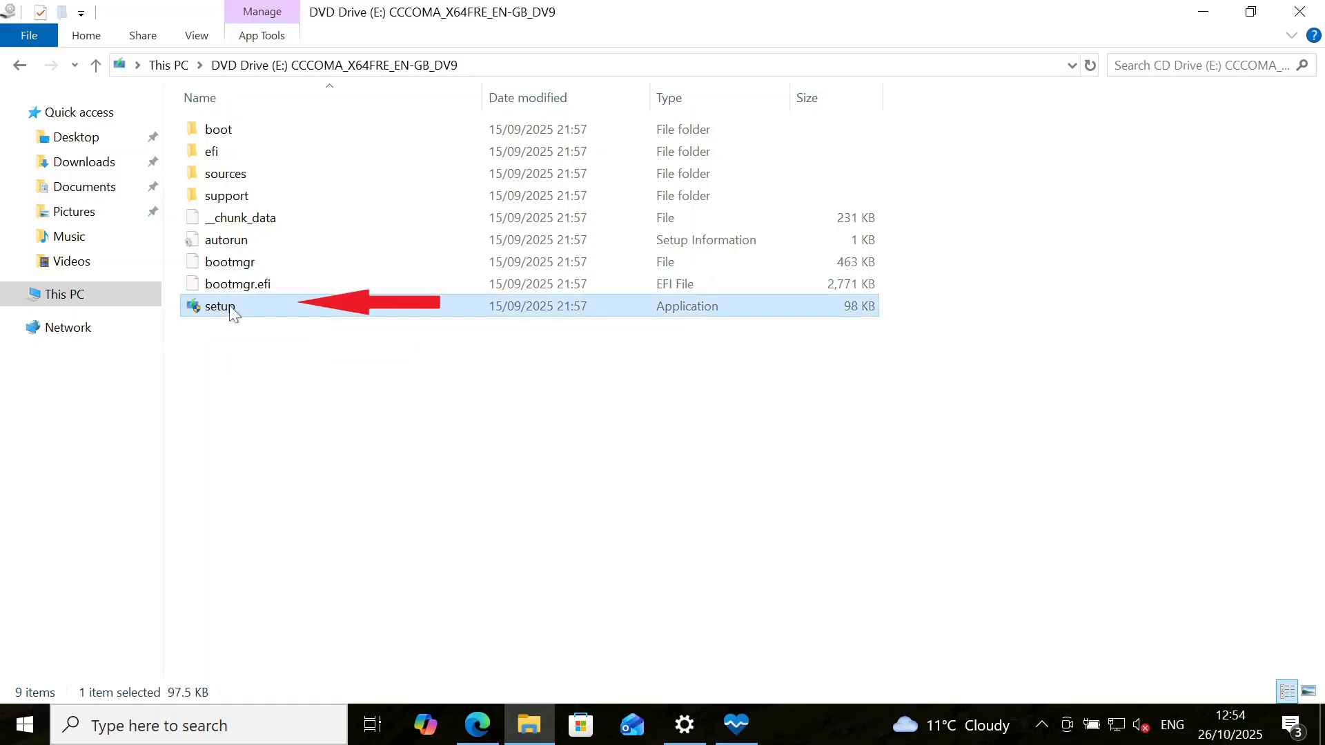
double_click(219, 306)
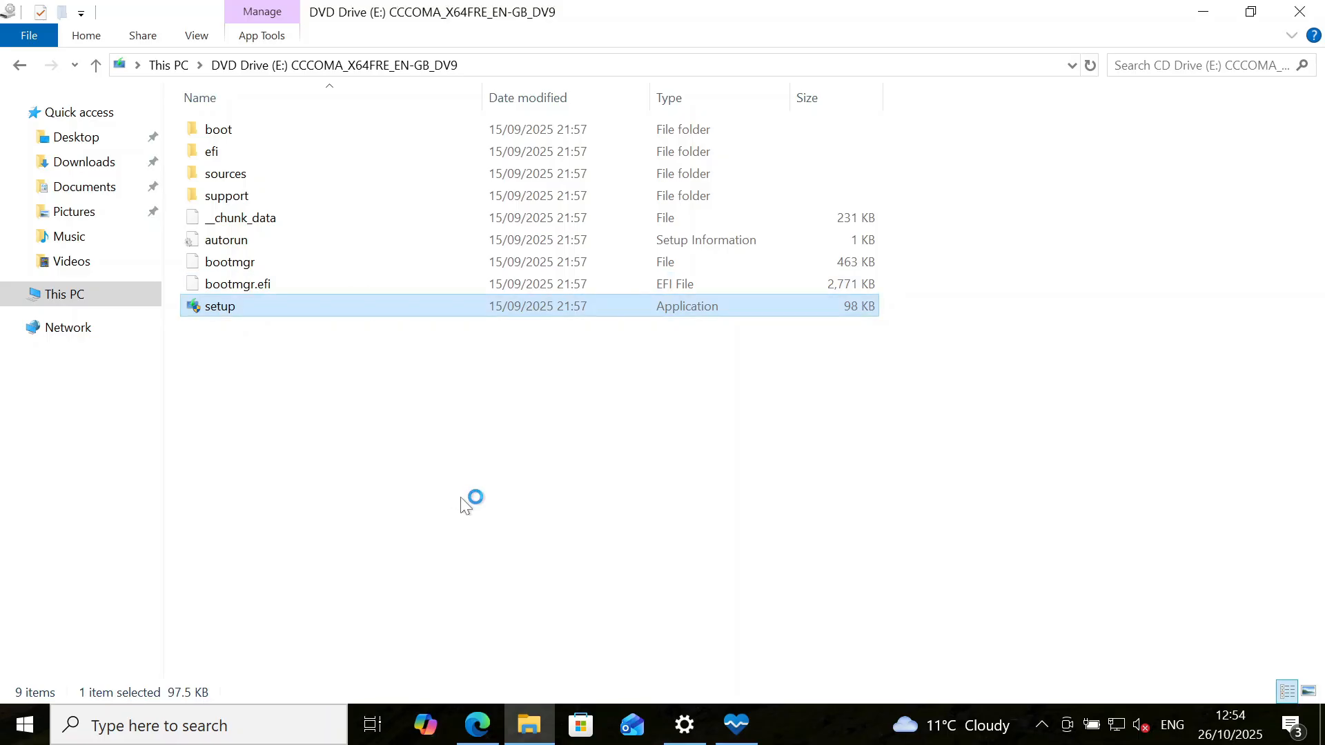
double_click(220, 306)
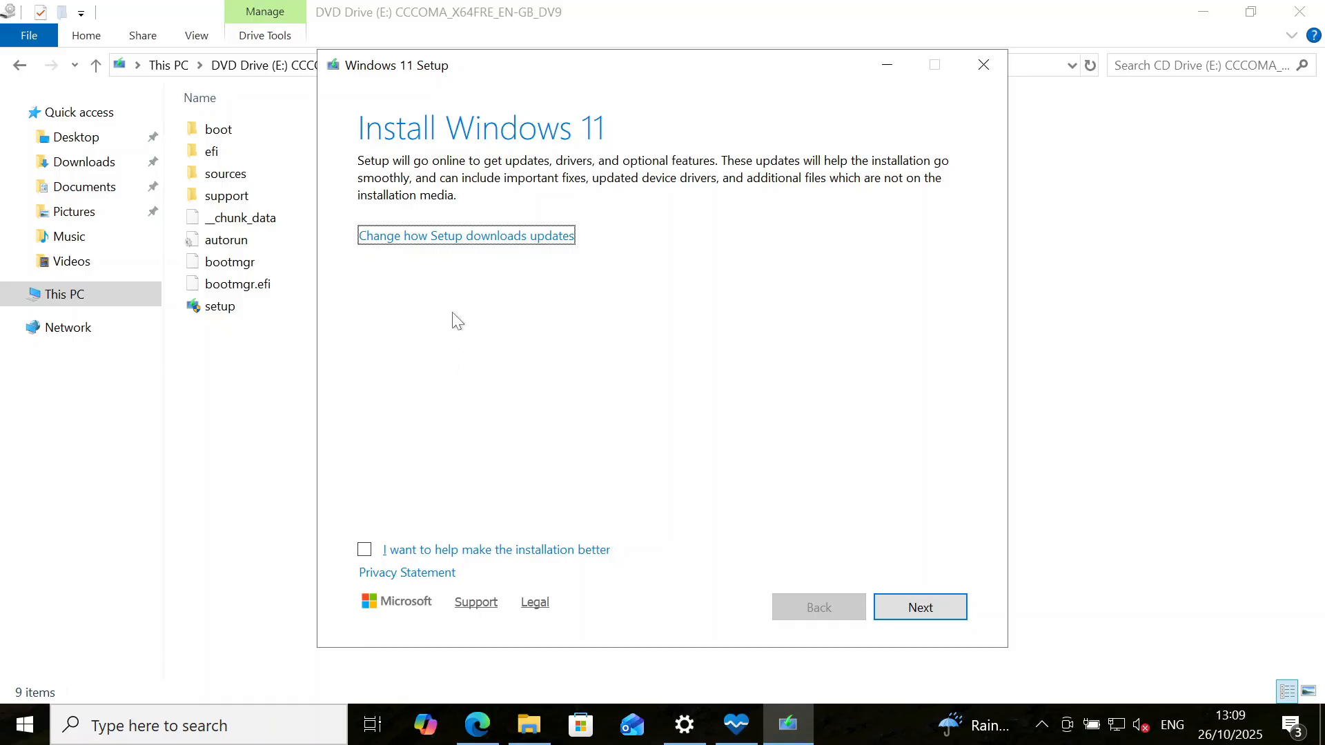
mouse_move(500, 245)
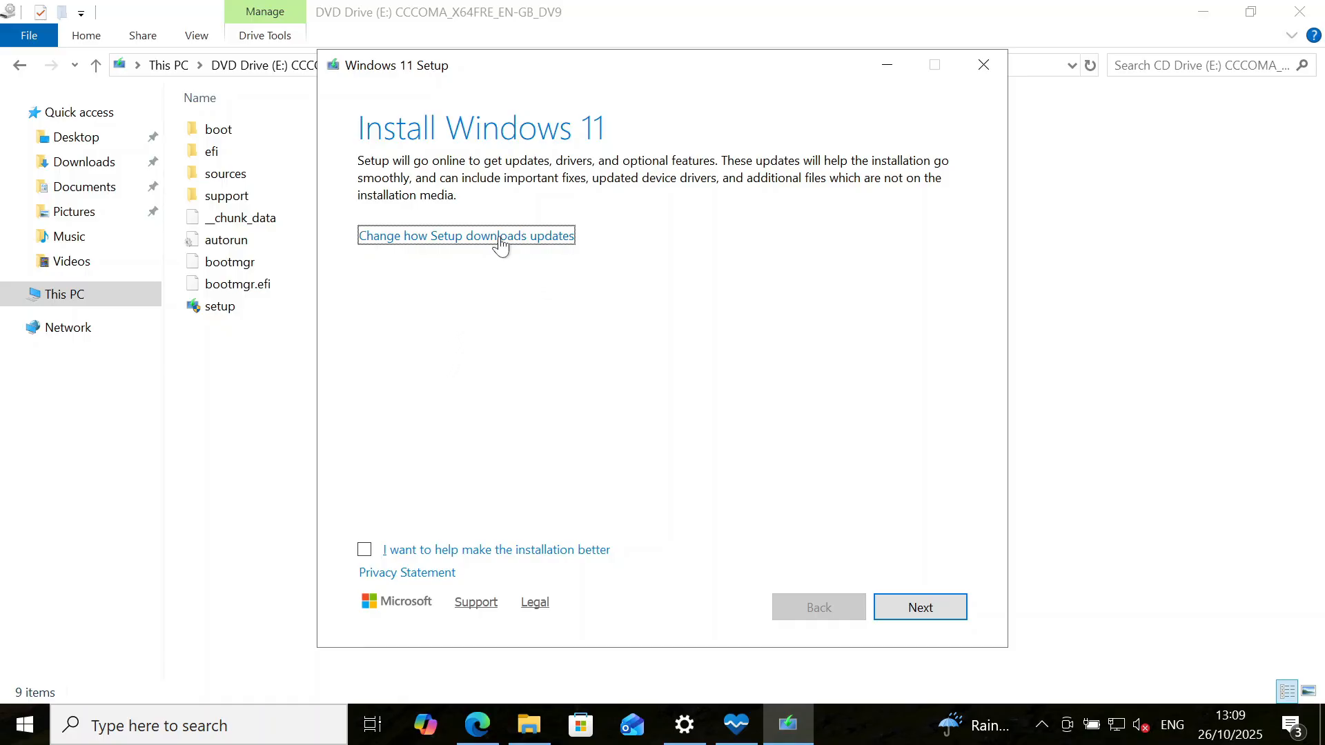
Choose 'Not right now' for Setup update downloads and continue
left_click(466, 236)
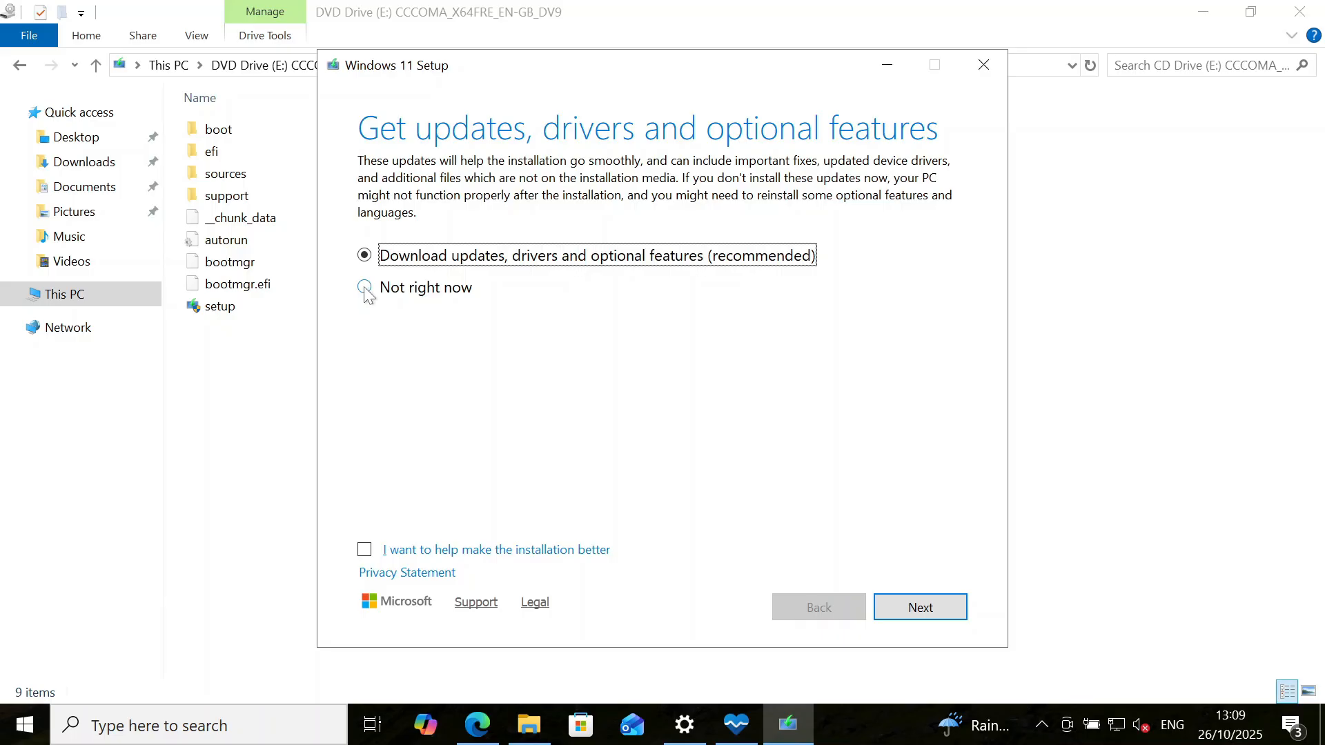
left_click(364, 287)
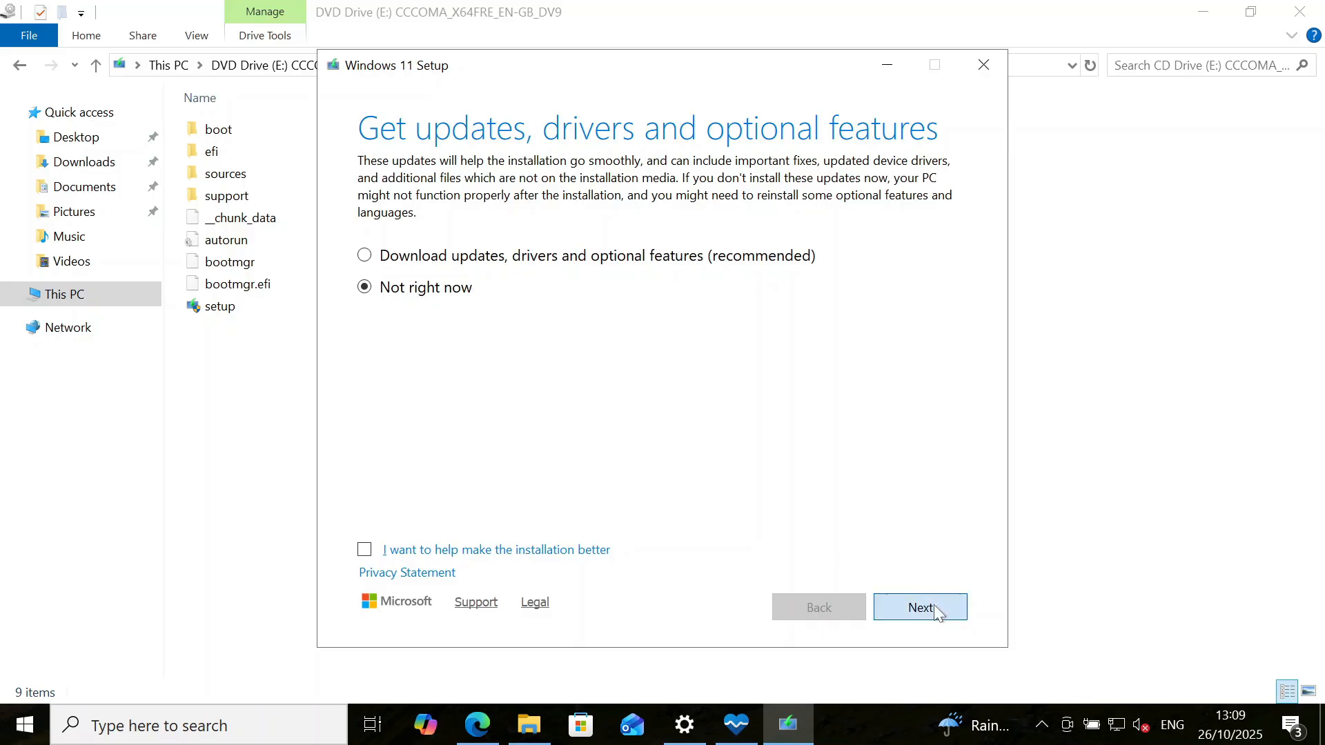
left_click(920, 607)
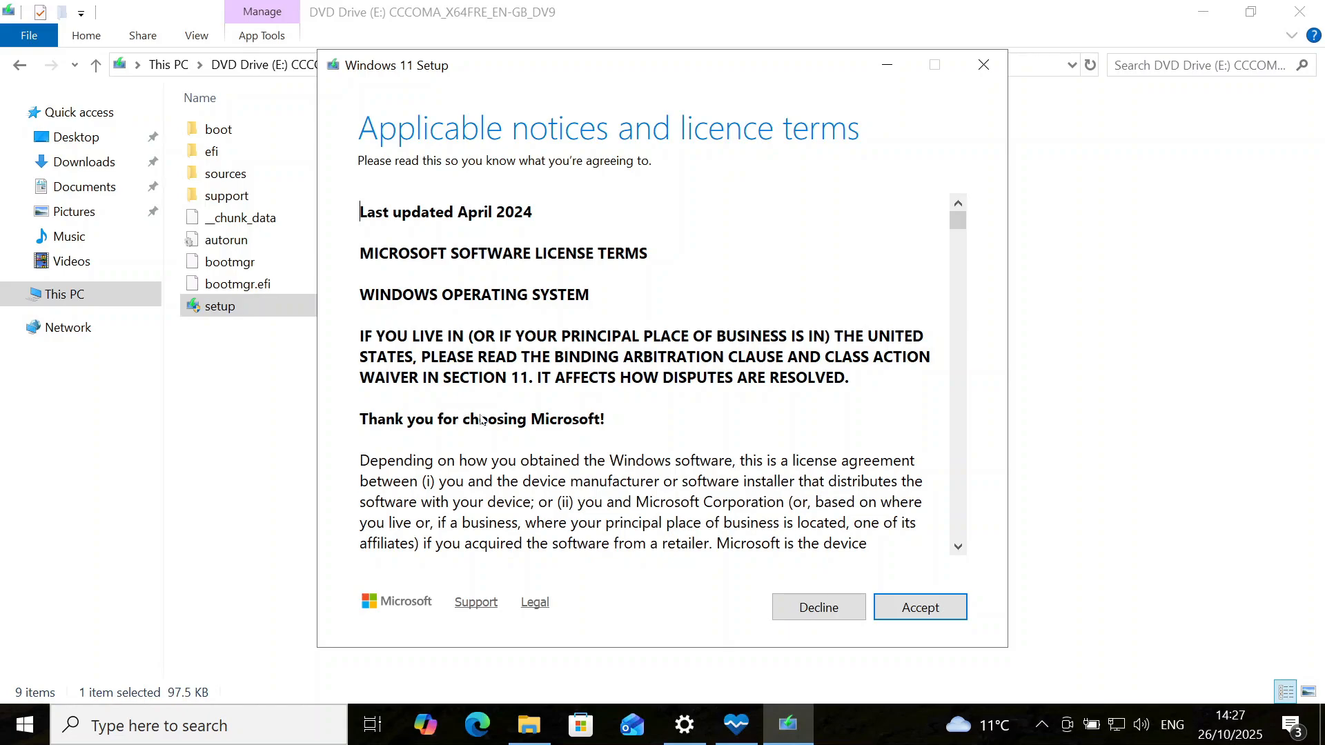
mouse_move(372, 460)
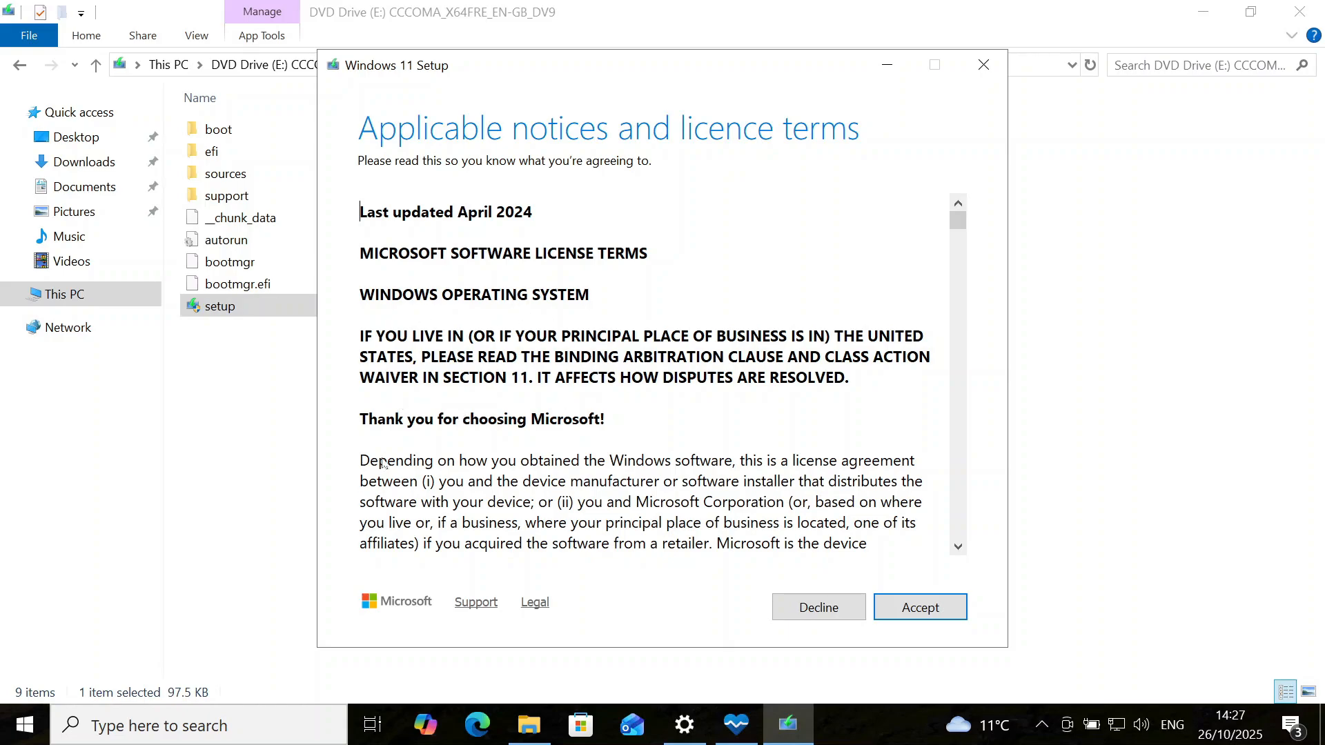
Accept the Windows 11 licence terms
left_click(920, 607)
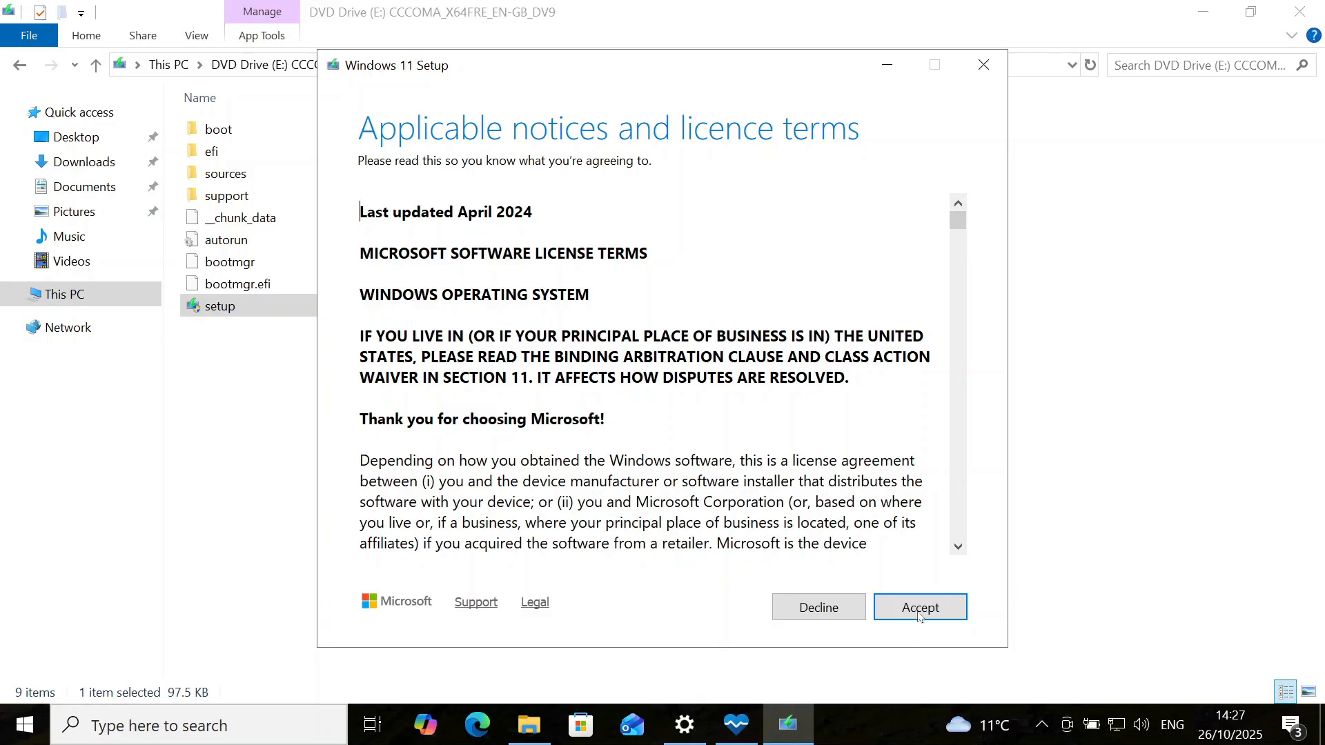
left_click(920, 607)
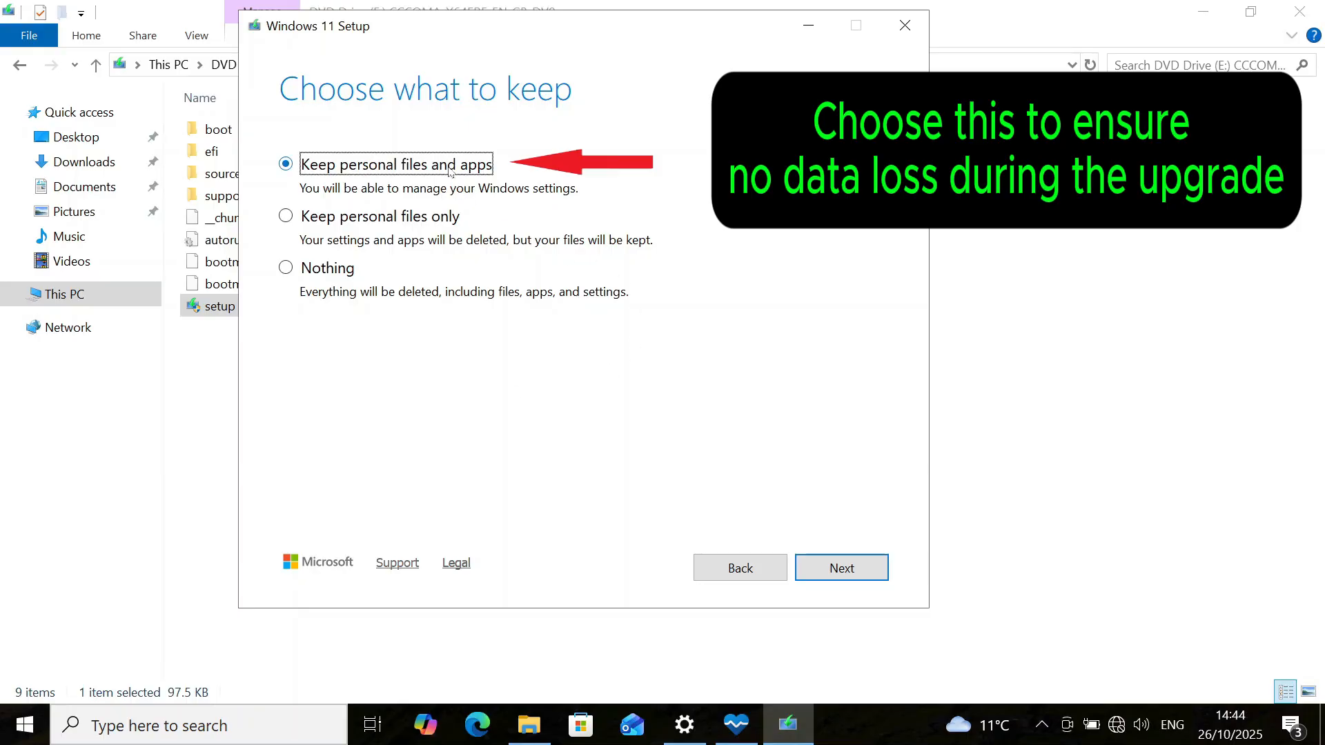
mouse_move(842, 576)
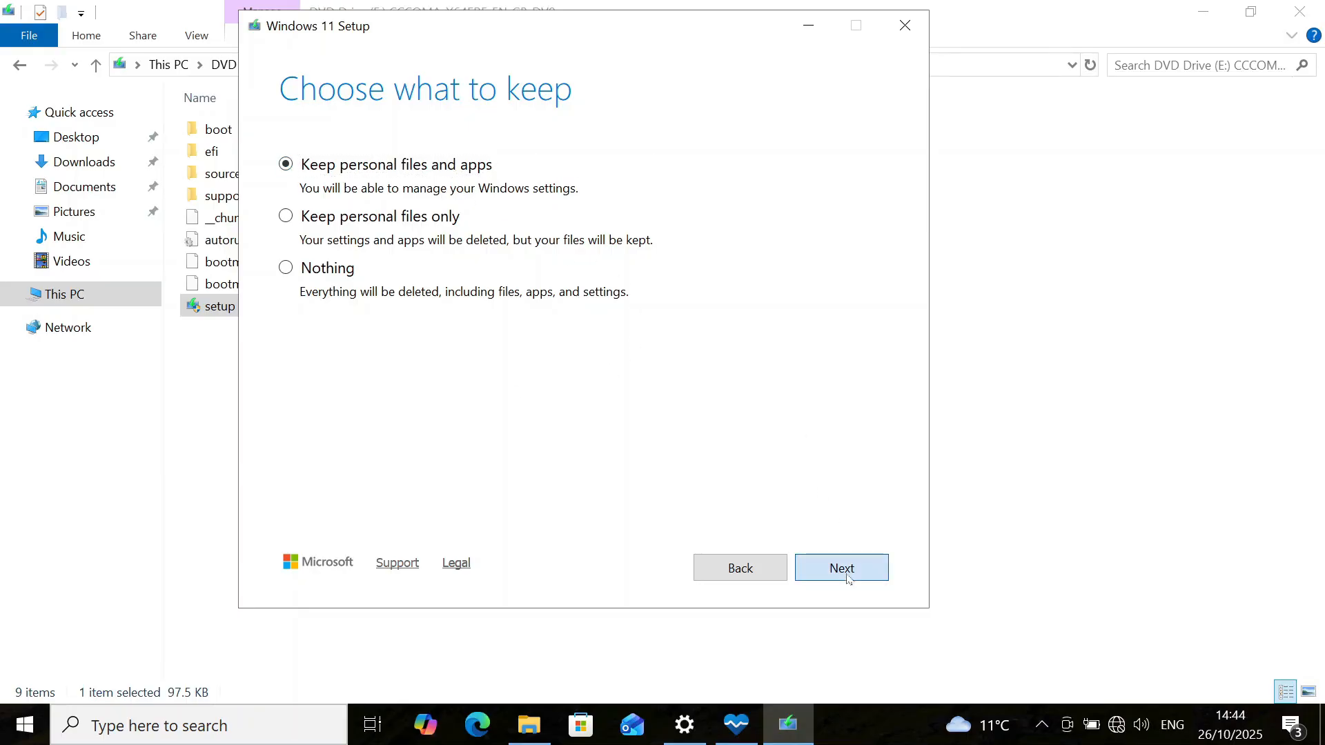
Keep personal files and apps and install Windows 11 Pro
left_click(841, 568)
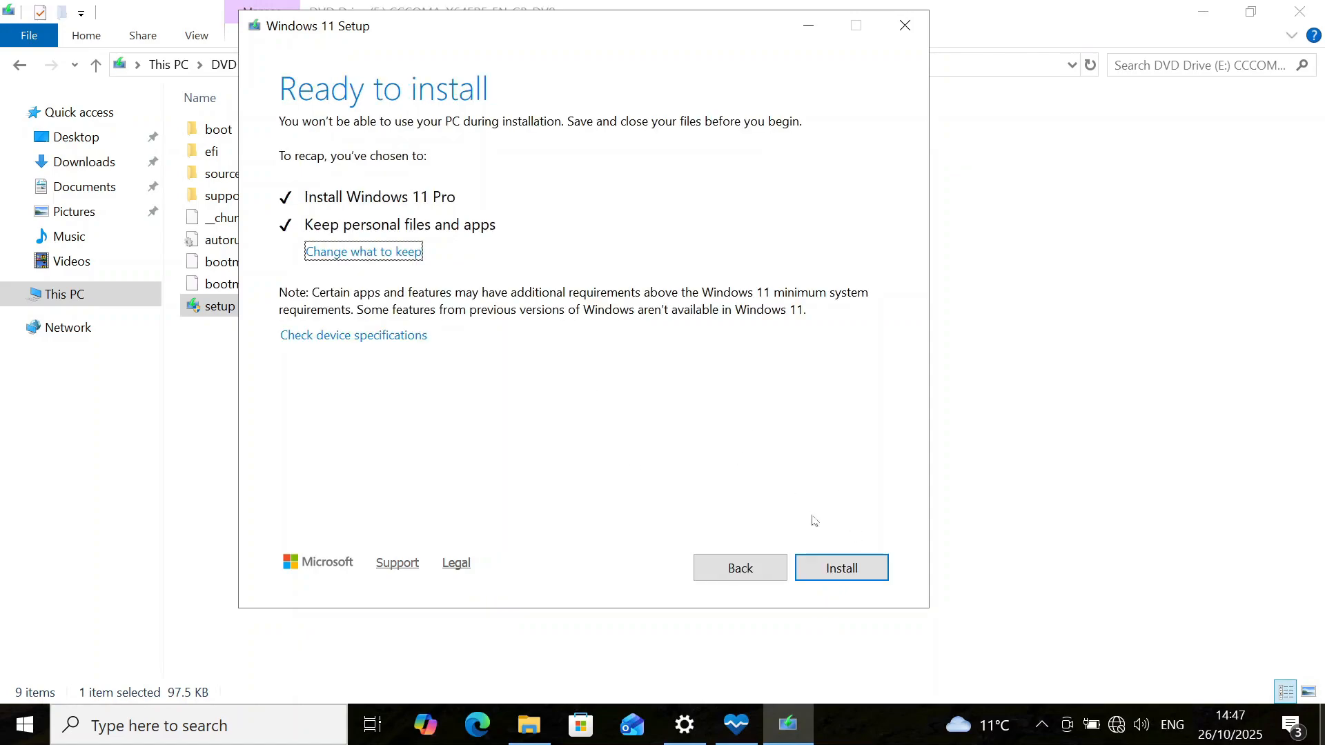
left_click(905, 25)
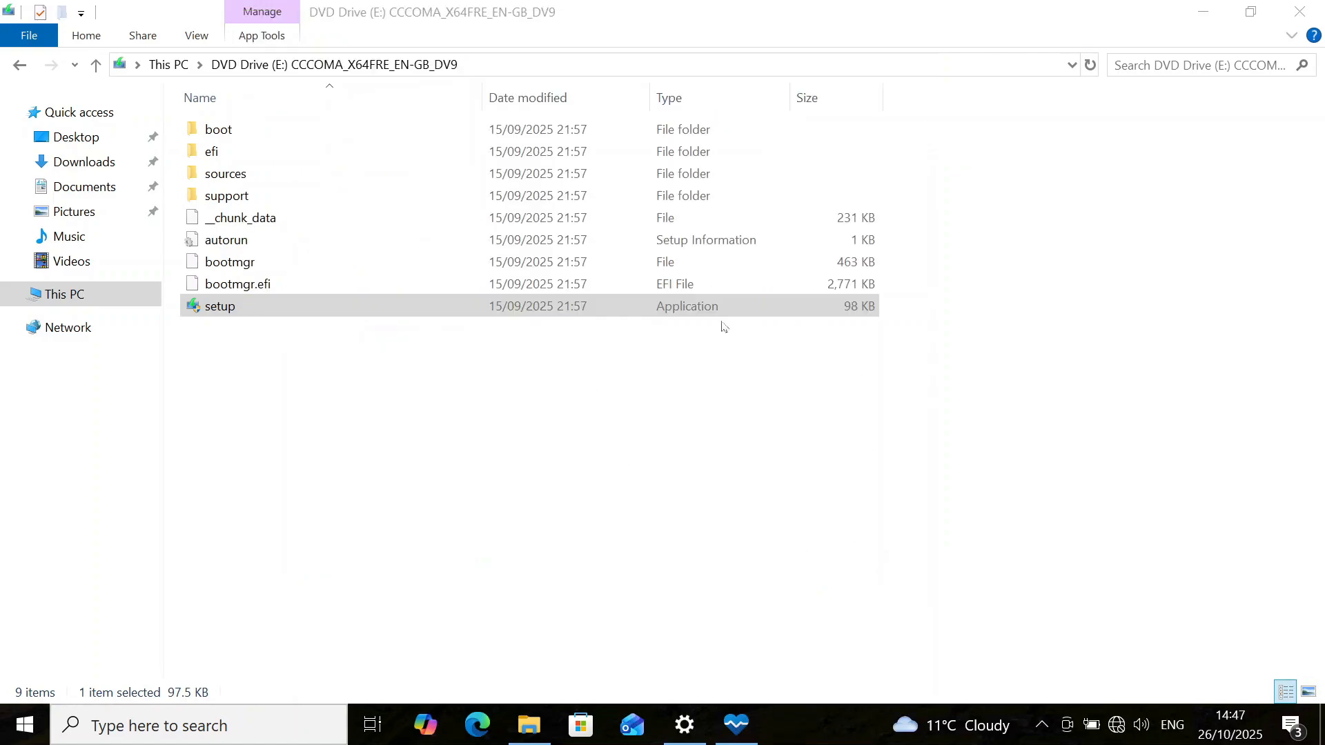
double_click(220, 305)
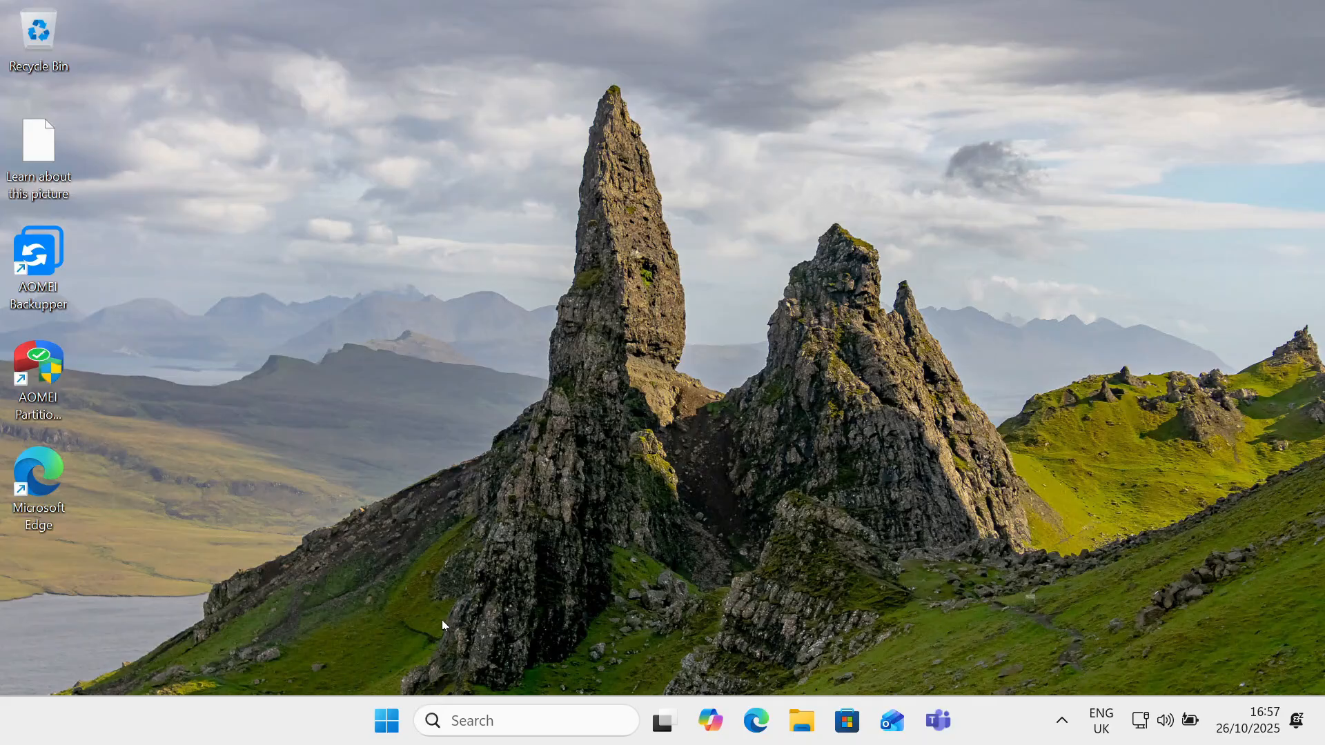
mouse_move(481, 566)
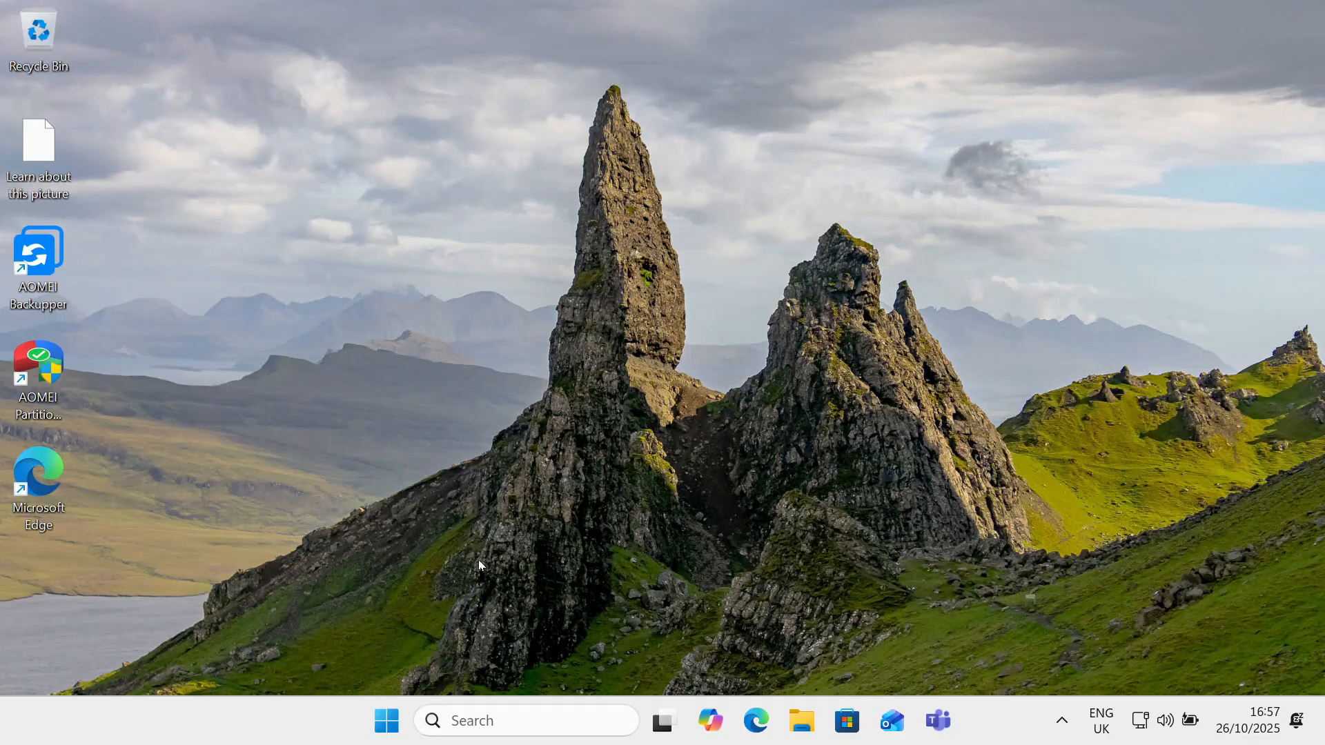
mouse_move(474, 559)
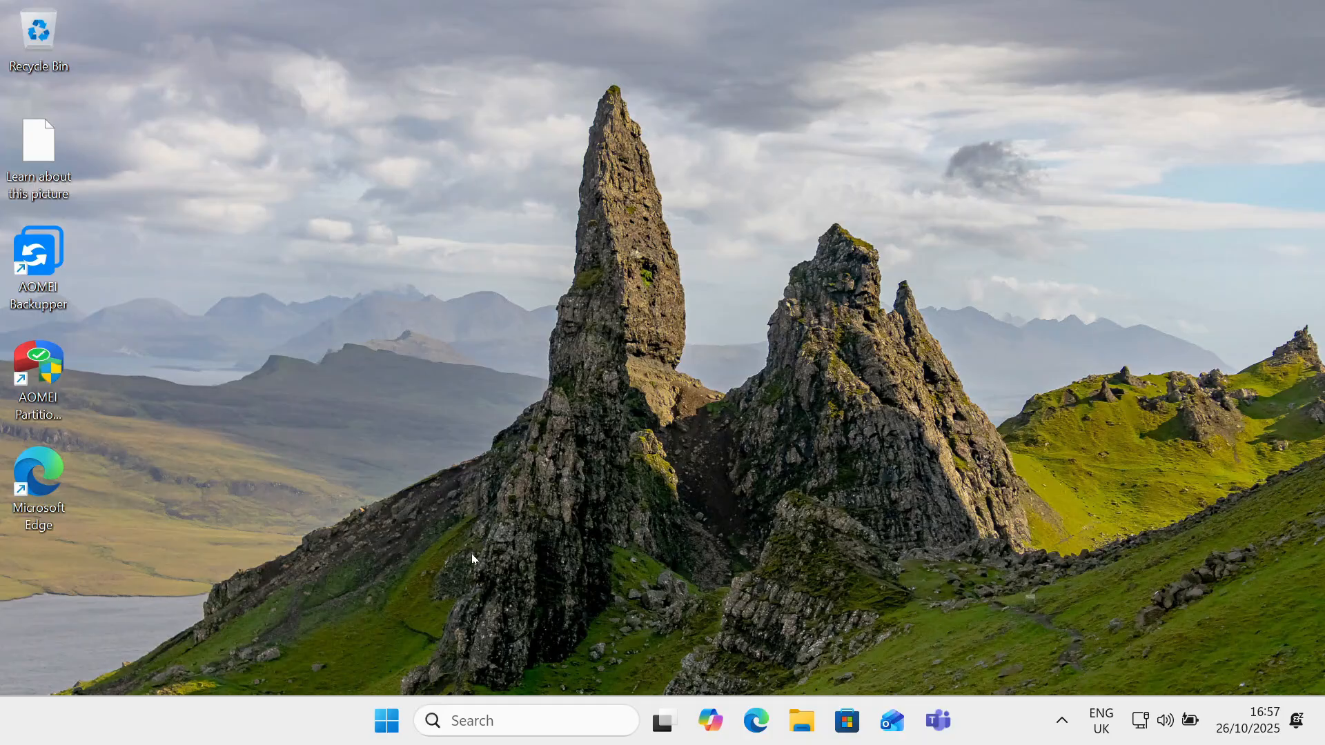
mouse_move(347, 618)
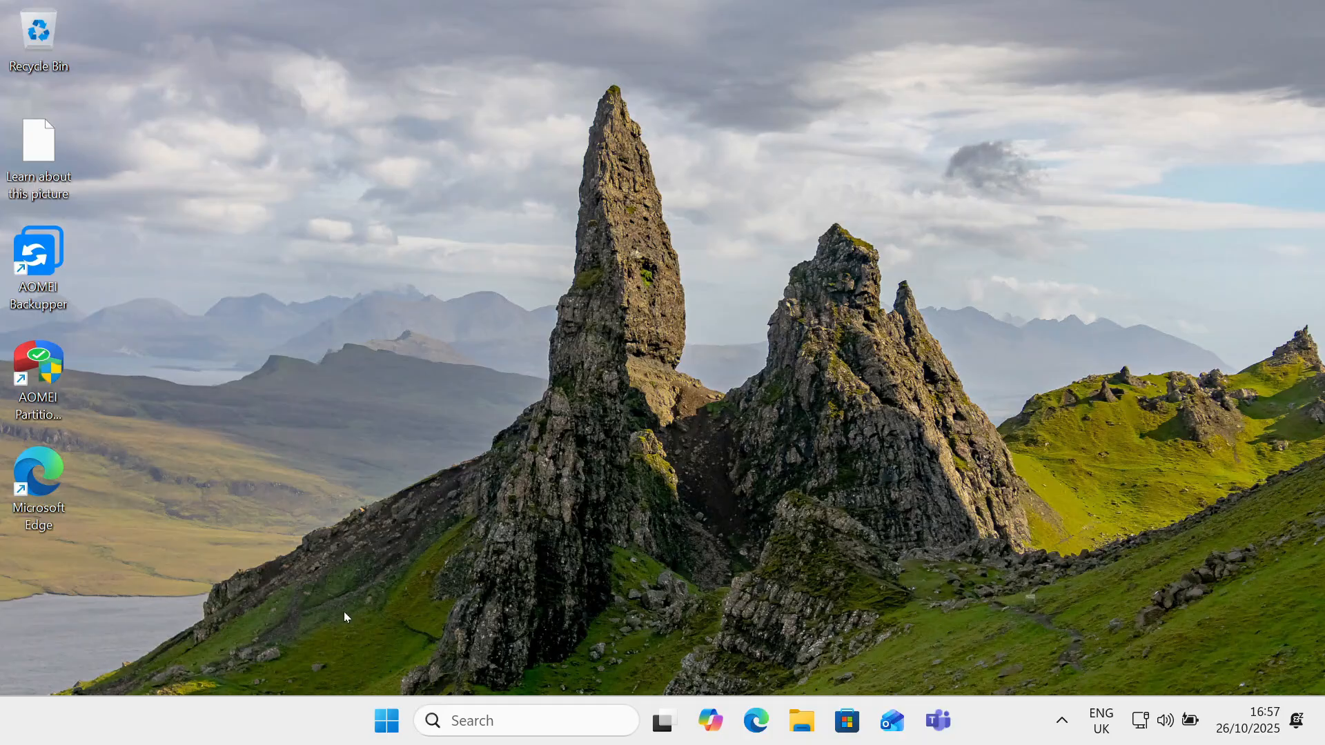
Open the centred Start menu showing pinned and recommended apps
left_click(386, 722)
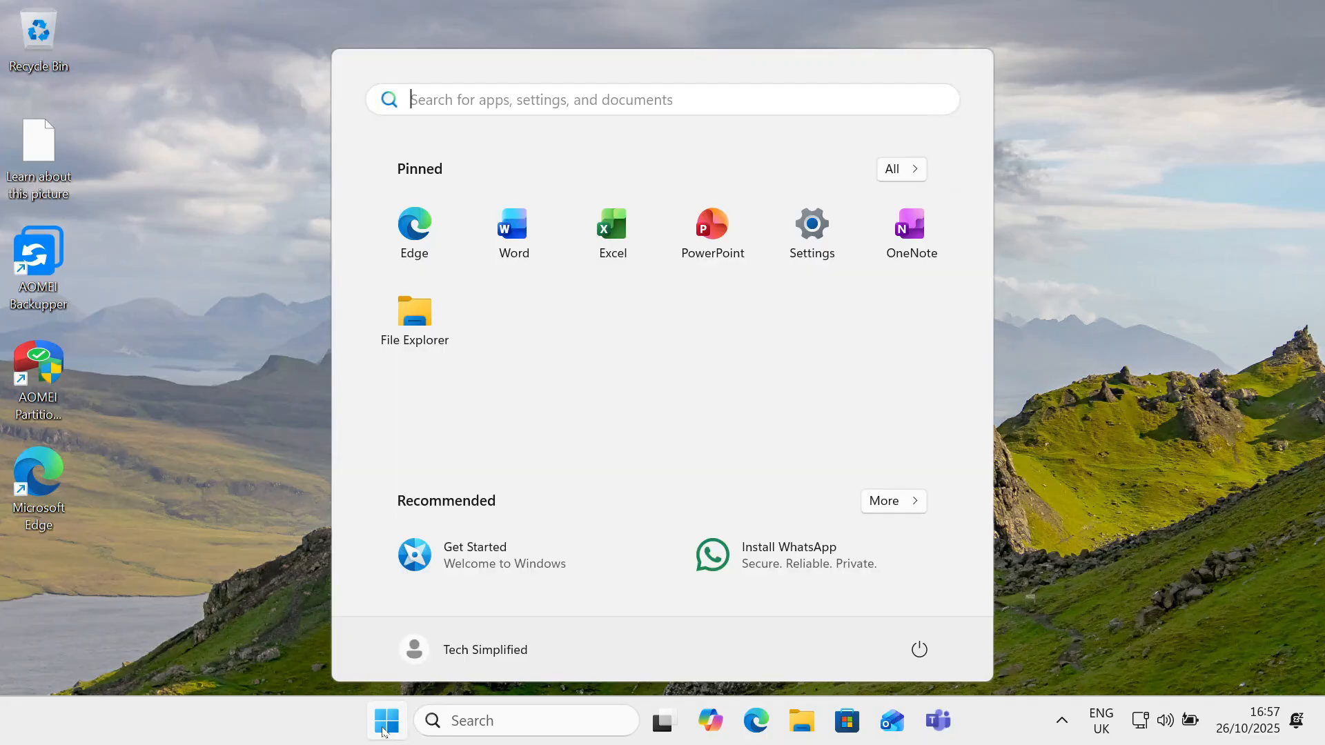
mouse_move(568, 377)
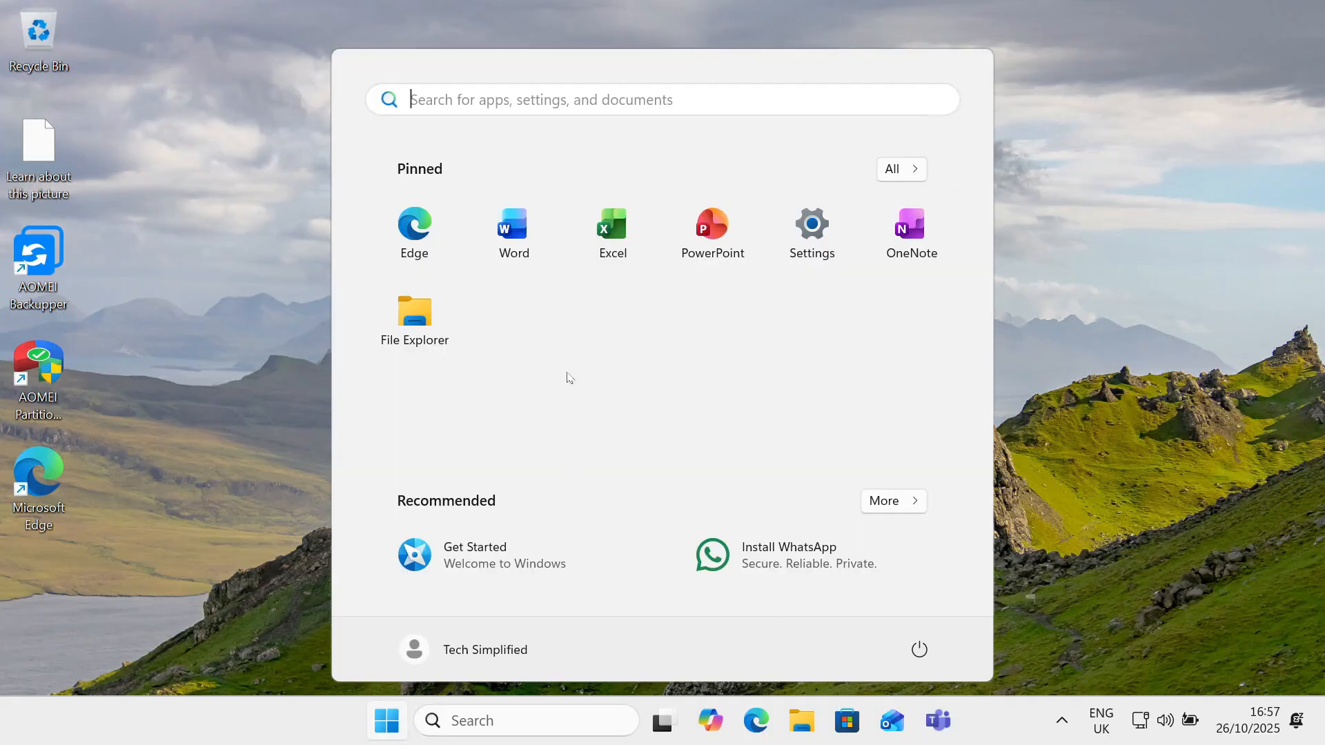
mouse_move(737, 423)
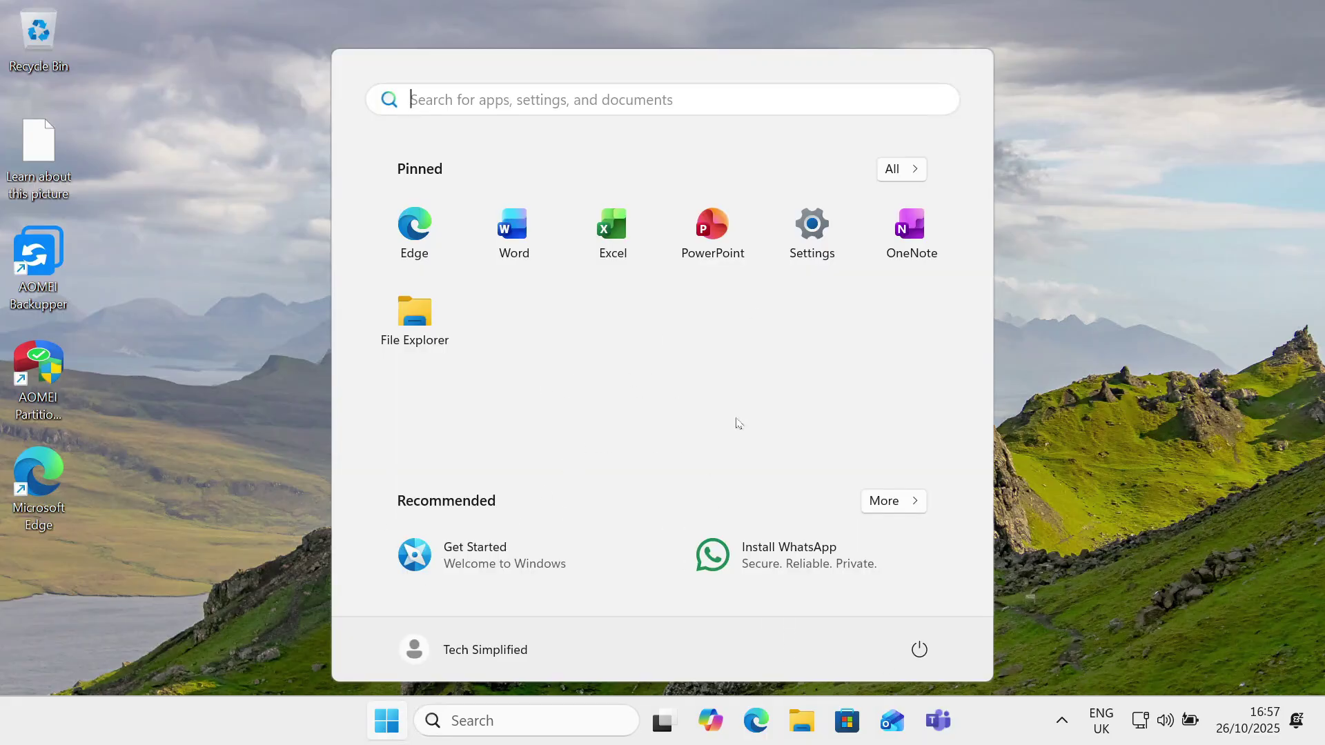